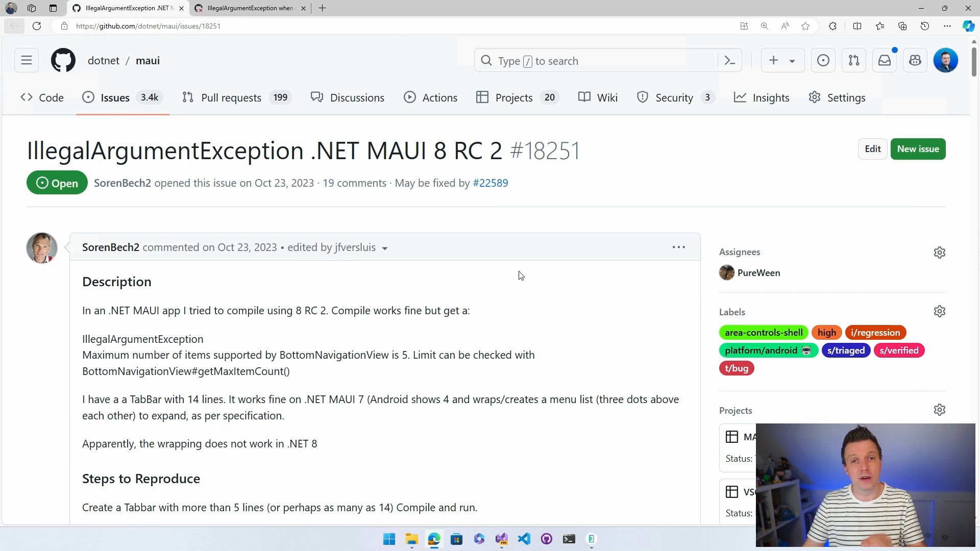
{"action": "mouse_move", "coordinate": [530, 267]}
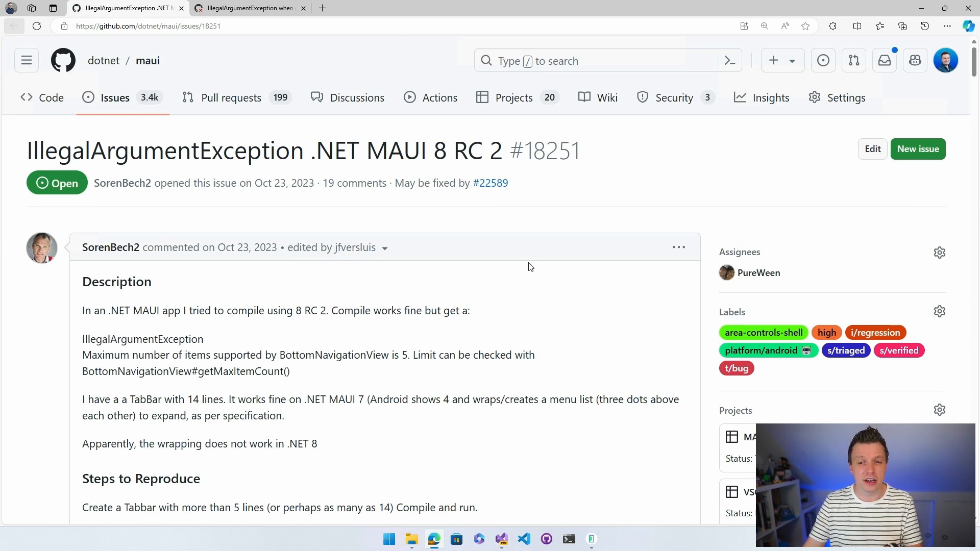
{"action": "mouse_move", "coordinate": [522, 217]}
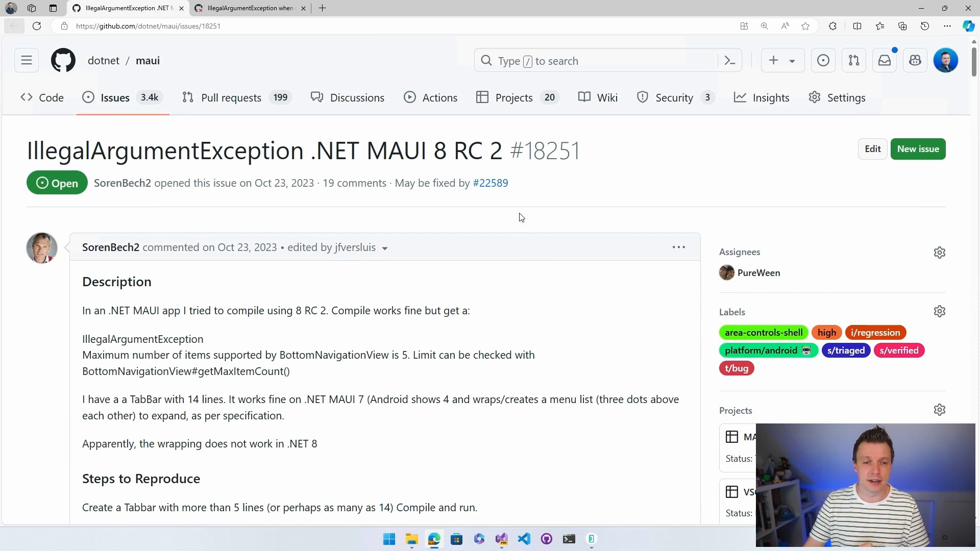
Scroll through the issue page and note the reproduction project repository heading
{"action": "scroll", "scroll_direction": "down", "scroll_amount": 3}
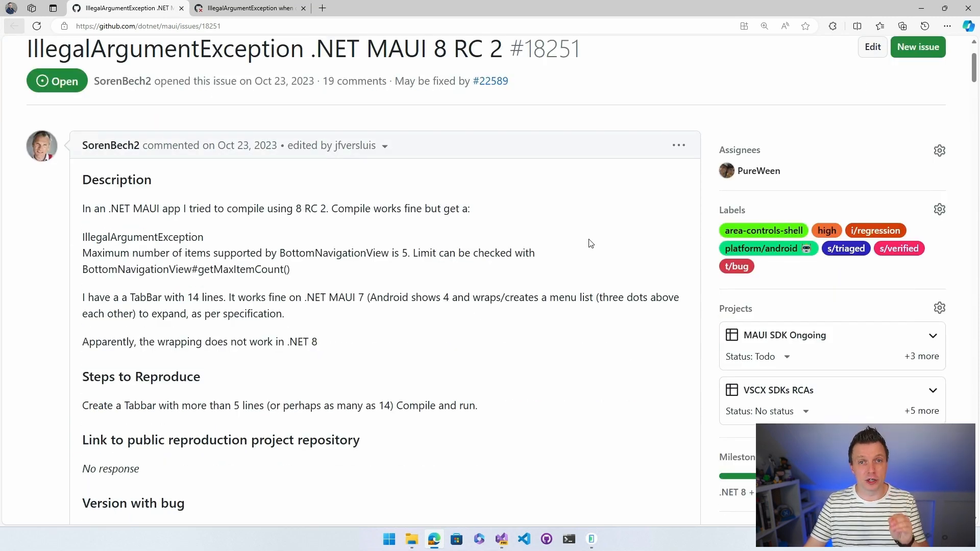
{"action": "mouse_move", "coordinate": [596, 232]}
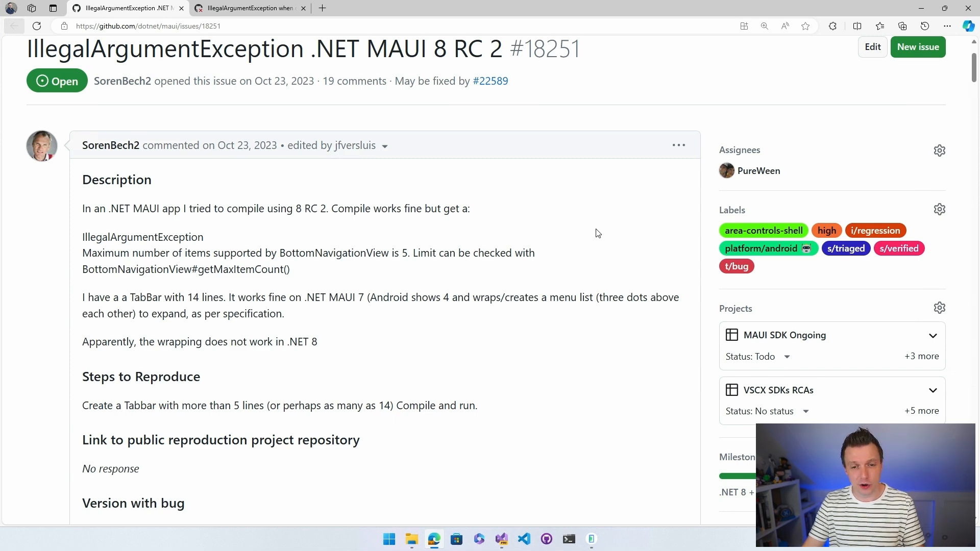
{"action": "scroll", "scroll_direction": "down", "scroll_amount": 3}
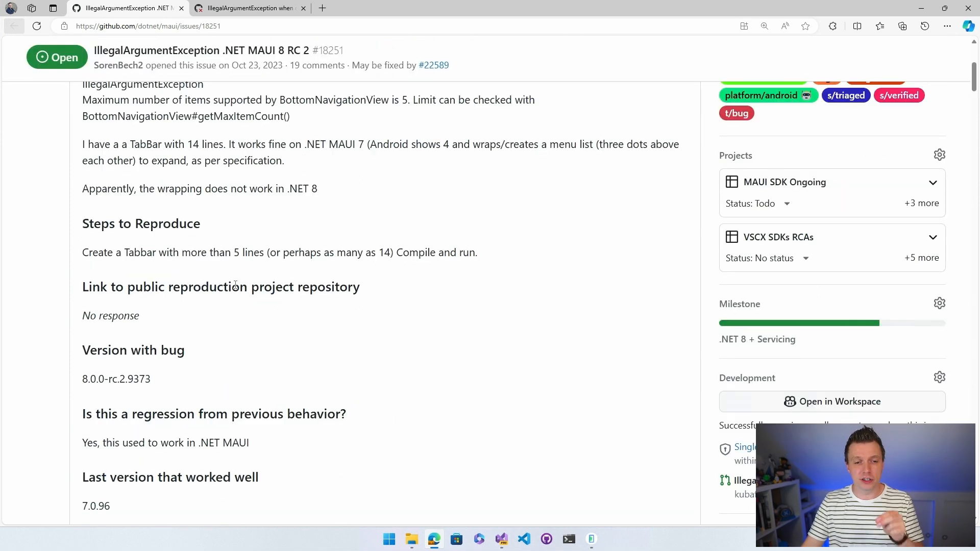
{"action": "triple_click", "coordinate": [221, 285]}
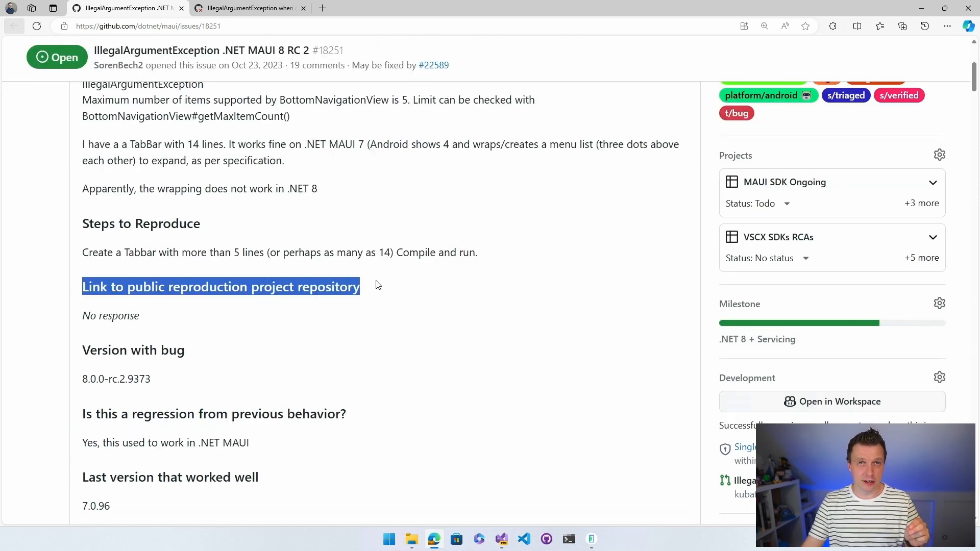
{"action": "left_click", "coordinate": [381, 286]}
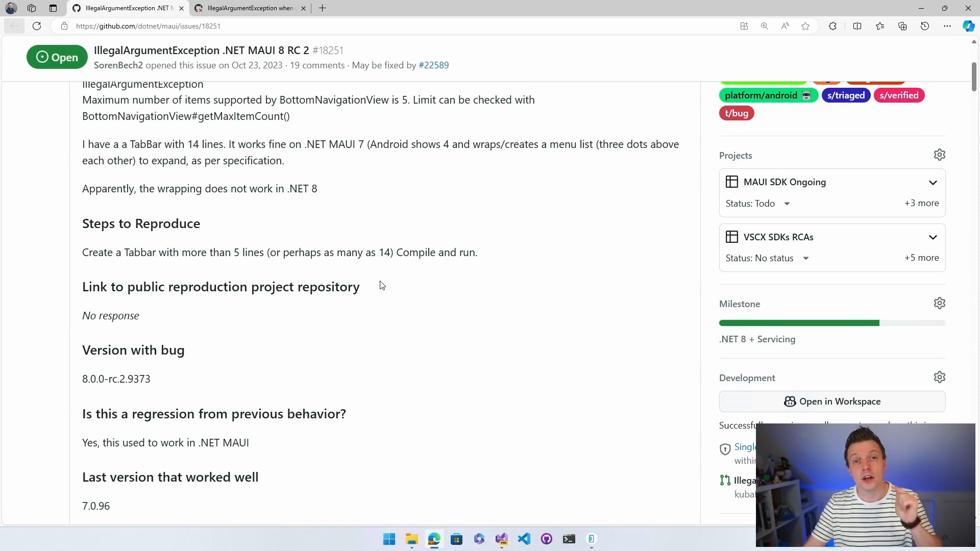
{"action": "mouse_move", "coordinate": [405, 287]}
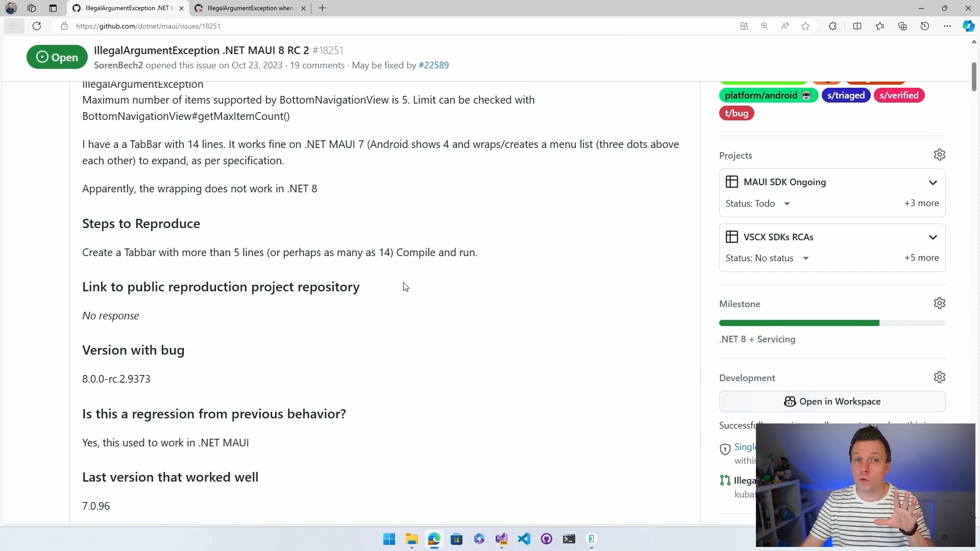
{"action": "scroll", "scroll_direction": "down", "scroll_amount": 3}
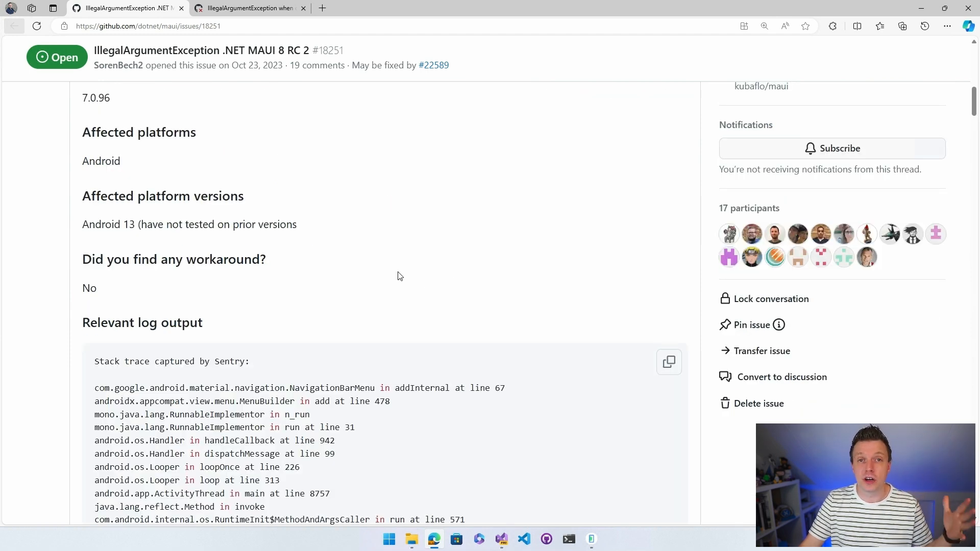
{"action": "mouse_move", "coordinate": [446, 250]}
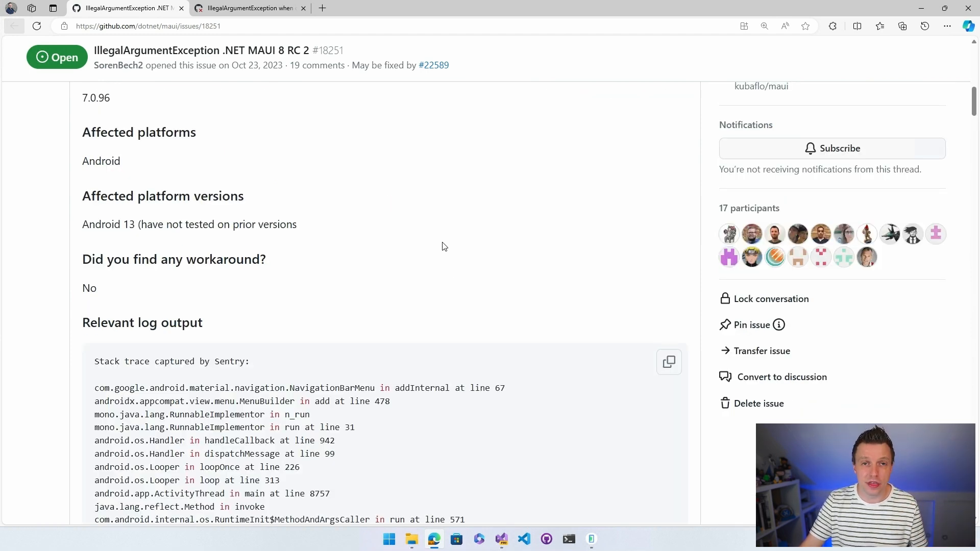
{"action": "mouse_move", "coordinate": [438, 239]}
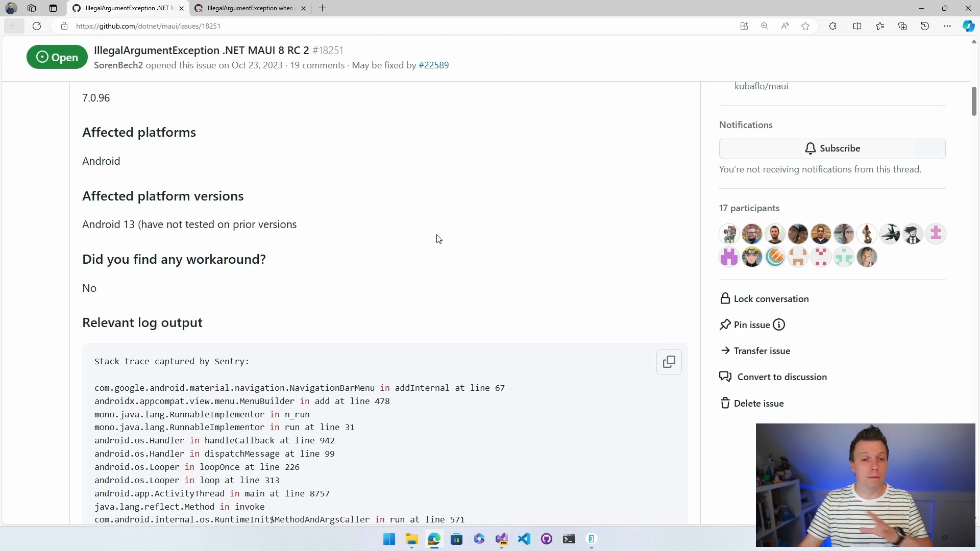
{"action": "scroll", "scroll_direction": "down", "scroll_amount": 3}
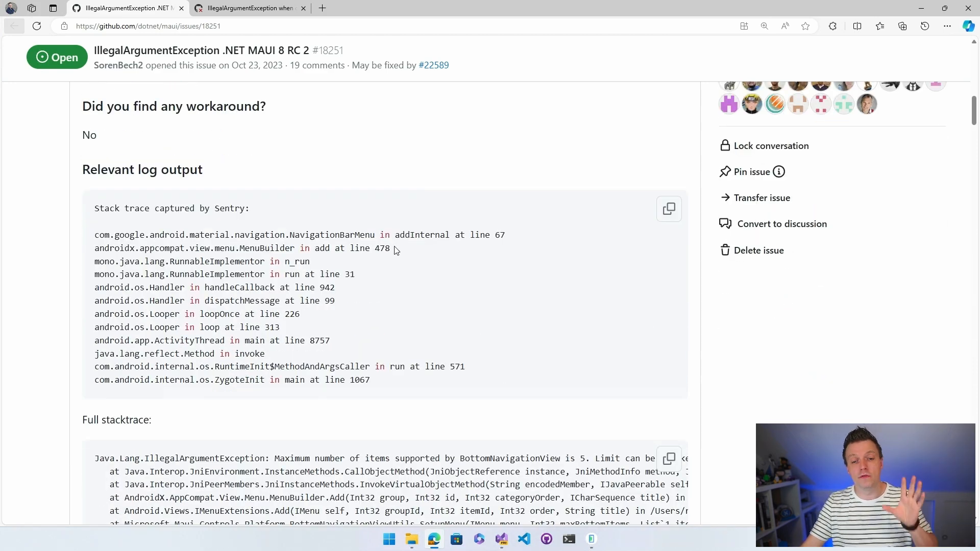
{"action": "scroll", "scroll_direction": "down", "scroll_amount": 3}
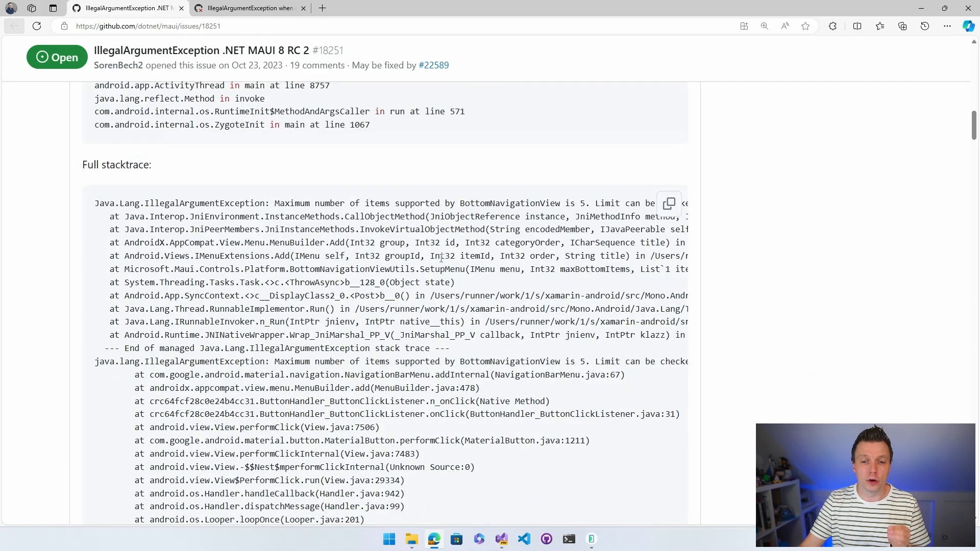
{"action": "scroll", "scroll_direction": "down", "scroll_amount": 3}
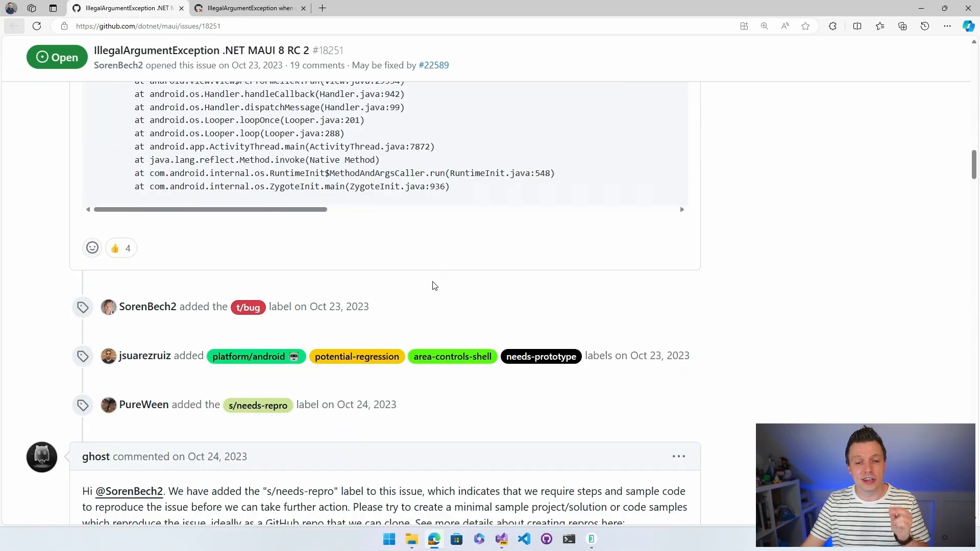
{"action": "scroll", "scroll_direction": "down", "scroll_amount": 3}
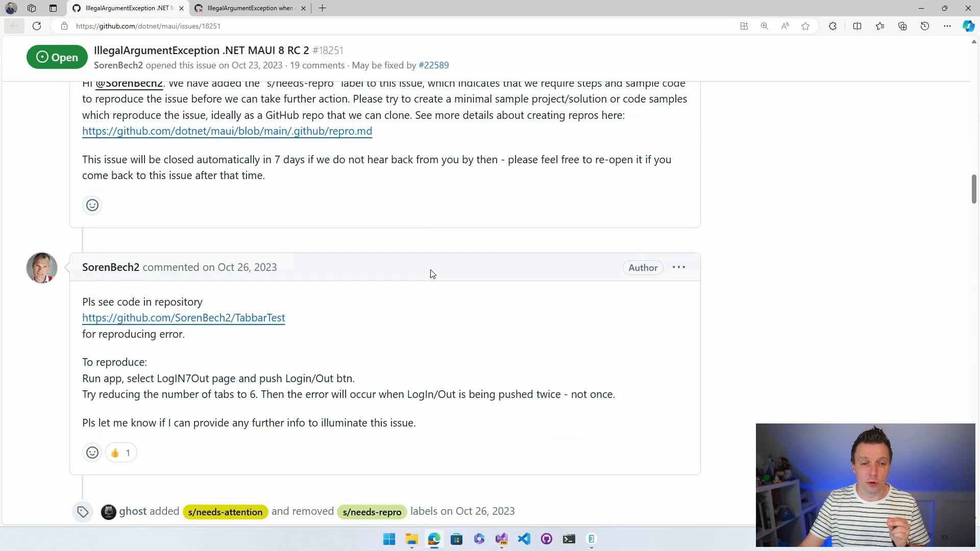
{"action": "scroll", "scroll_direction": "down", "scroll_amount": 3}
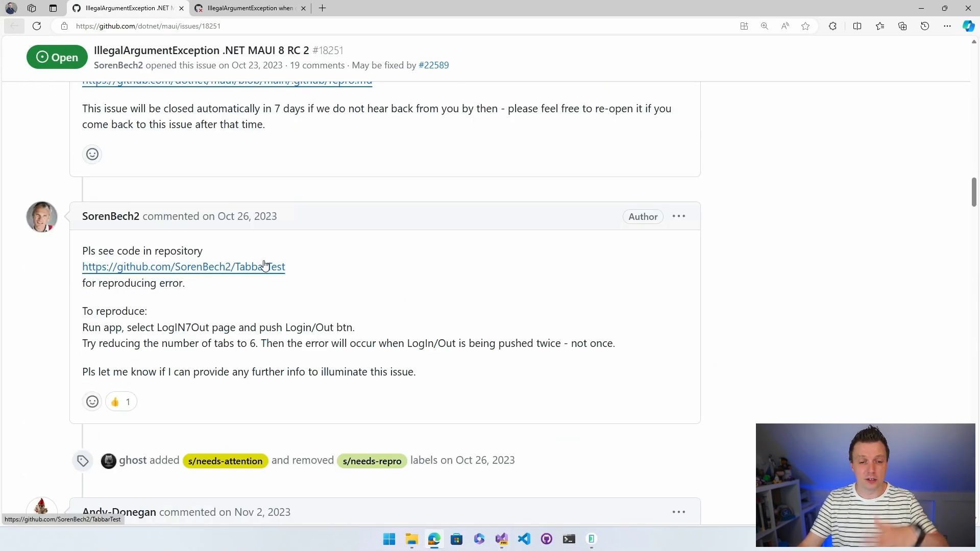
{"action": "mouse_move", "coordinate": [331, 269]}
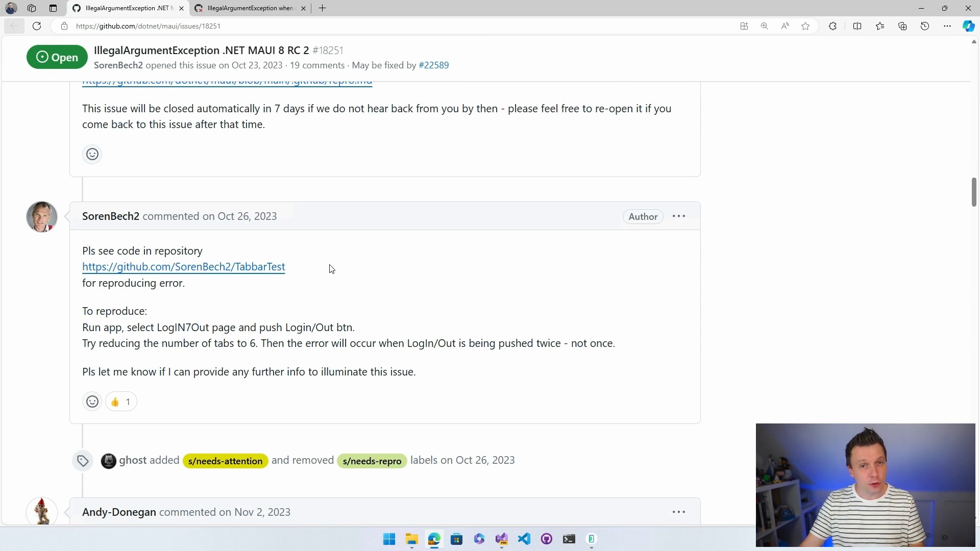
{"action": "mouse_move", "coordinate": [317, 264]}
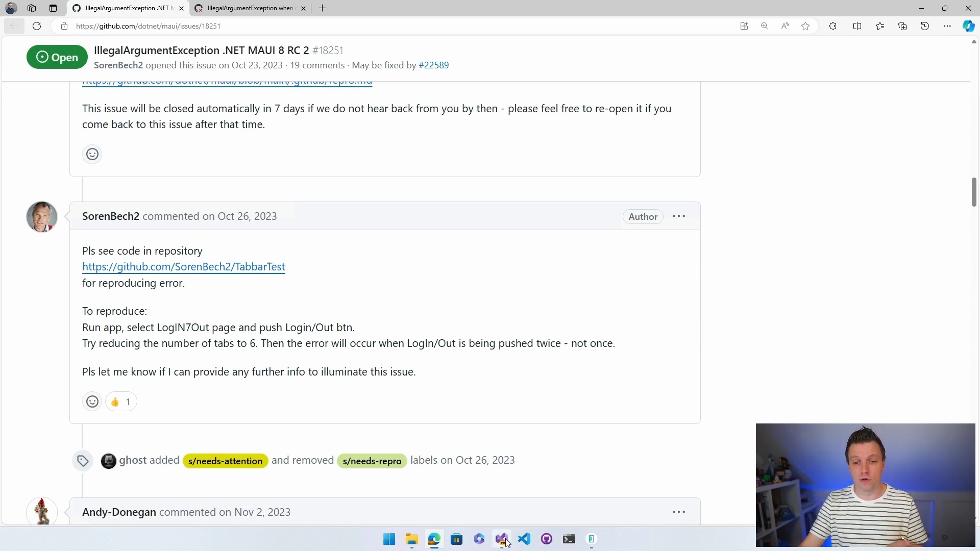
Switch to Visual Studio with the TabbarTest project in front
{"action": "left_click", "coordinate": [500, 539]}
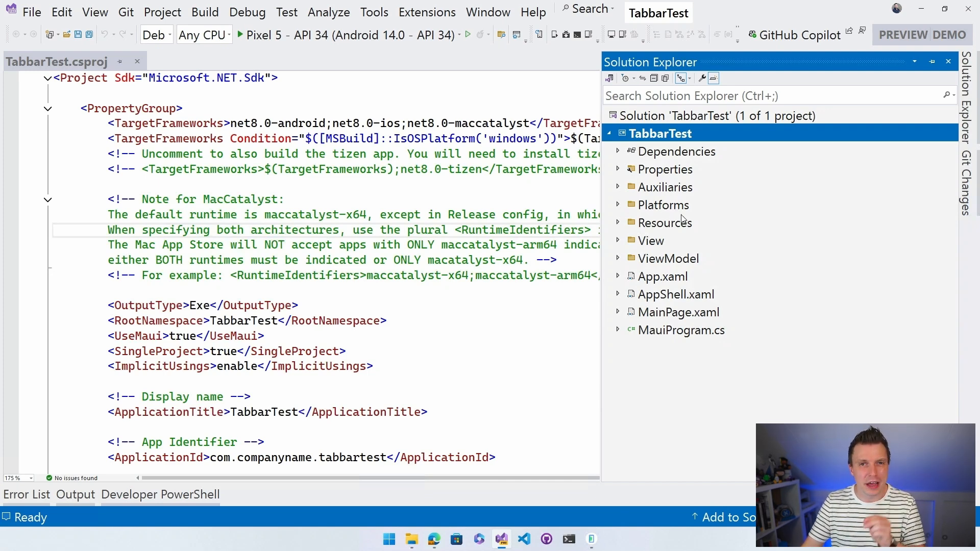
{"action": "mouse_move", "coordinate": [709, 217]}
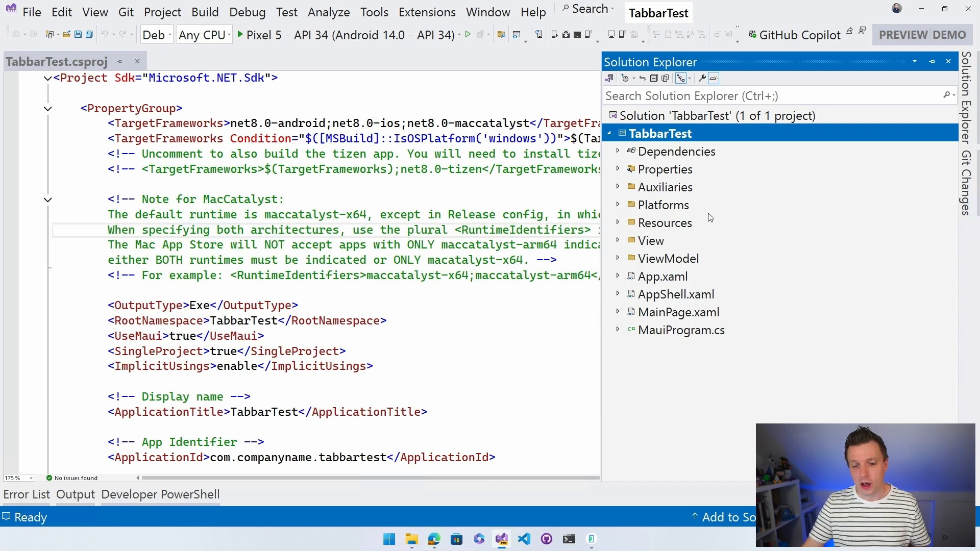
{"action": "mouse_move", "coordinate": [427, 71]}
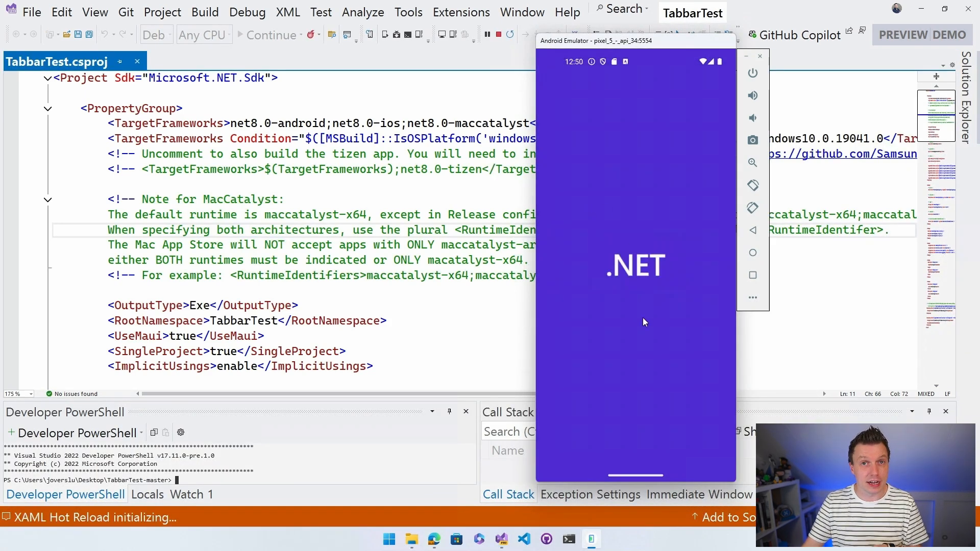
{"action": "mouse_move", "coordinate": [639, 409]}
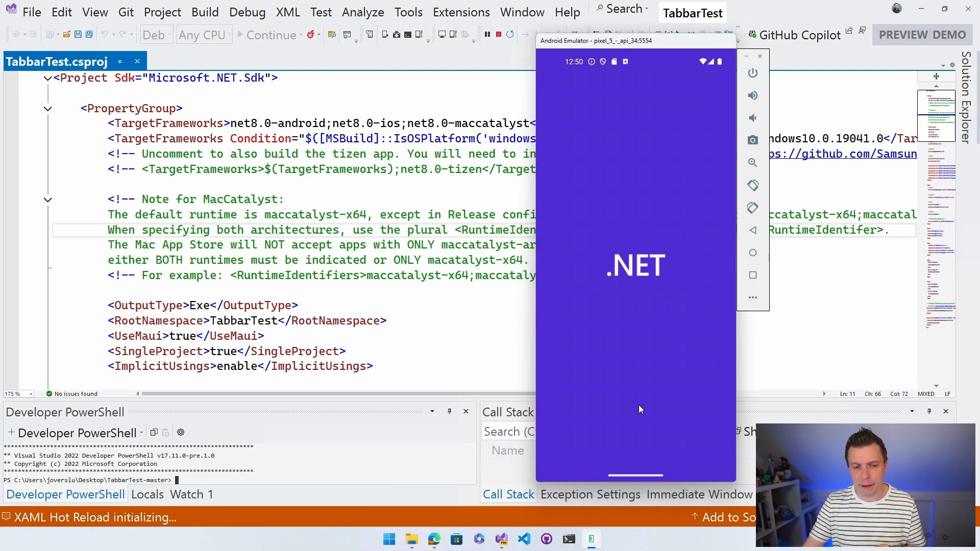
{"action": "mouse_move", "coordinate": [640, 433]}
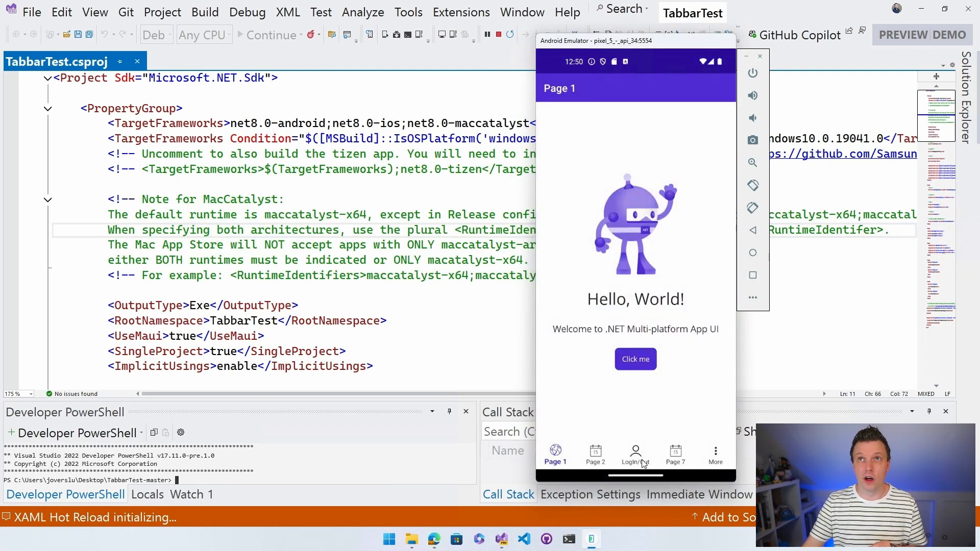
In the emulator go to Login/Out, trigger Login / Logout to hit the crash, then stop debugging
{"action": "left_click", "coordinate": [635, 454]}
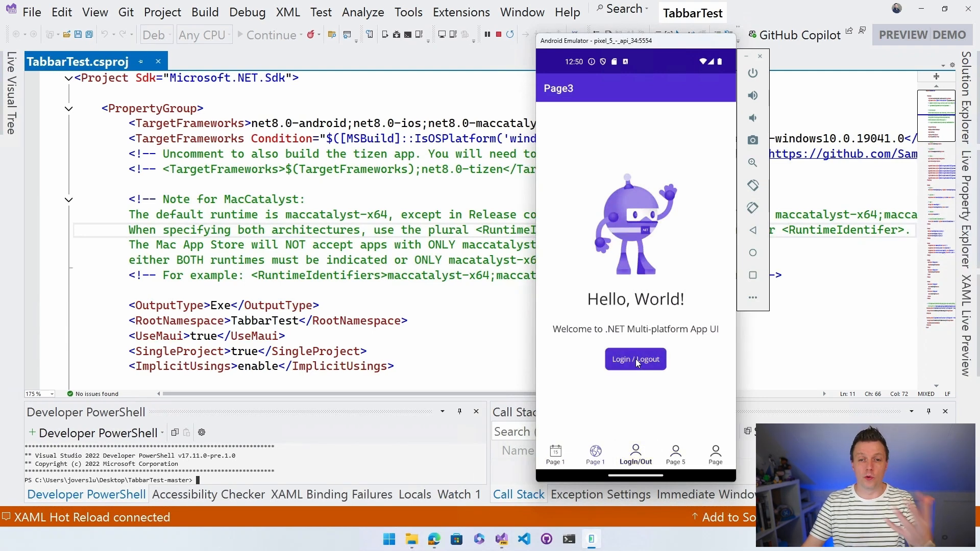
{"action": "left_click", "coordinate": [635, 359]}
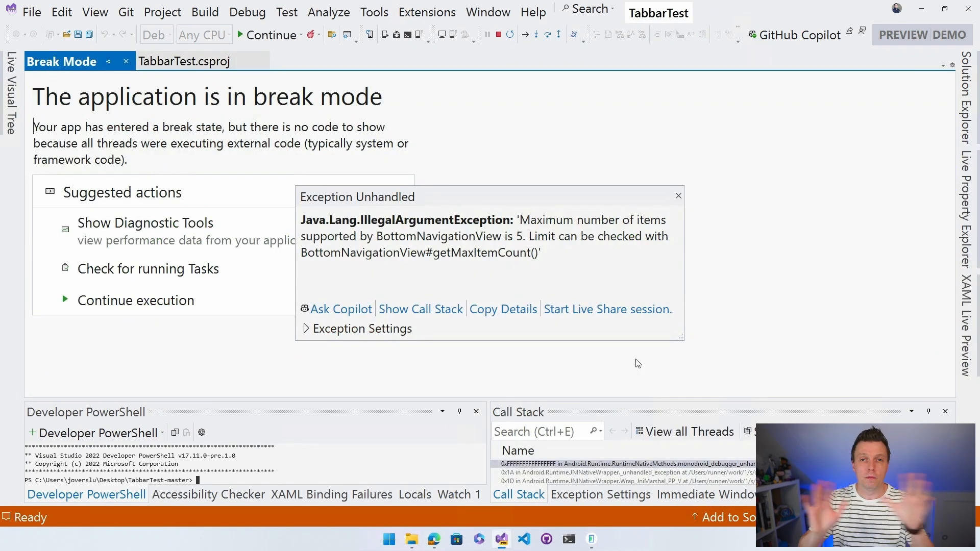
{"action": "mouse_move", "coordinate": [581, 273]}
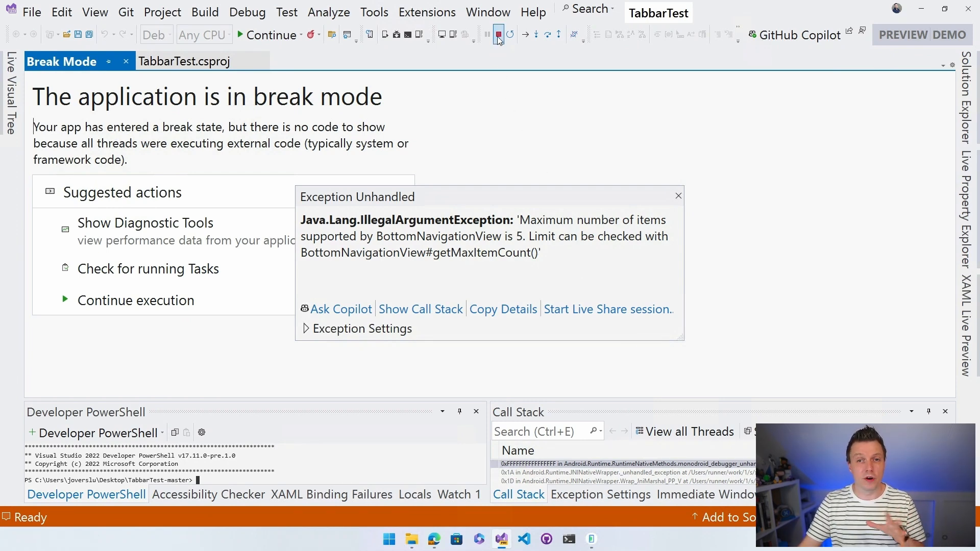
{"action": "left_click", "coordinate": [498, 35]}
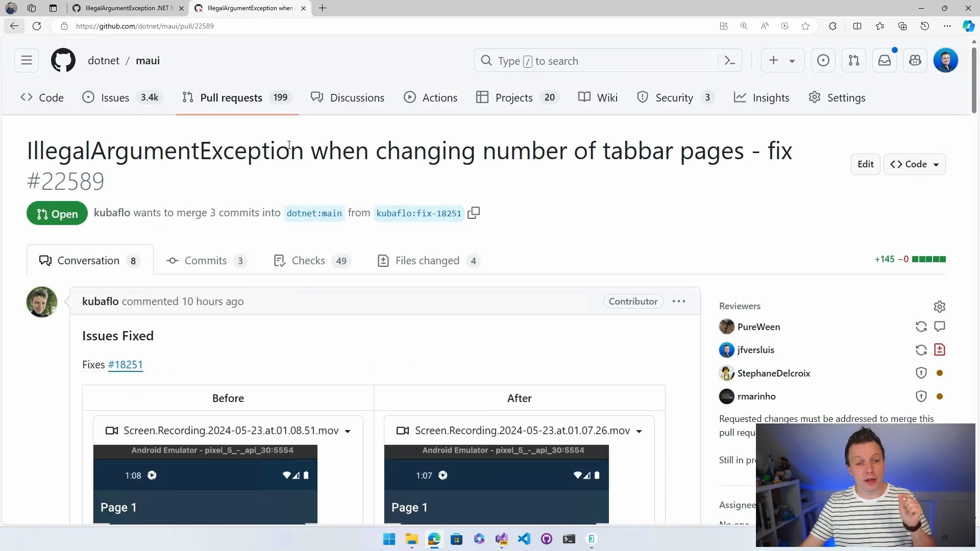
Scroll down the pull request conversation to the checks section
{"action": "scroll", "scroll_direction": "down", "scroll_amount": 3}
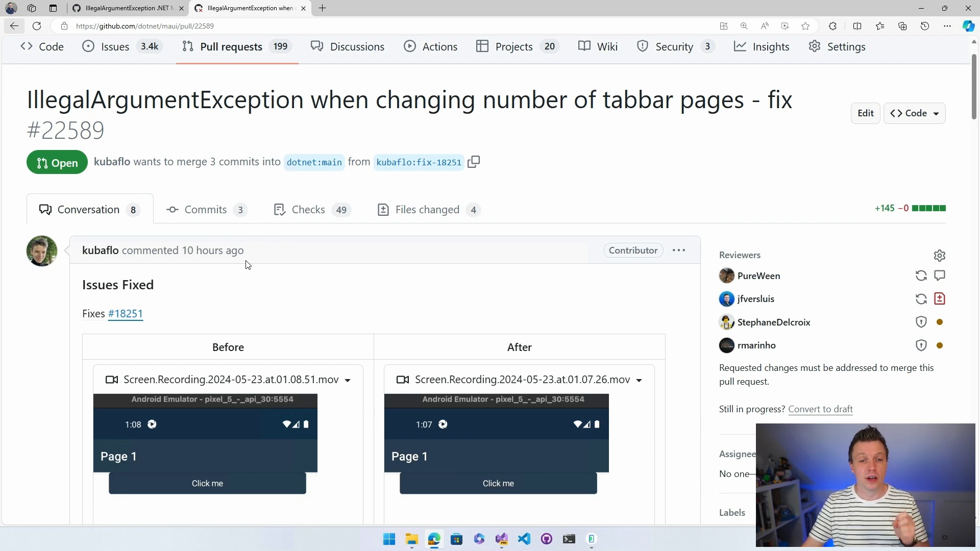
{"action": "mouse_move", "coordinate": [374, 266]}
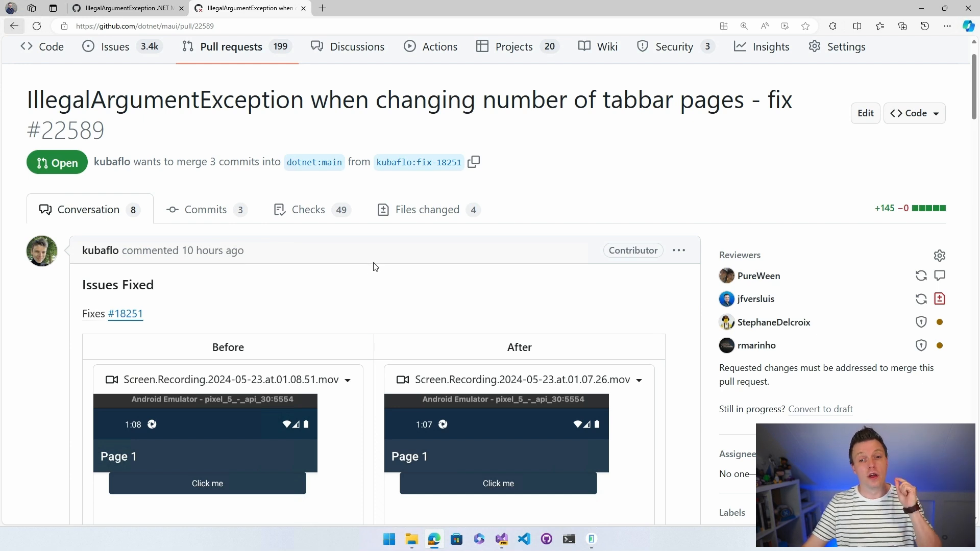
{"action": "mouse_move", "coordinate": [377, 265]}
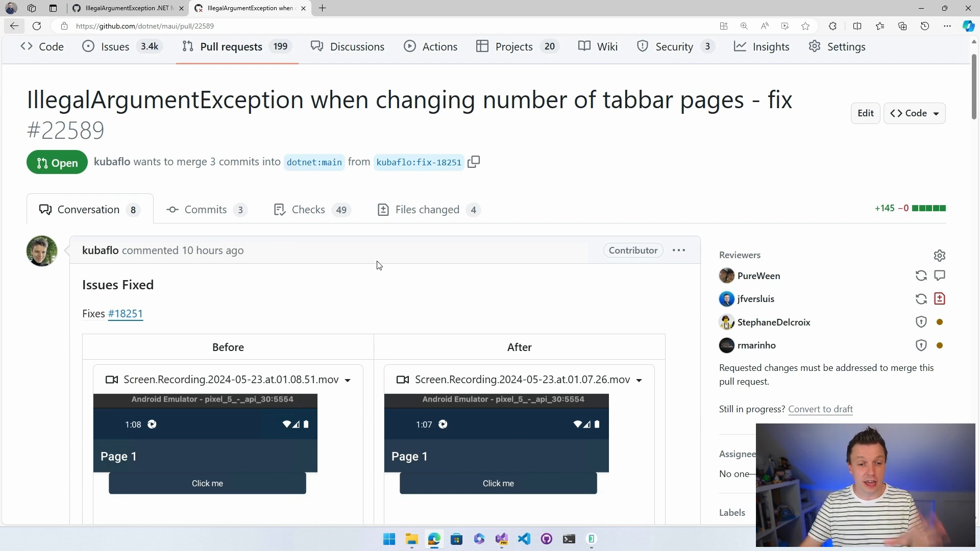
{"action": "mouse_move", "coordinate": [209, 296]}
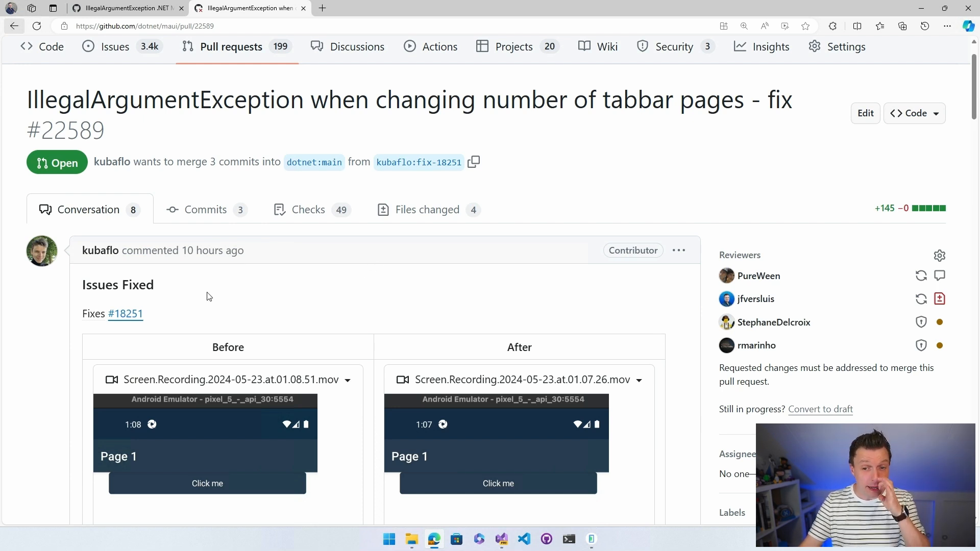
{"action": "scroll", "scroll_direction": "down", "scroll_amount": 3}
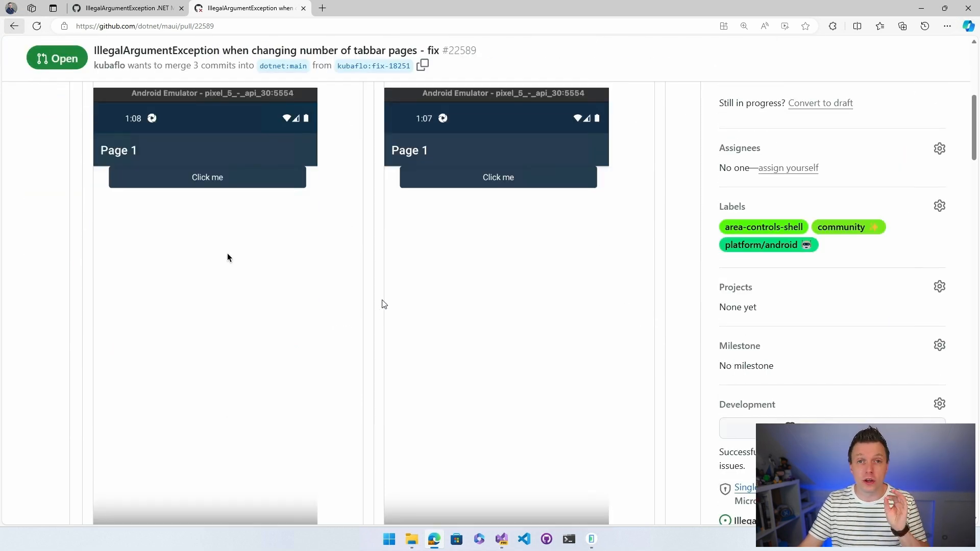
{"action": "scroll", "scroll_direction": "down", "scroll_amount": 3}
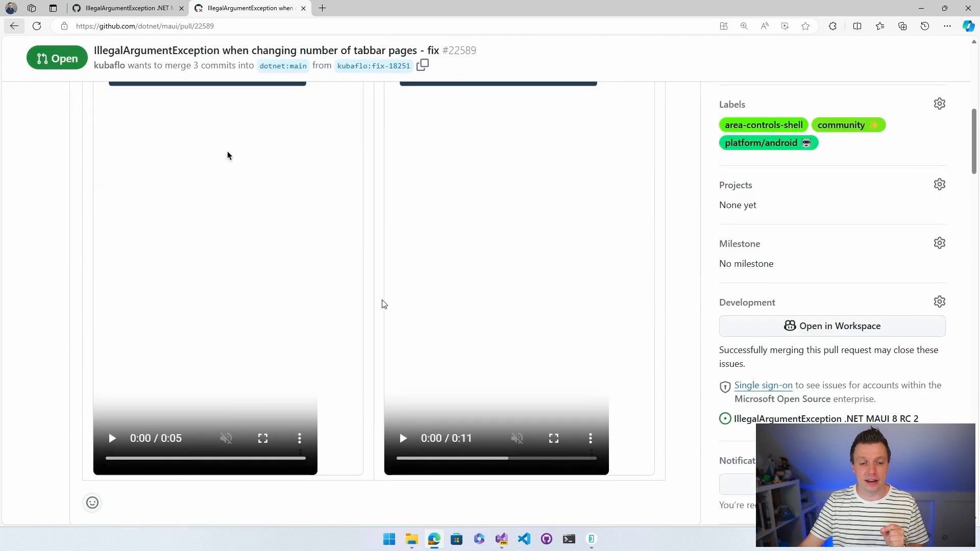
{"action": "scroll", "scroll_direction": "down", "scroll_amount": 3}
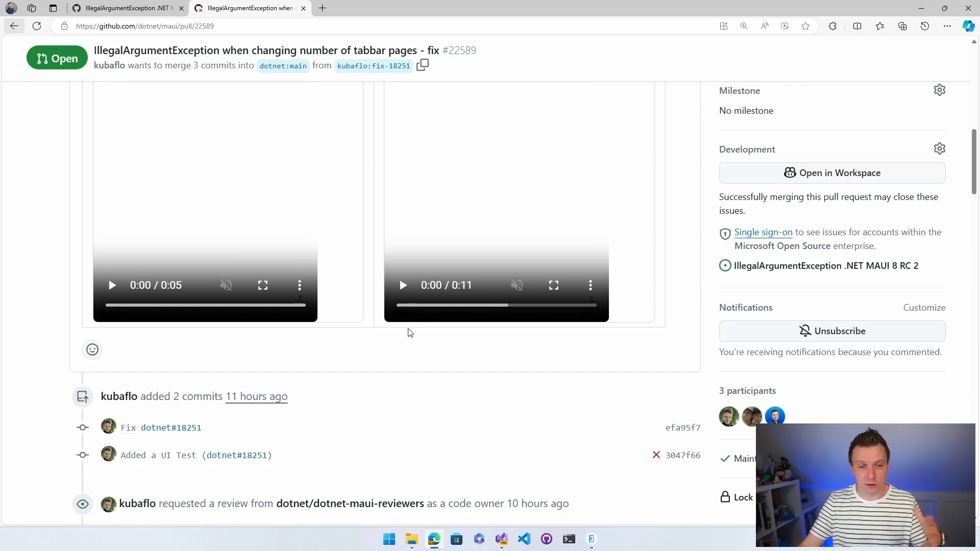
{"action": "scroll", "scroll_direction": "down", "scroll_amount": 3}
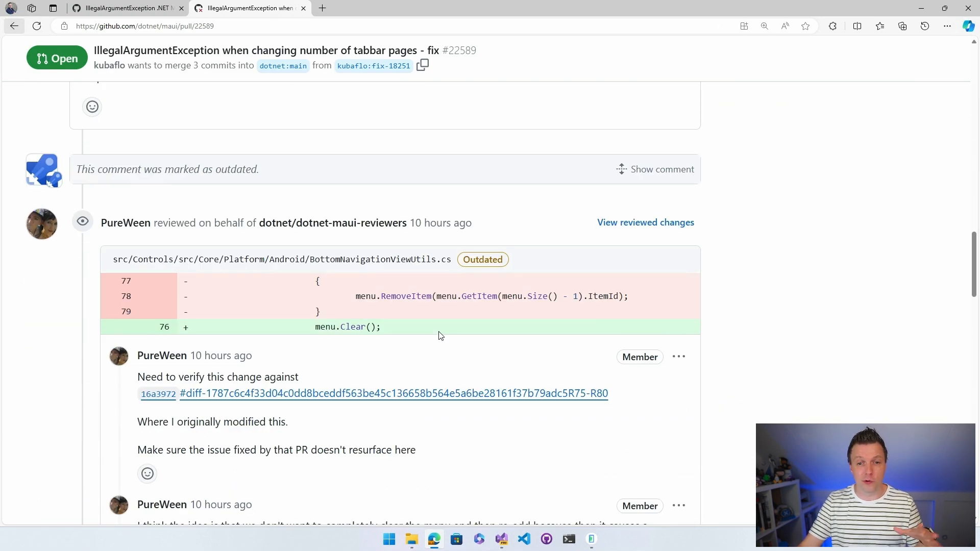
{"action": "scroll", "scroll_direction": "down", "scroll_amount": 3}
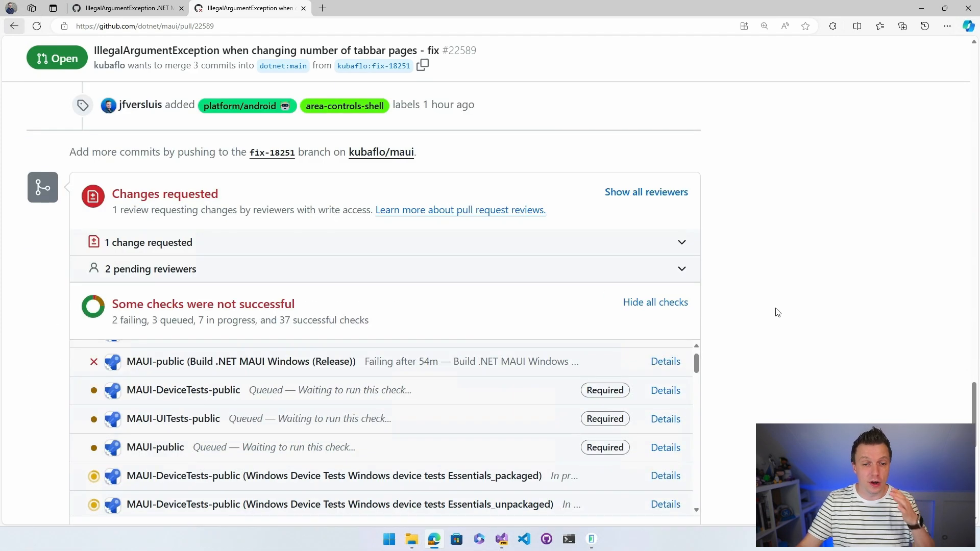
{"action": "scroll", "scroll_direction": "down", "scroll_amount": 3}
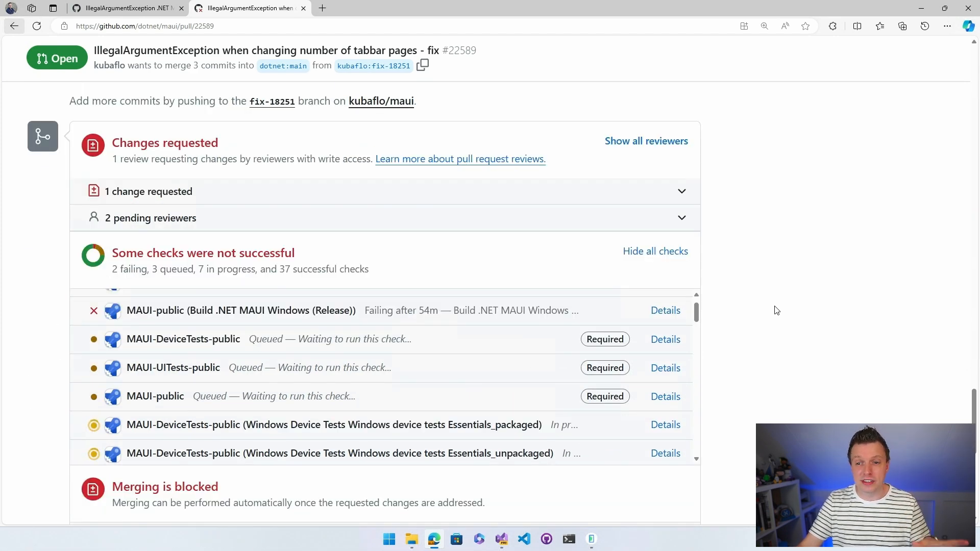
{"action": "scroll", "scroll_direction": "down", "scroll_amount": 3}
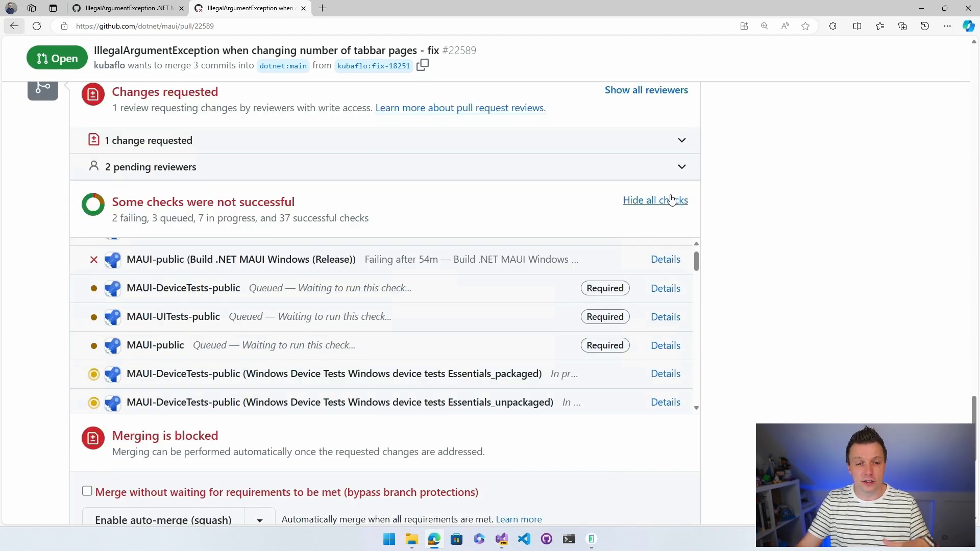
Toggle the checks list closed and open, then bring up the MAUI-public check details
{"action": "left_click", "coordinate": [655, 200]}
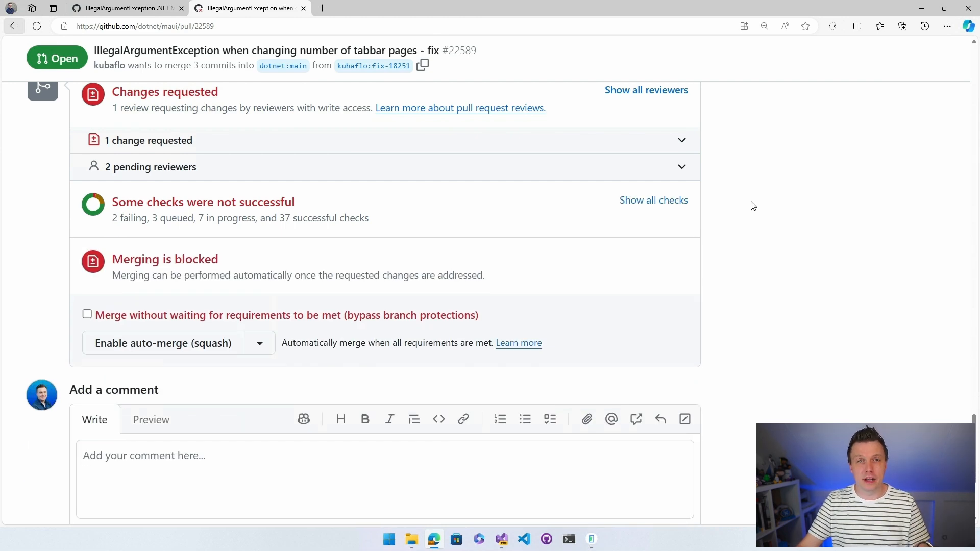
{"action": "mouse_move", "coordinate": [653, 200]}
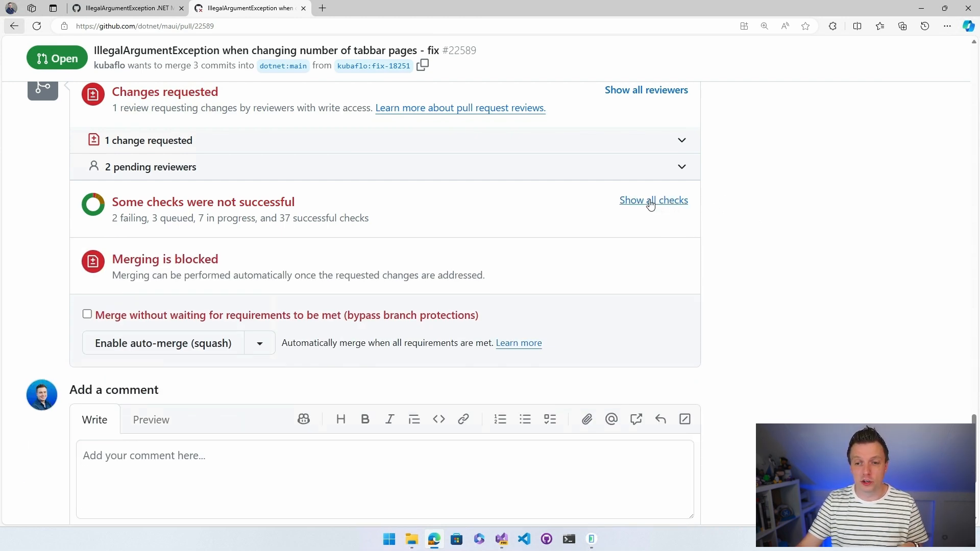
{"action": "left_click", "coordinate": [653, 200]}
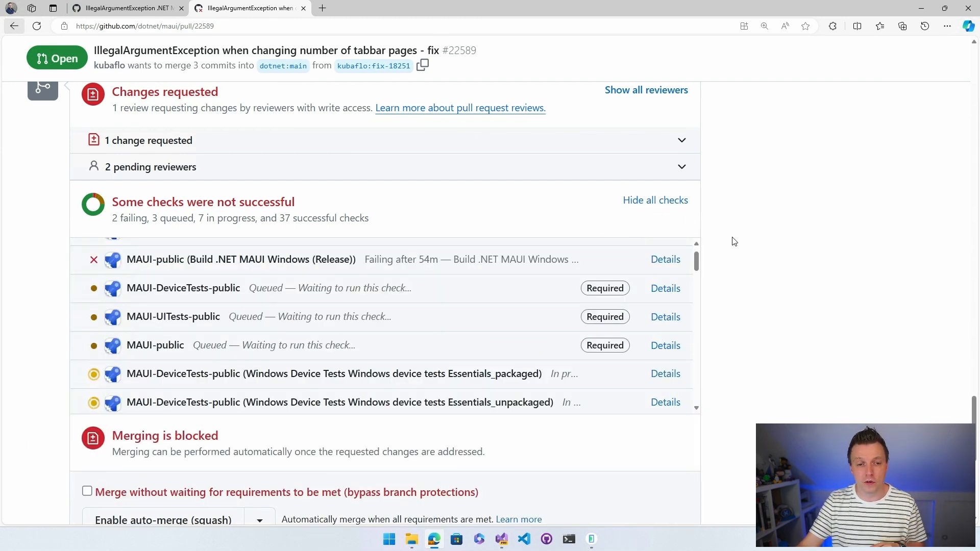
{"action": "mouse_move", "coordinate": [143, 344]}
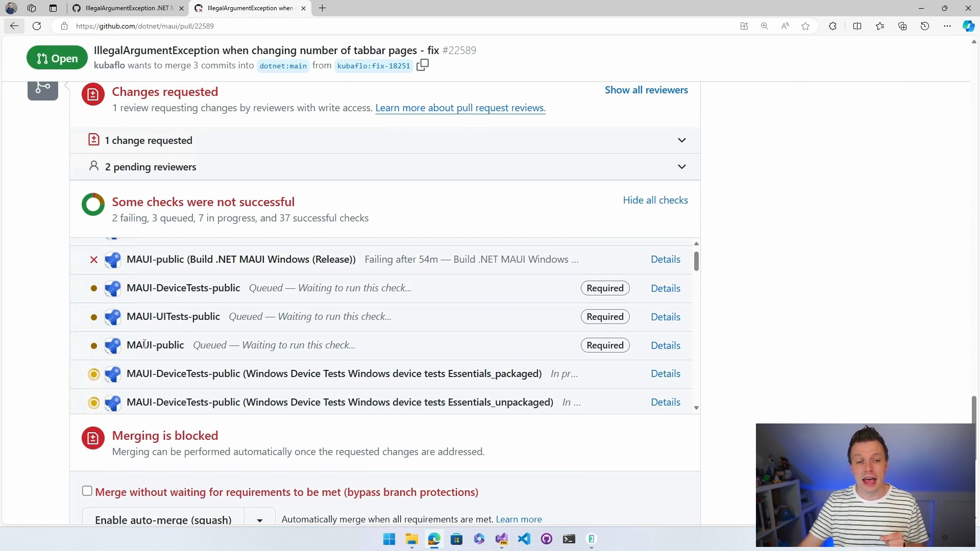
{"action": "double_click", "coordinate": [155, 345]}
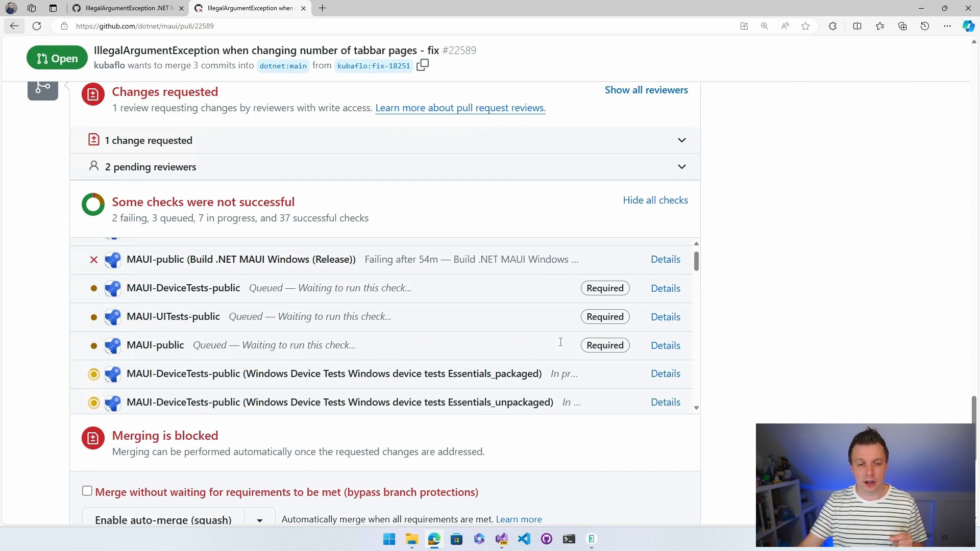
{"action": "mouse_move", "coordinate": [166, 356]}
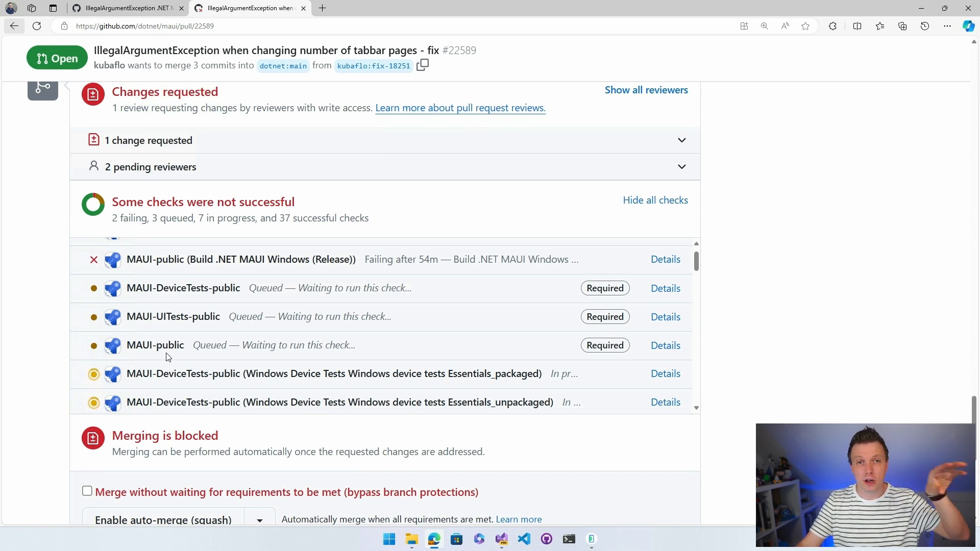
{"action": "mouse_move", "coordinate": [194, 355]}
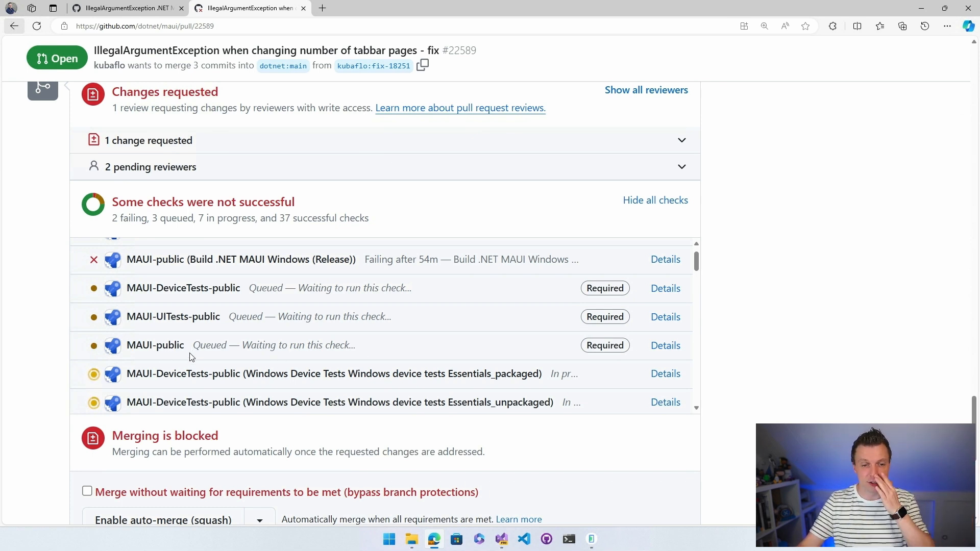
{"action": "mouse_move", "coordinate": [471, 358]}
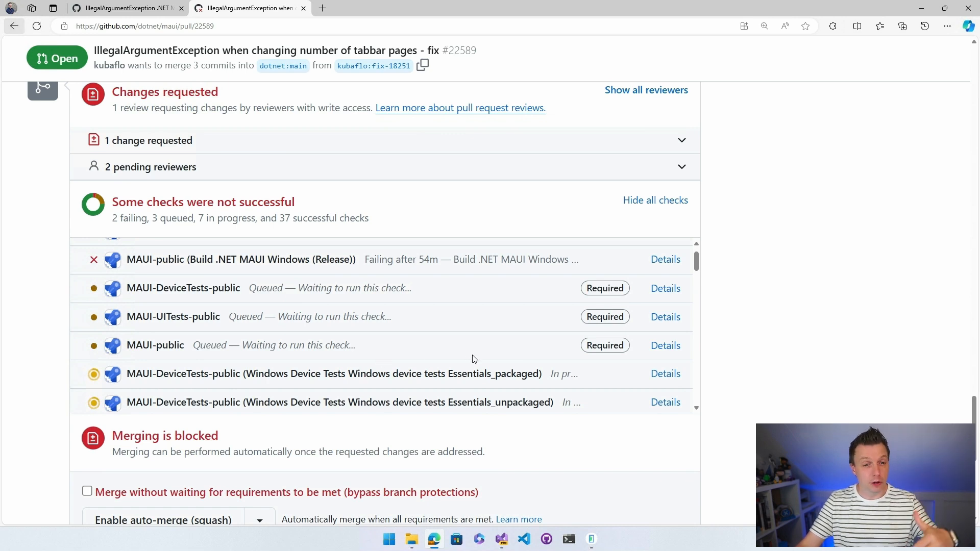
{"action": "mouse_move", "coordinate": [473, 356]}
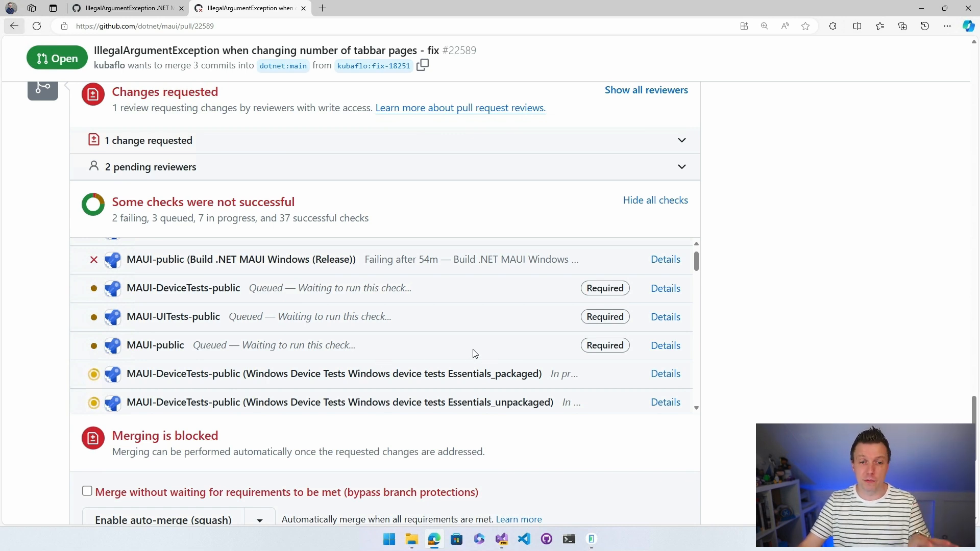
{"action": "mouse_move", "coordinate": [456, 352]}
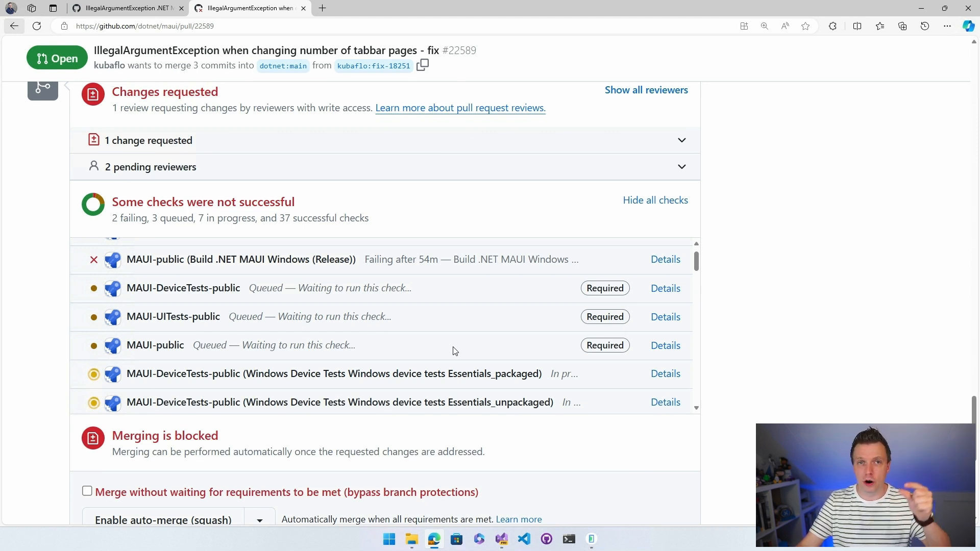
{"action": "mouse_move", "coordinate": [570, 352]}
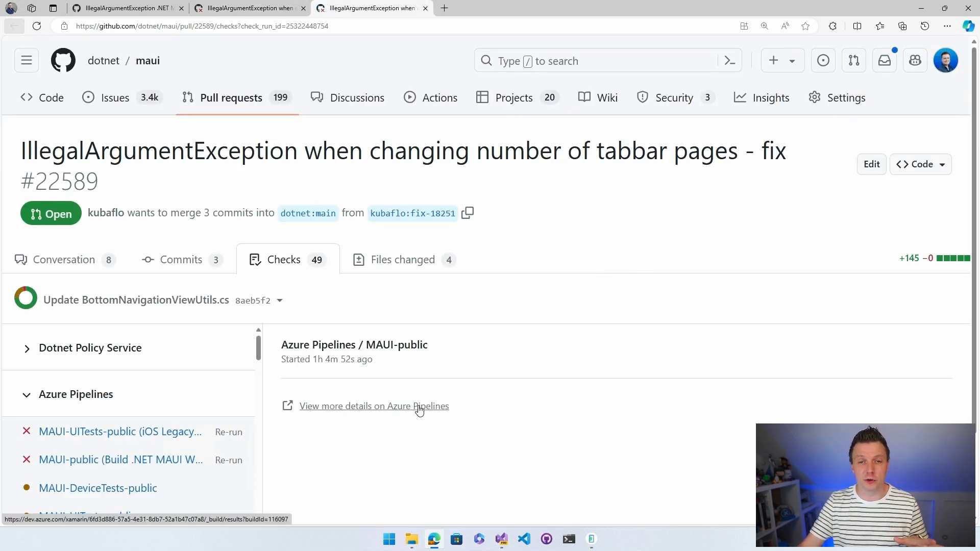
Open the check's run in Azure Pipelines and zoom the browser in for readability
{"action": "left_click", "coordinate": [373, 406]}
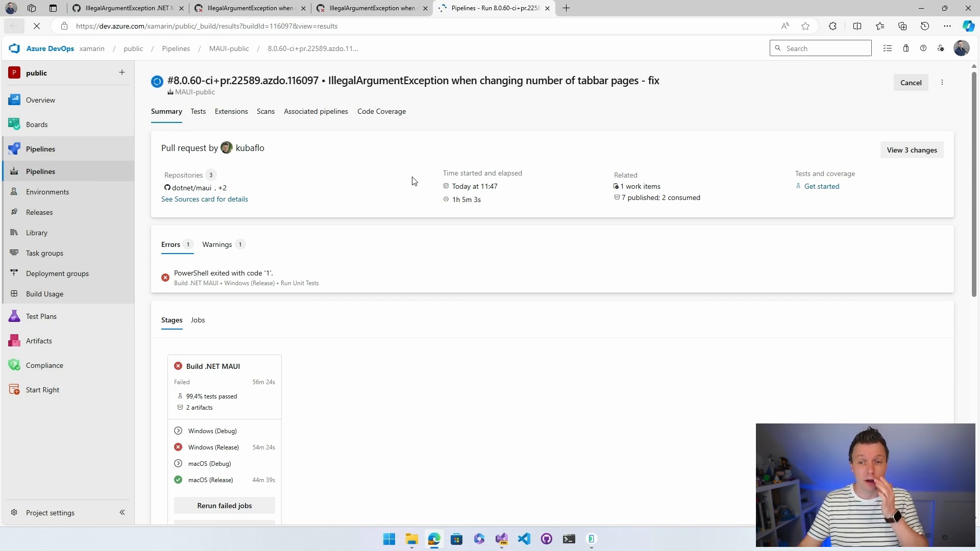
{"action": "mouse_move", "coordinate": [623, 221]}
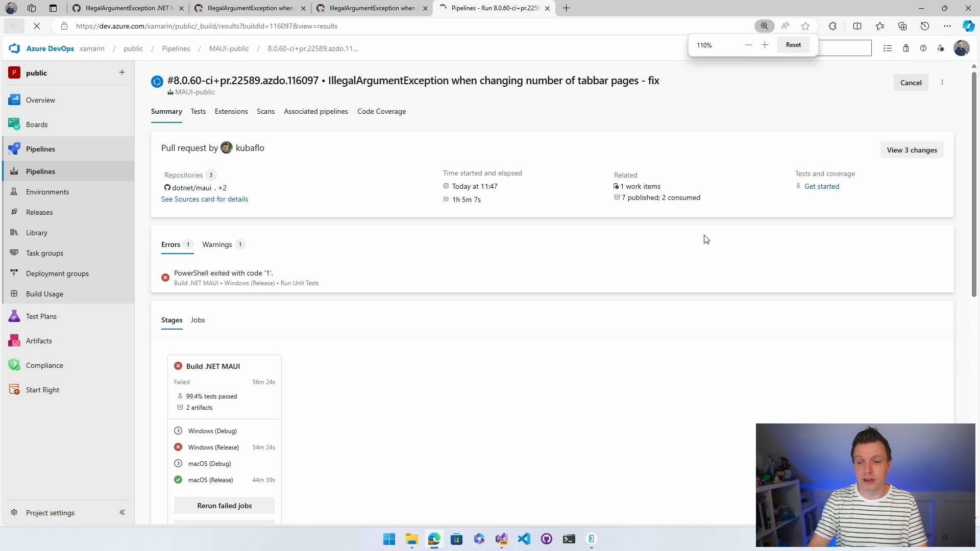
{"action": "left_click", "coordinate": [793, 44]}
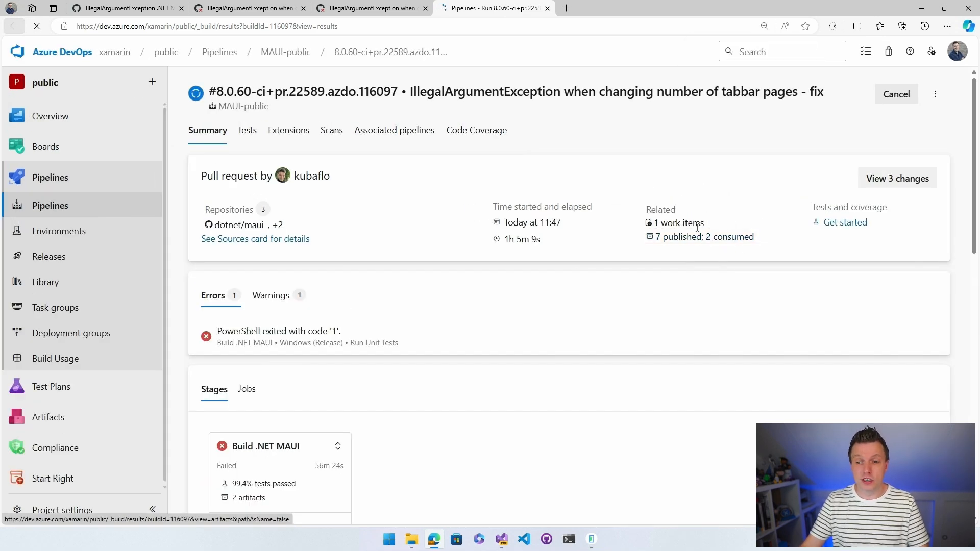
{"action": "mouse_move", "coordinate": [654, 245]}
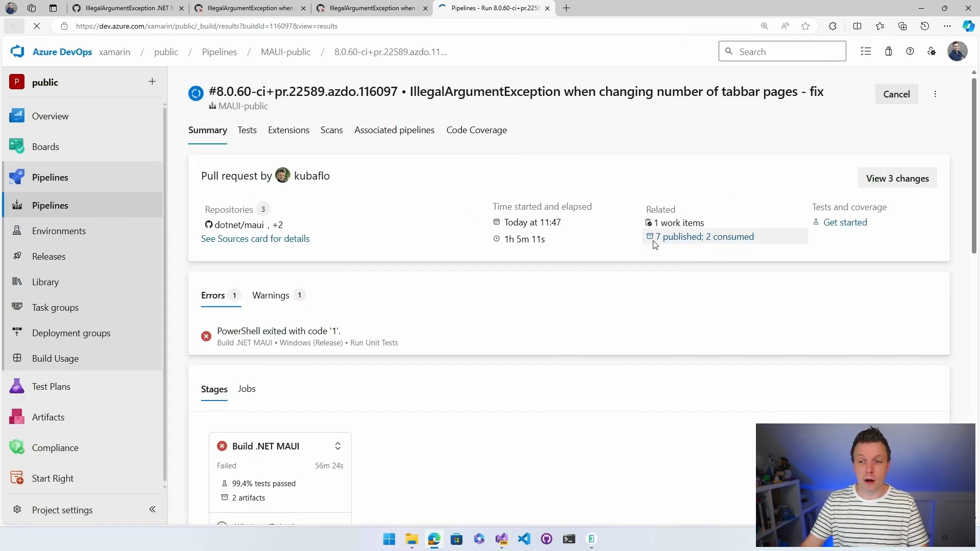
{"action": "mouse_move", "coordinate": [746, 247]}
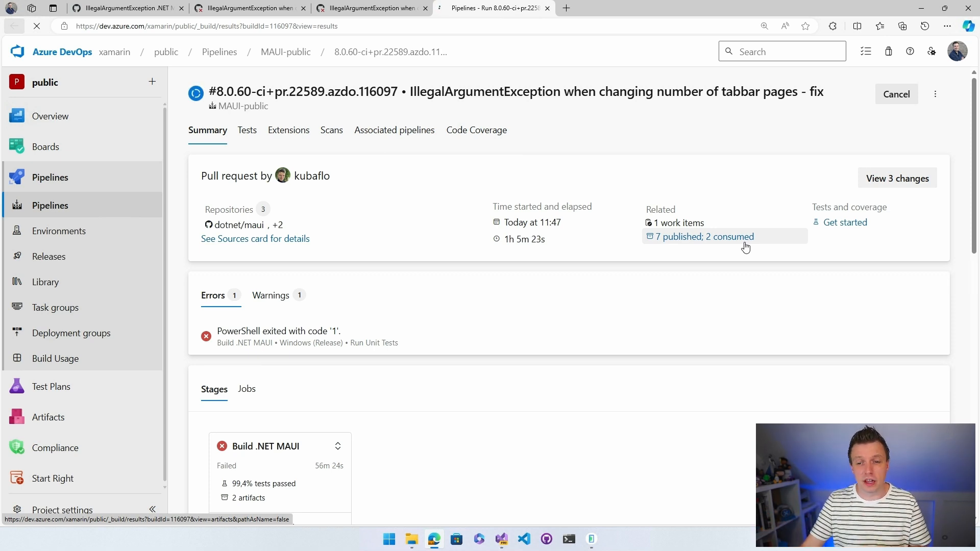
Show the run's published artifacts, peek into the nuget artifact's packages, then collapse it
{"action": "left_click", "coordinate": [704, 235]}
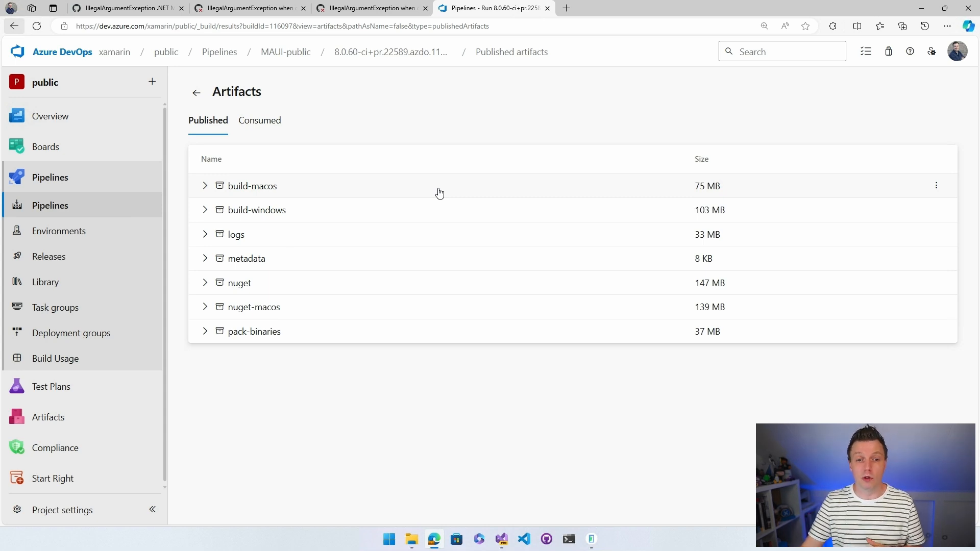
{"action": "mouse_move", "coordinate": [244, 286]}
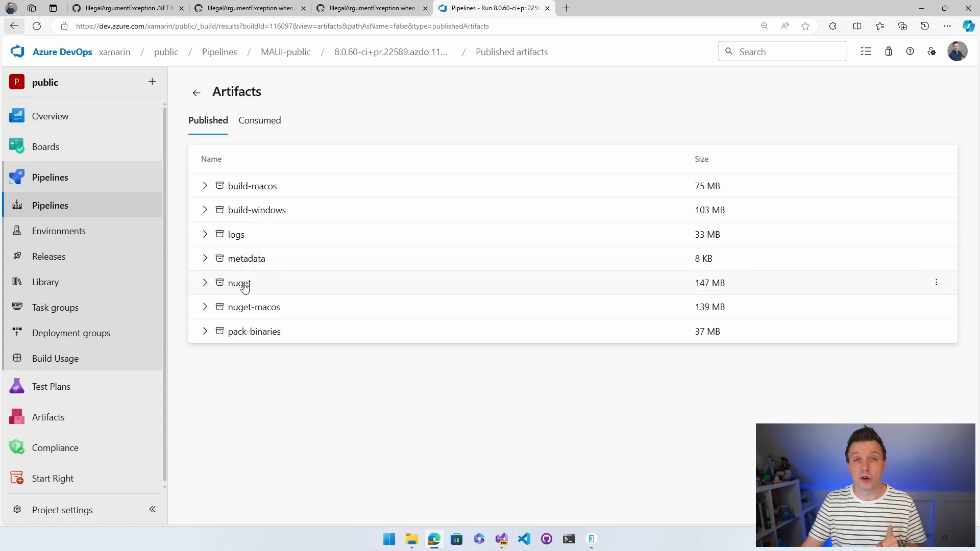
{"action": "mouse_move", "coordinate": [217, 288]}
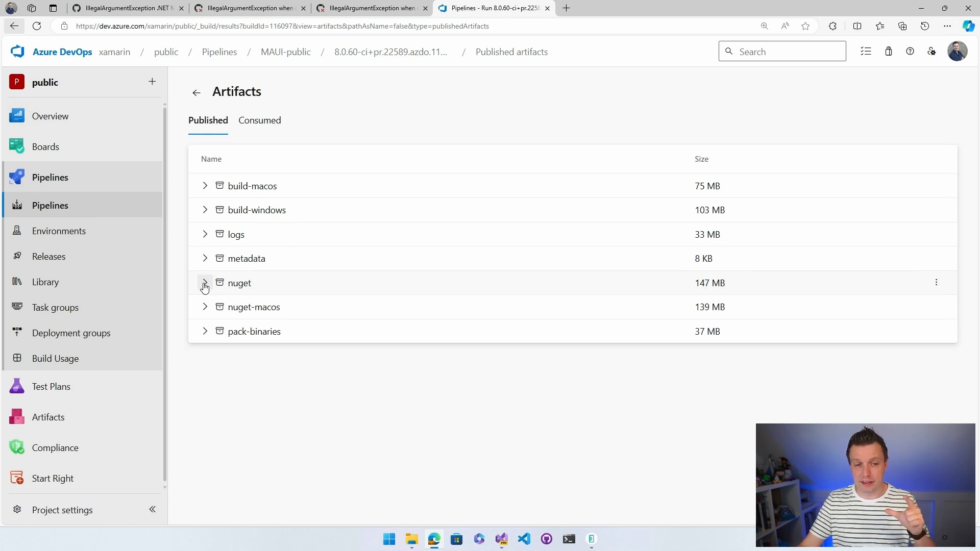
{"action": "left_click", "coordinate": [204, 282]}
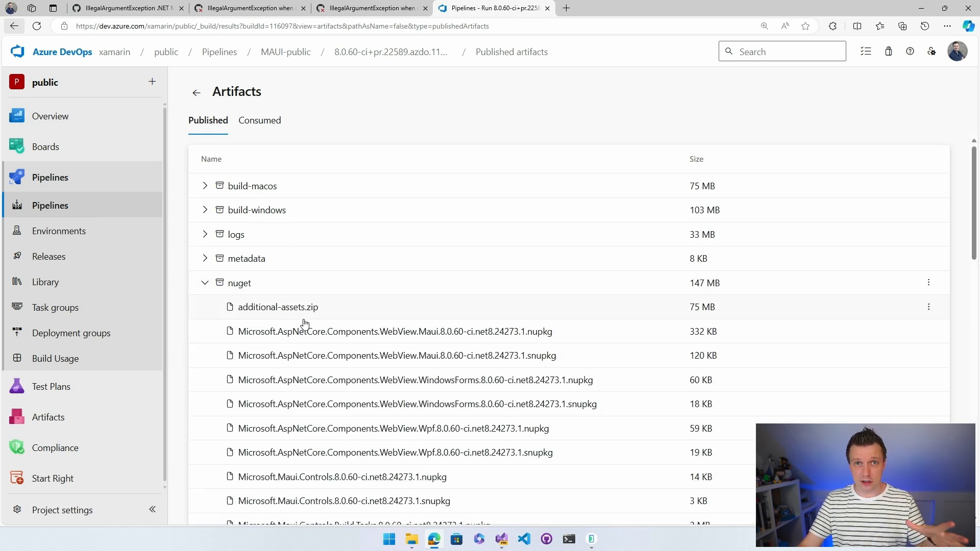
{"action": "mouse_move", "coordinate": [462, 318]}
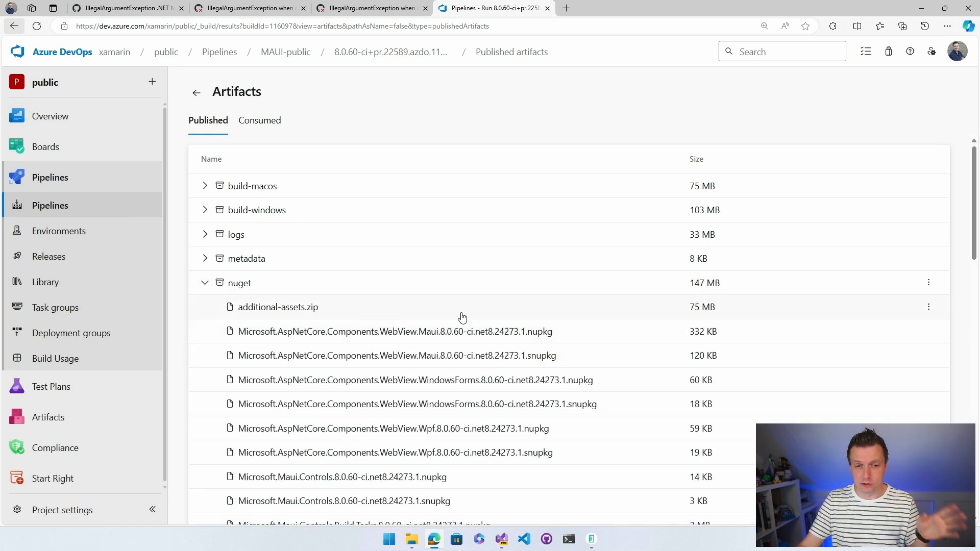
{"action": "mouse_move", "coordinate": [510, 325]}
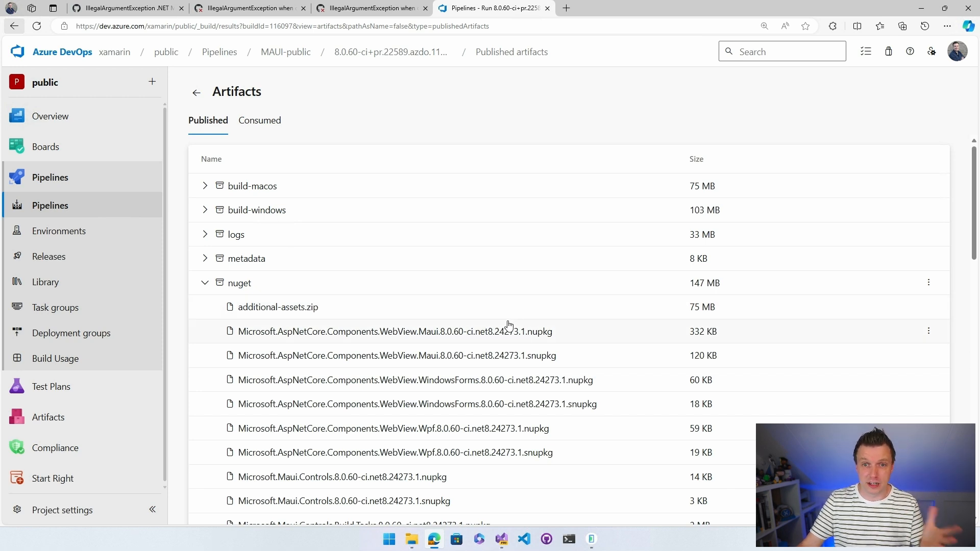
{"action": "mouse_move", "coordinate": [564, 338]}
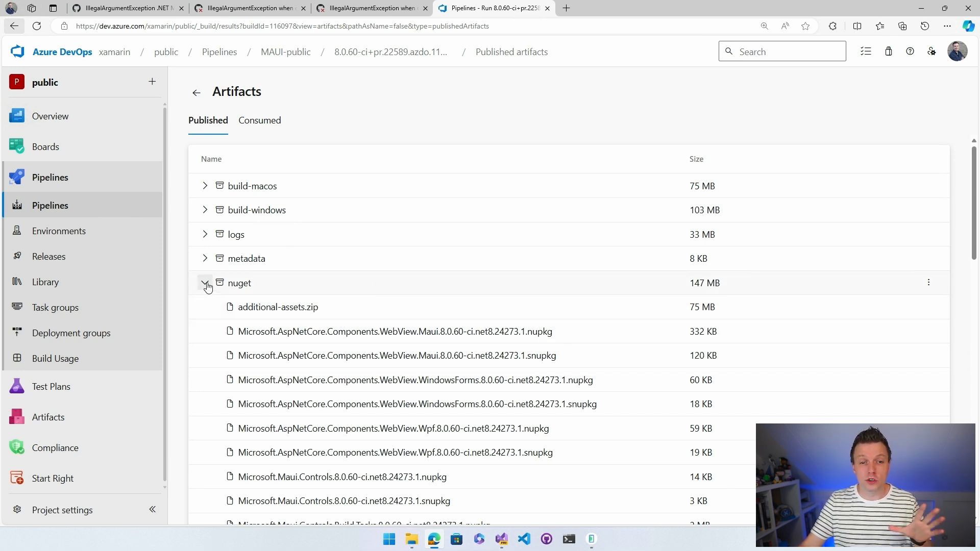
{"action": "left_click", "coordinate": [205, 282]}
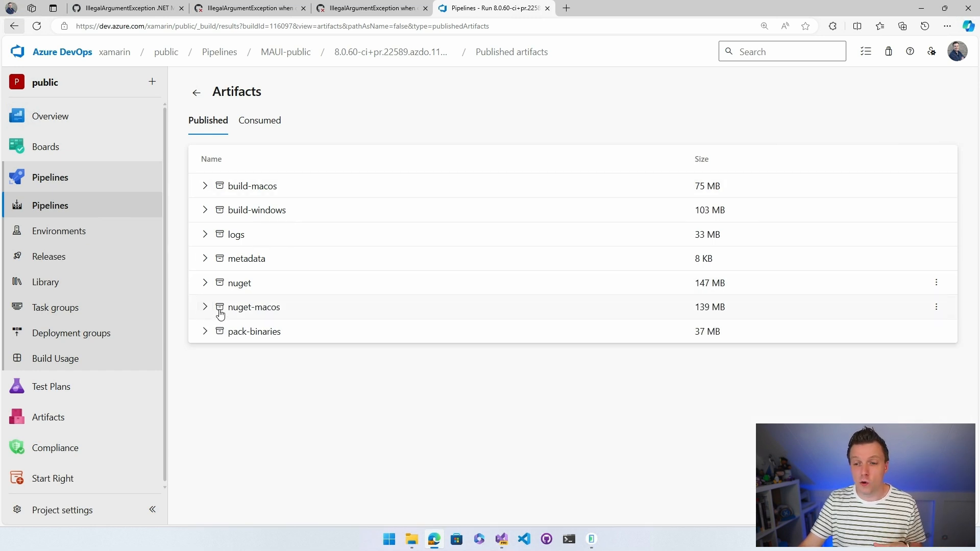
{"action": "mouse_move", "coordinate": [936, 283]}
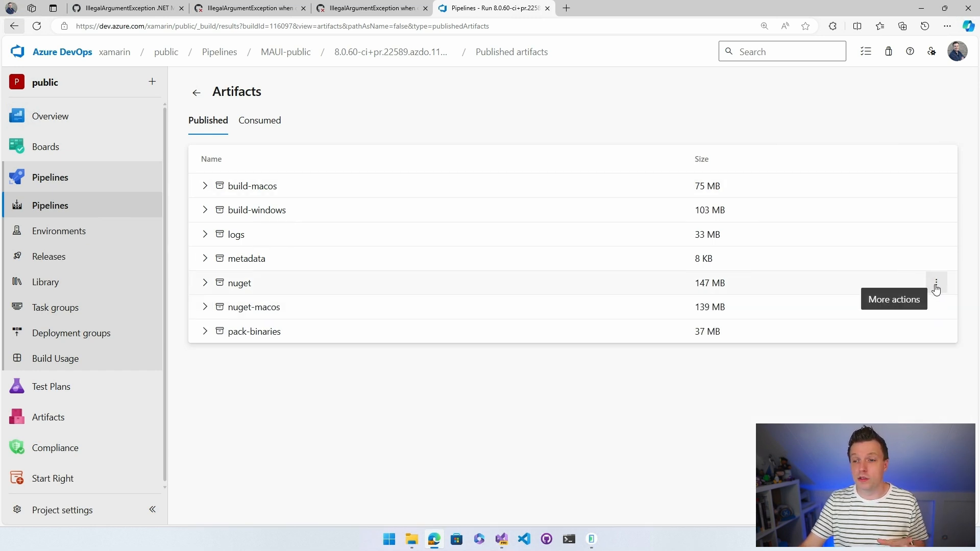
Download the nuget artifact as a zip via More actions and dismiss the download popup
{"action": "left_click", "coordinate": [936, 283]}
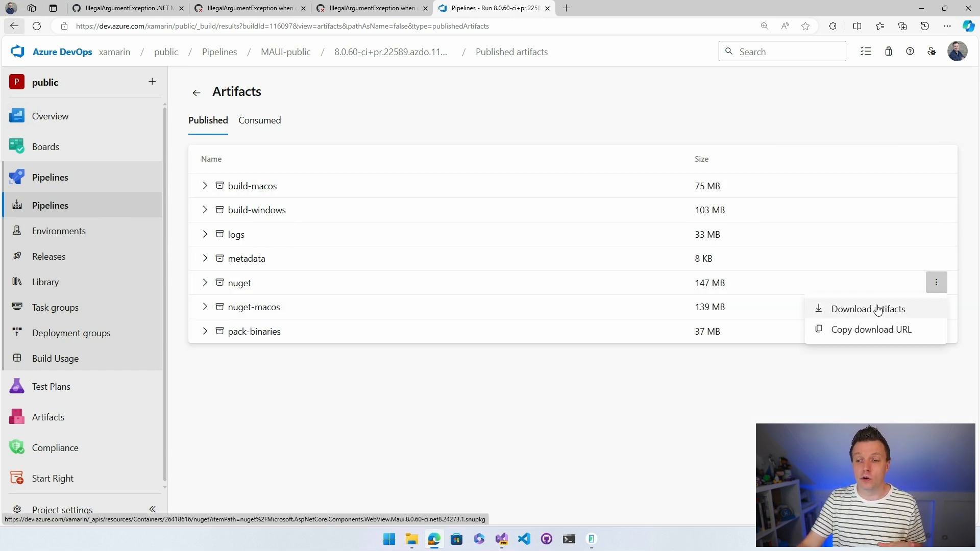
{"action": "left_click", "coordinate": [868, 308]}
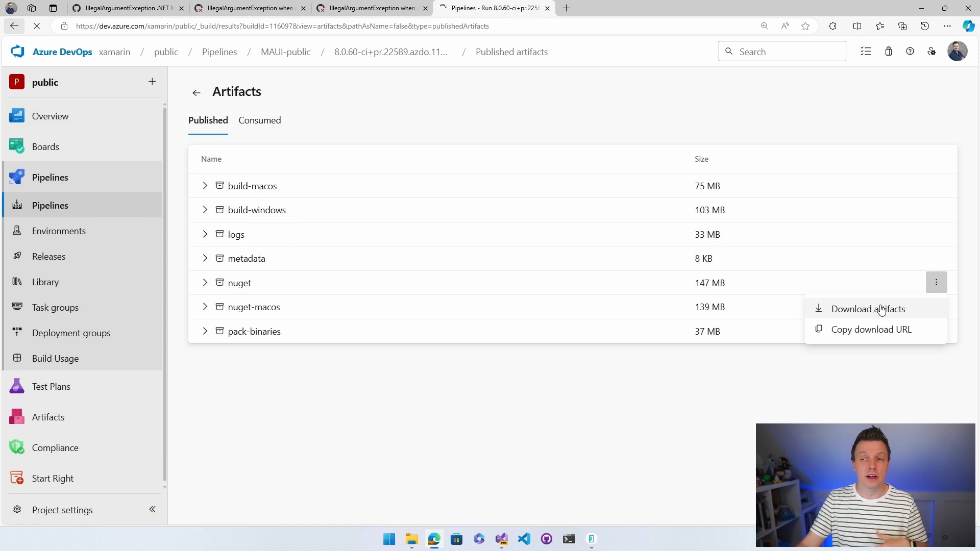
{"action": "mouse_move", "coordinate": [743, 176]}
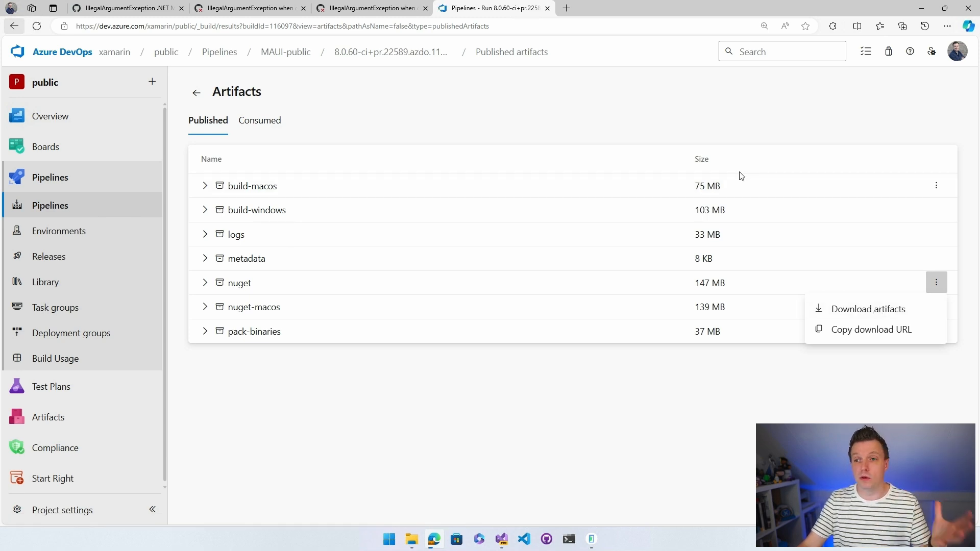
{"action": "left_click", "coordinate": [868, 309]}
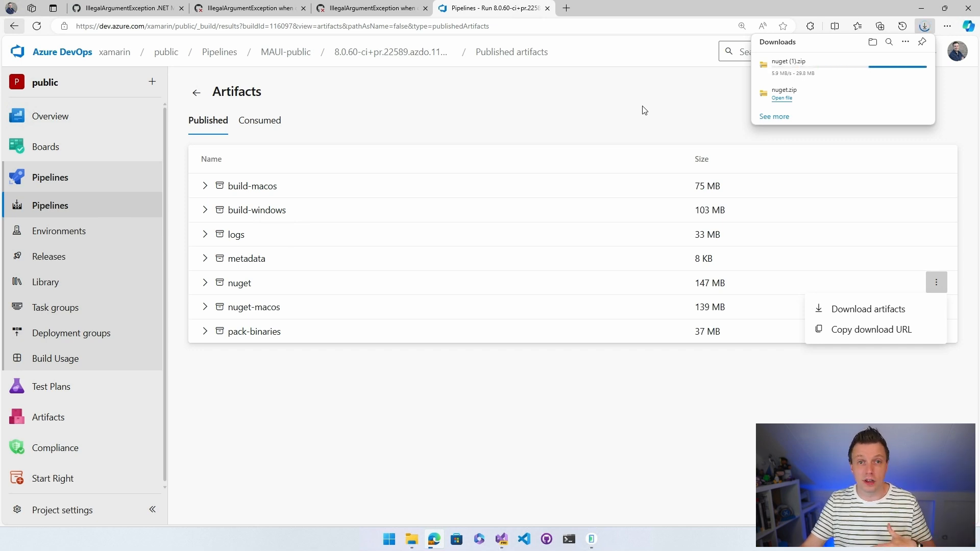
{"action": "mouse_move", "coordinate": [454, 172]}
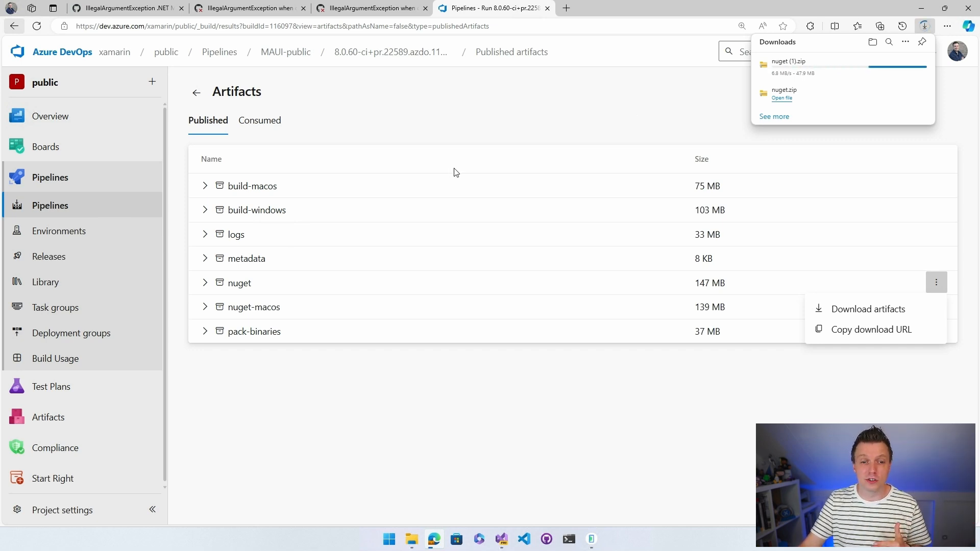
{"action": "left_click", "coordinate": [455, 173]}
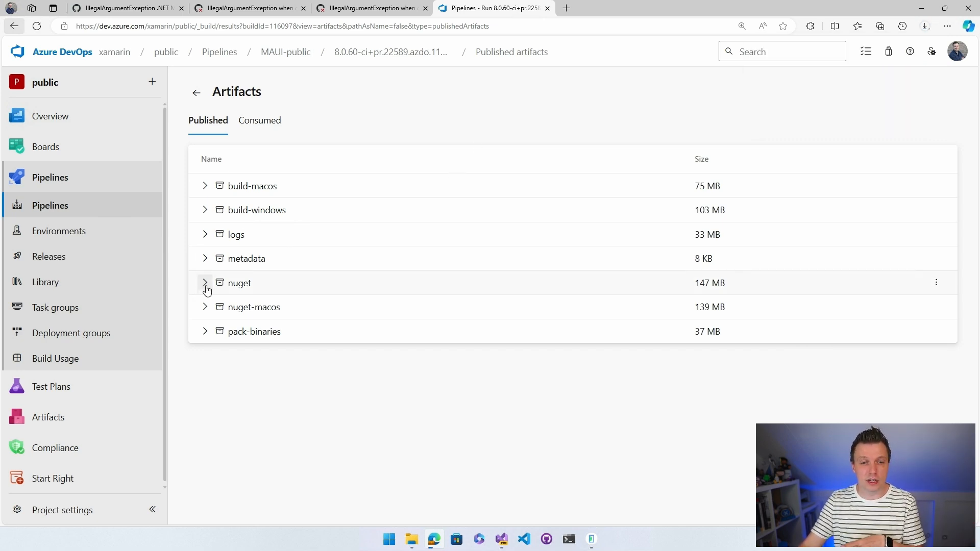
{"action": "mouse_move", "coordinate": [348, 294]}
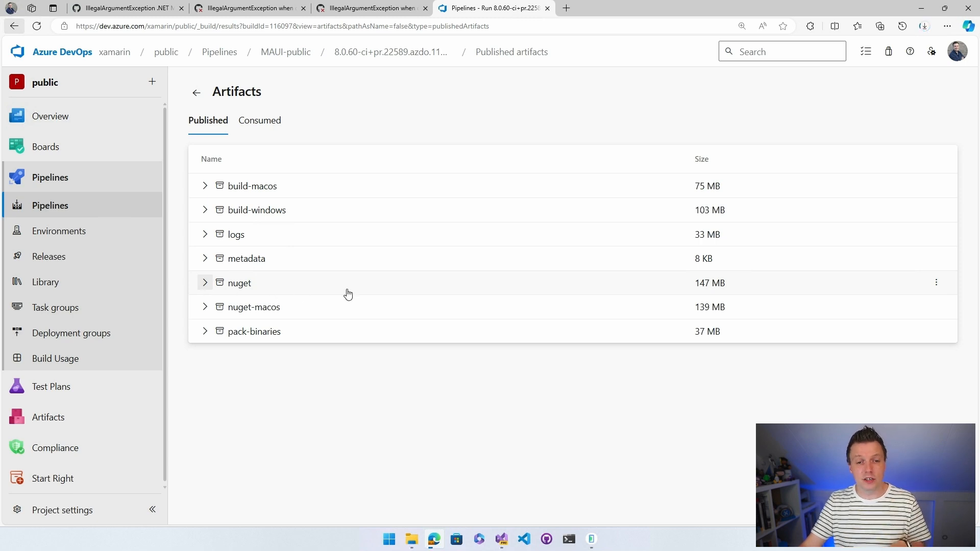
Expand the nuget artifact and scroll through its 8.0.60-ci .nupkg and .snupkg files
{"action": "left_click", "coordinate": [204, 283]}
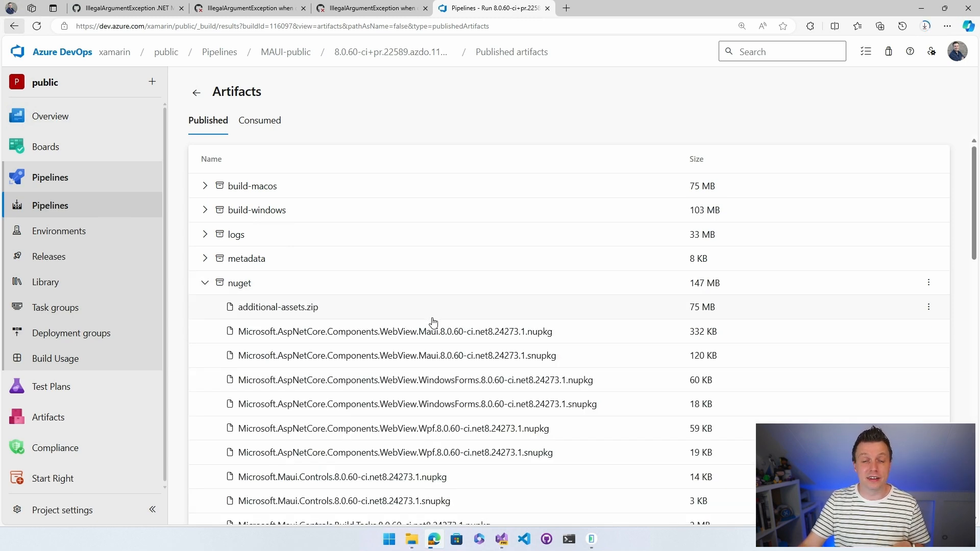
{"action": "scroll", "scroll_direction": "down", "scroll_amount": 3}
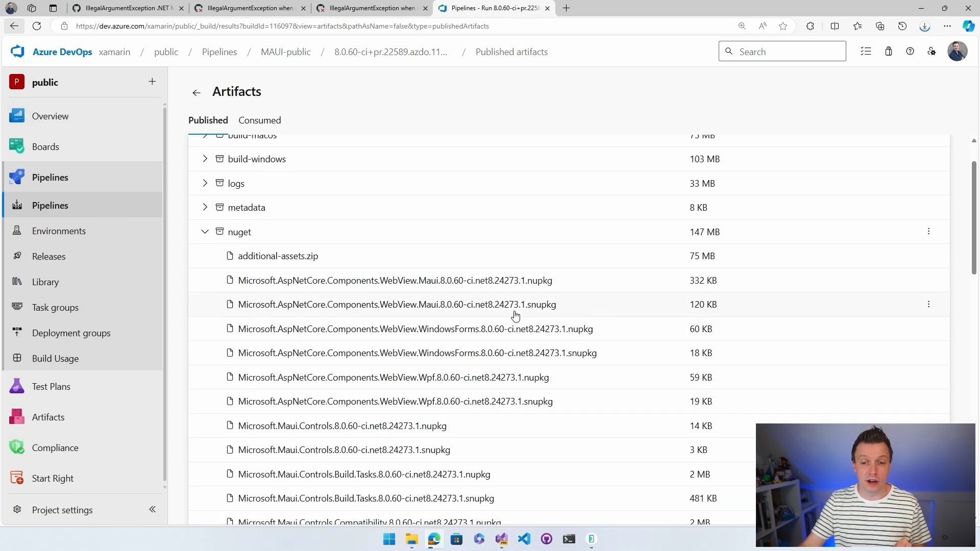
{"action": "mouse_move", "coordinate": [604, 327]}
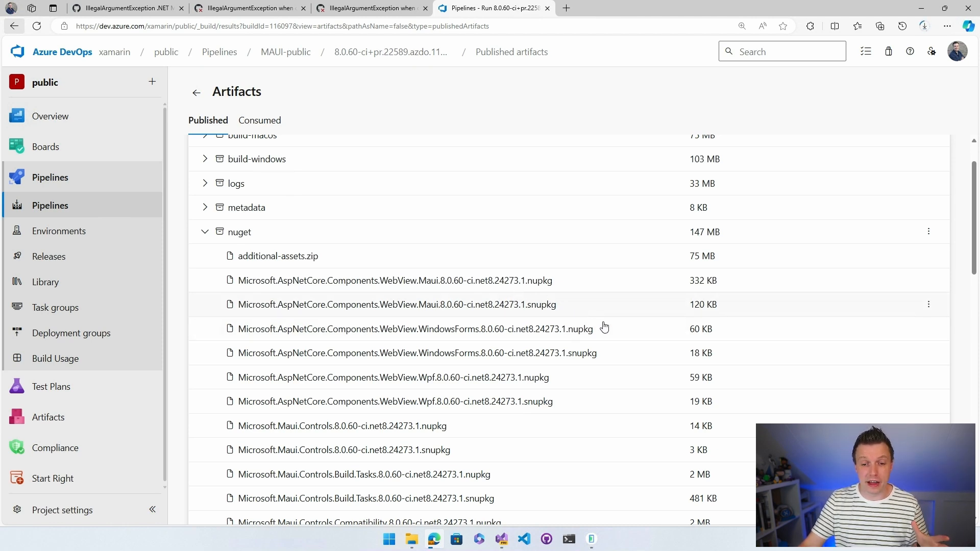
{"action": "scroll", "scroll_direction": "down", "scroll_amount": 3}
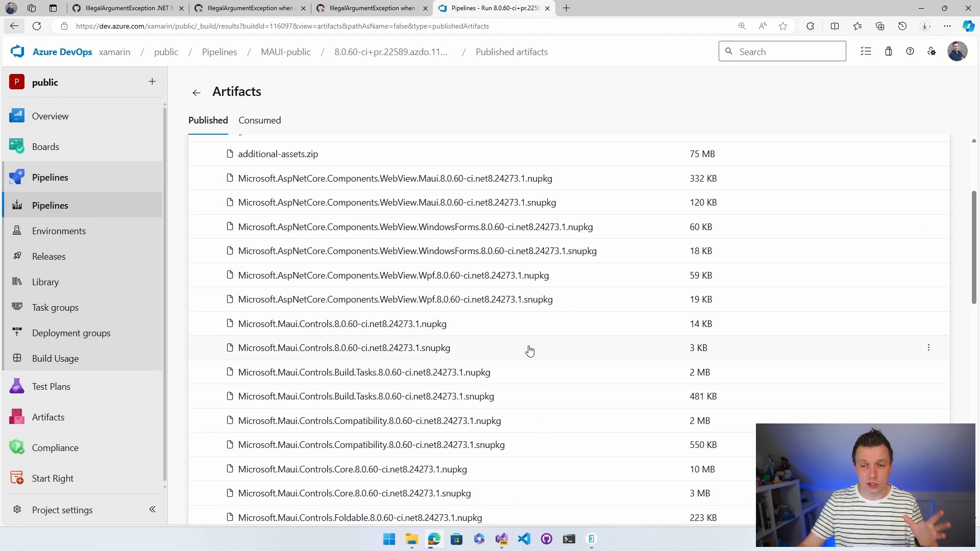
{"action": "mouse_move", "coordinate": [508, 377]}
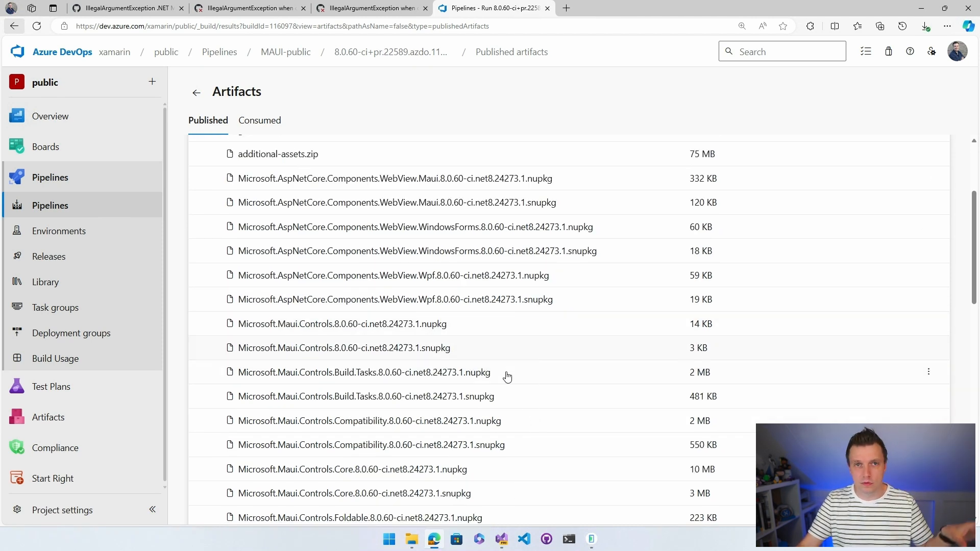
{"action": "mouse_move", "coordinate": [564, 291]}
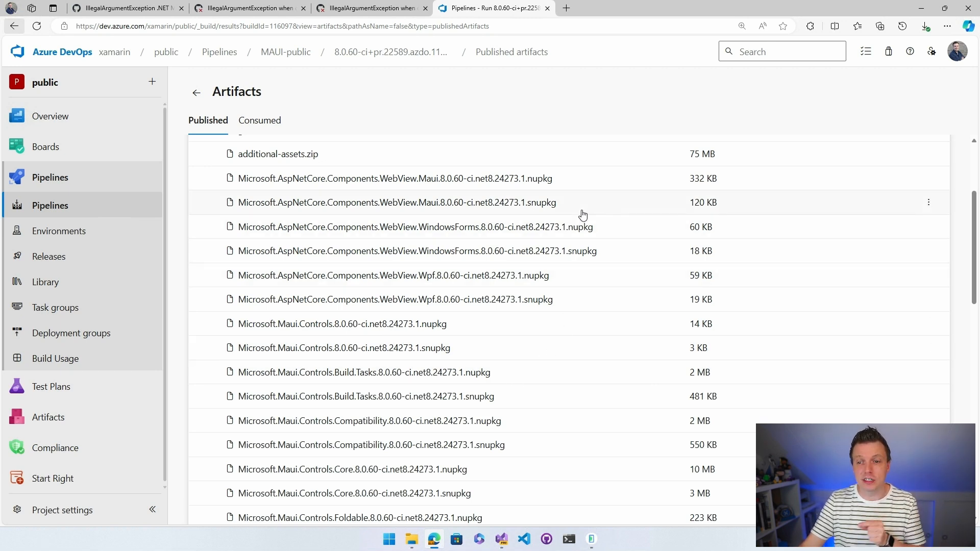
{"action": "mouse_move", "coordinate": [583, 227]}
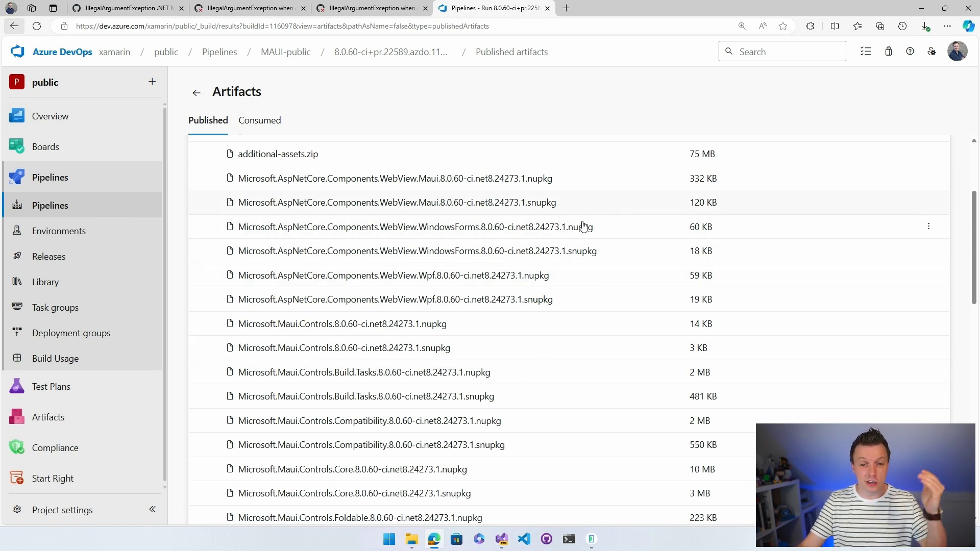
{"action": "mouse_move", "coordinate": [567, 275]}
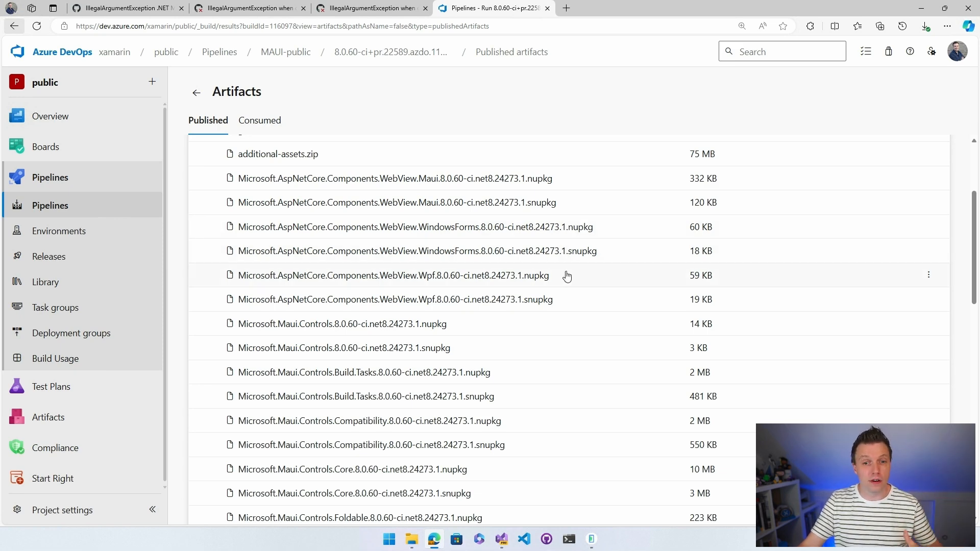
{"action": "scroll", "scroll_direction": "down", "scroll_amount": 3}
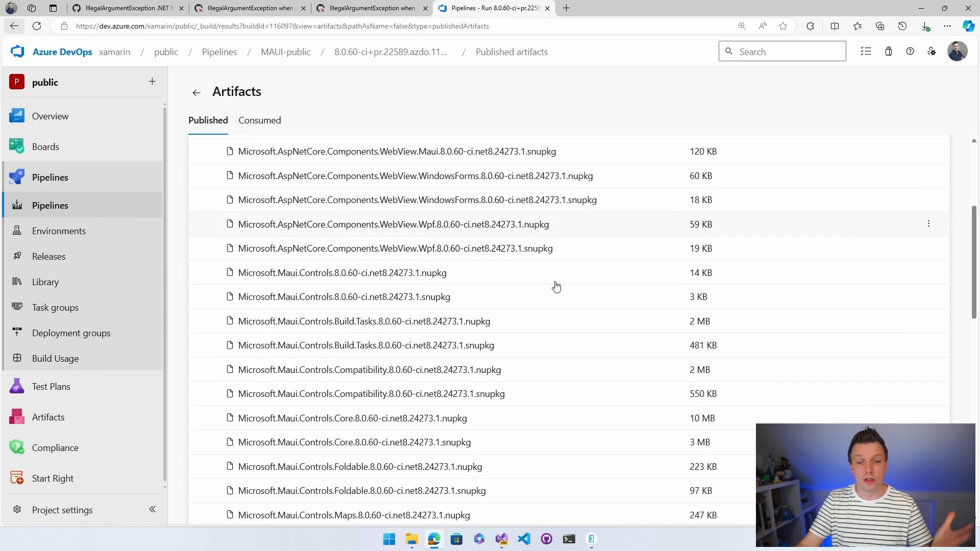
{"action": "scroll", "scroll_direction": "down", "scroll_amount": 3}
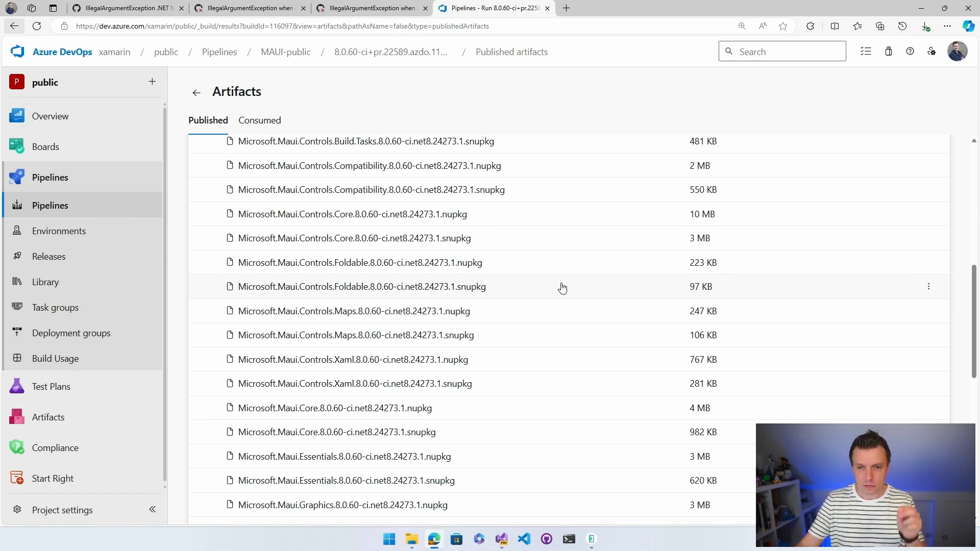
{"action": "mouse_move", "coordinate": [450, 438]}
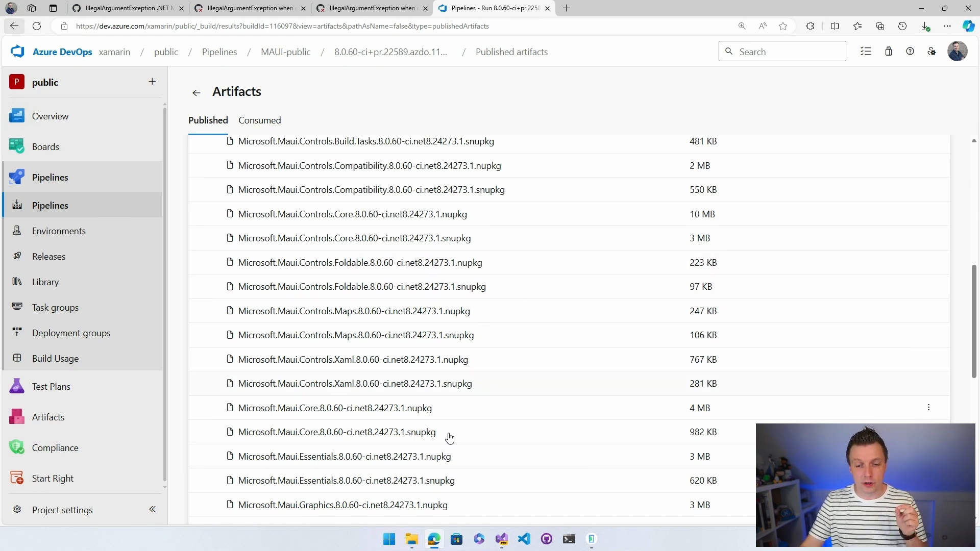
{"action": "mouse_move", "coordinate": [410, 539]}
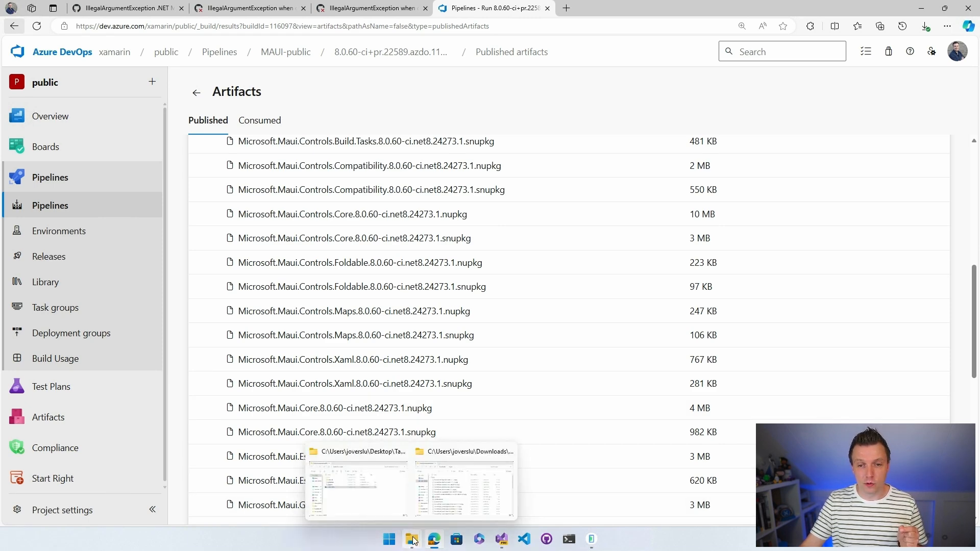
In Downloads open the extracted nuget folder and browse the Microsoft.Maui 8.0.60-ci packages
{"action": "left_click", "coordinate": [463, 484]}
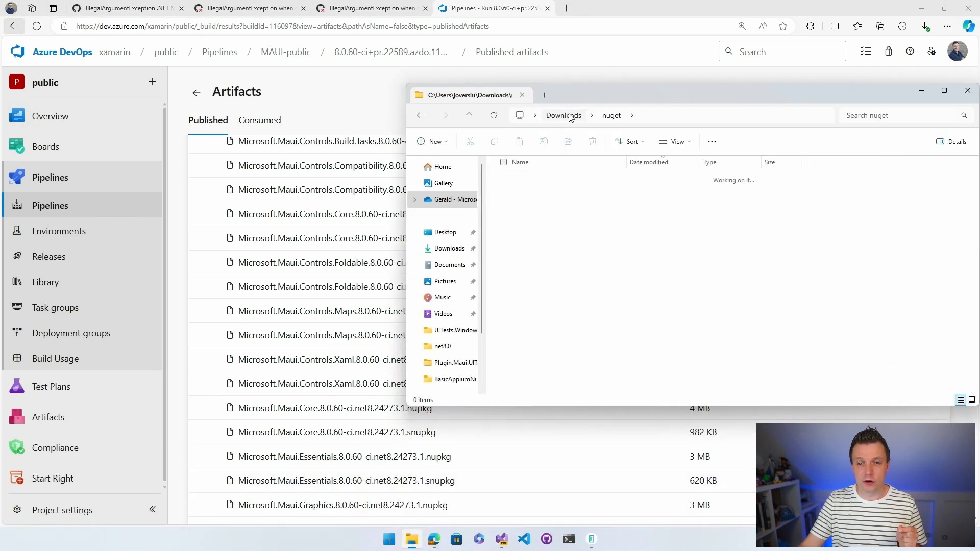
{"action": "left_click", "coordinate": [563, 116]}
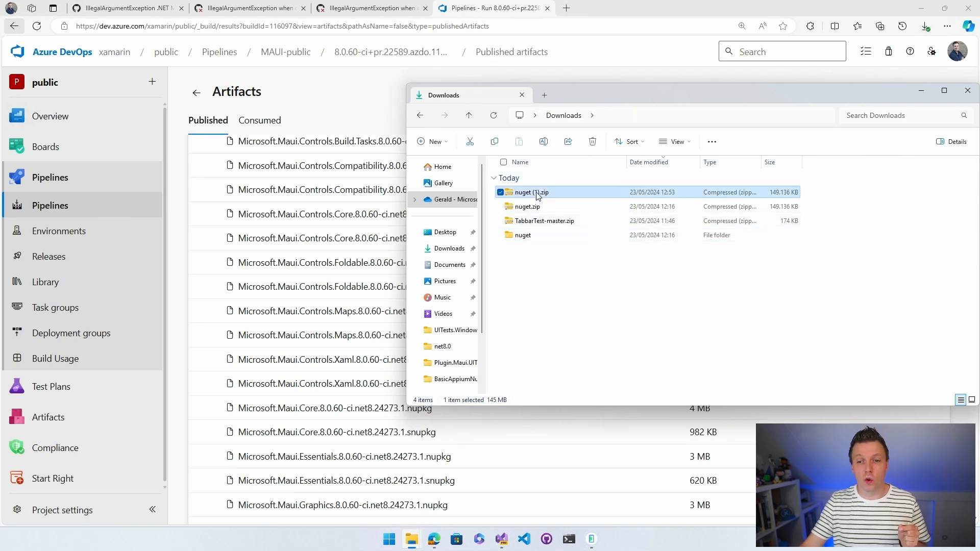
{"action": "left_click", "coordinate": [527, 206]}
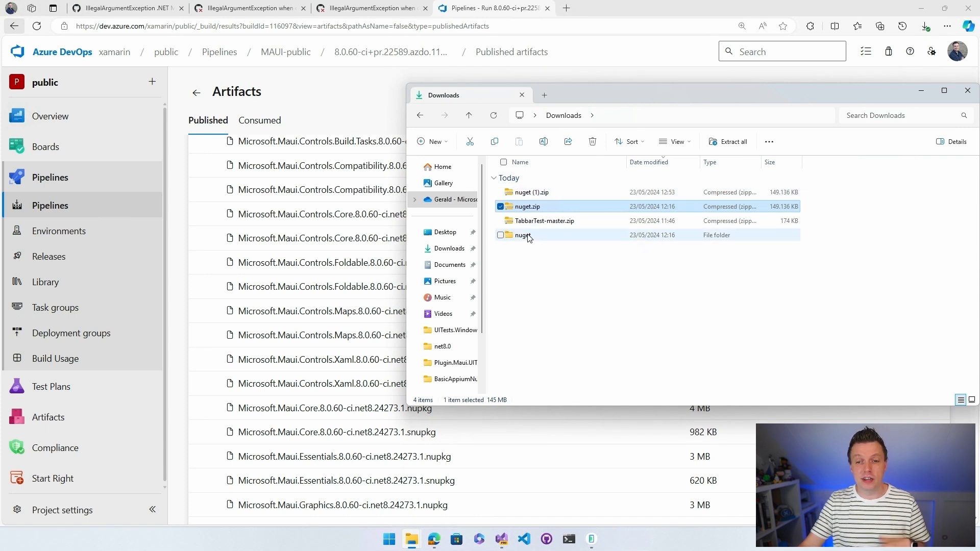
{"action": "left_click", "coordinate": [522, 235]}
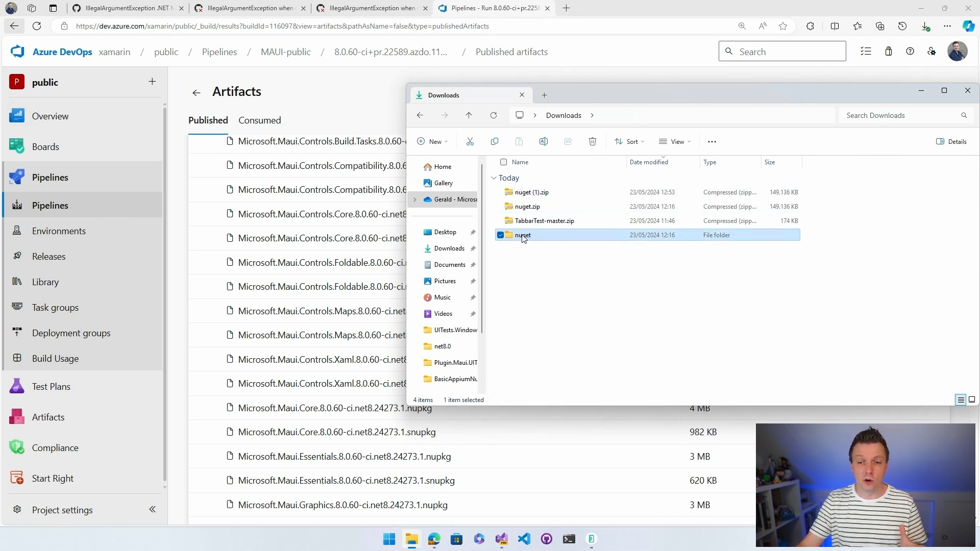
{"action": "double_click", "coordinate": [521, 235]}
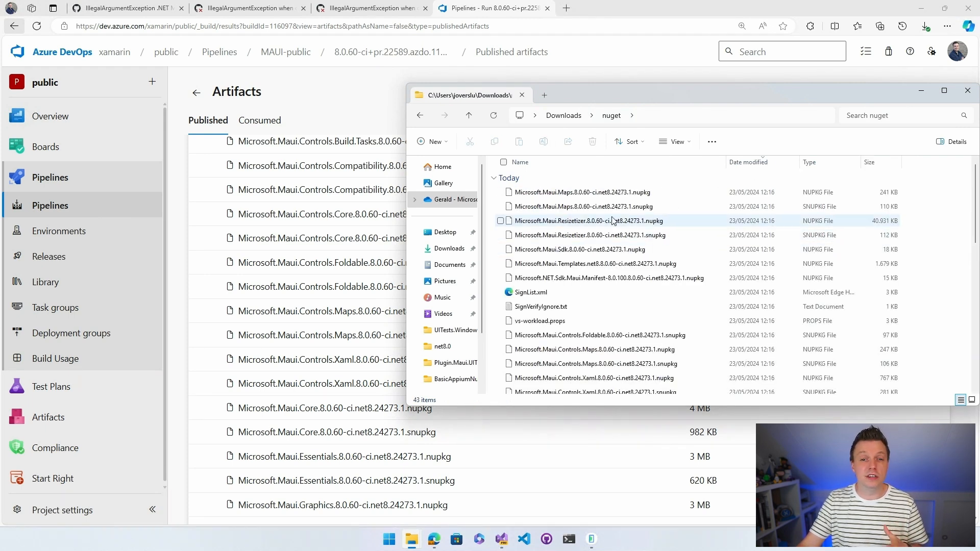
{"action": "left_click", "coordinate": [580, 192]}
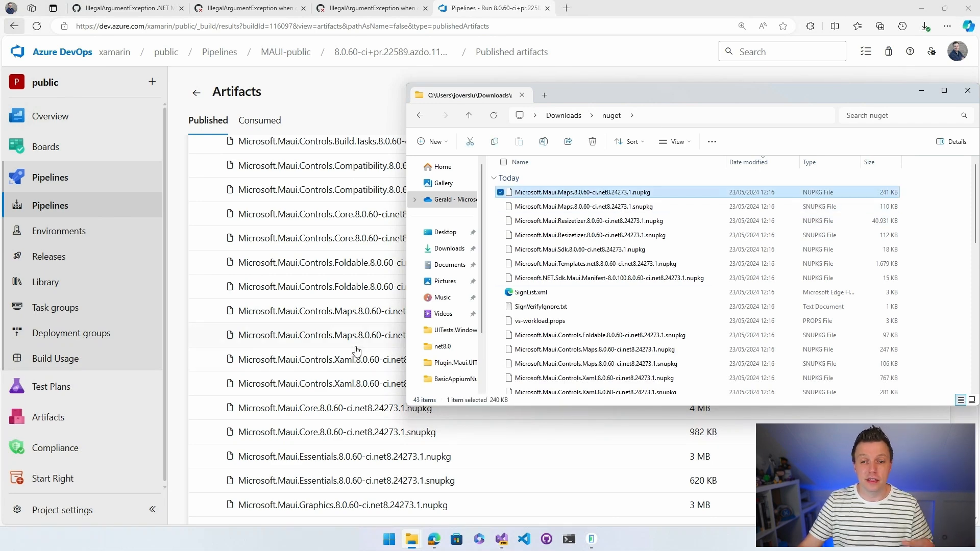
{"action": "mouse_move", "coordinate": [655, 264]}
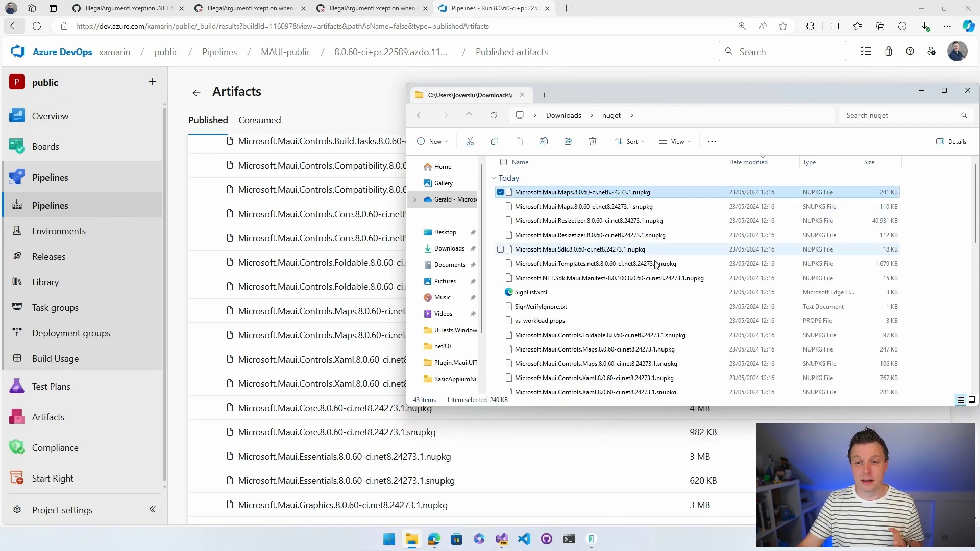
{"action": "scroll", "scroll_direction": "down", "scroll_amount": 3}
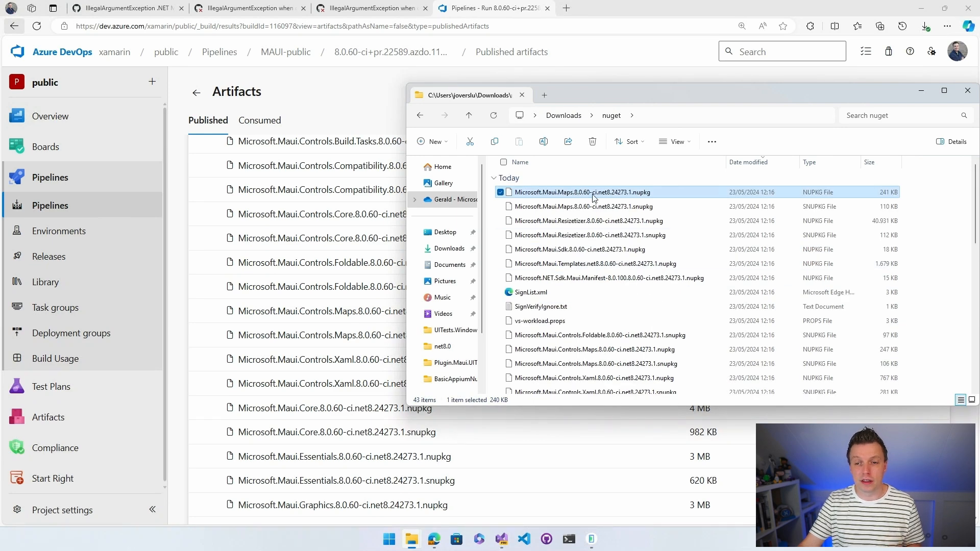
{"action": "mouse_move", "coordinate": [604, 201]}
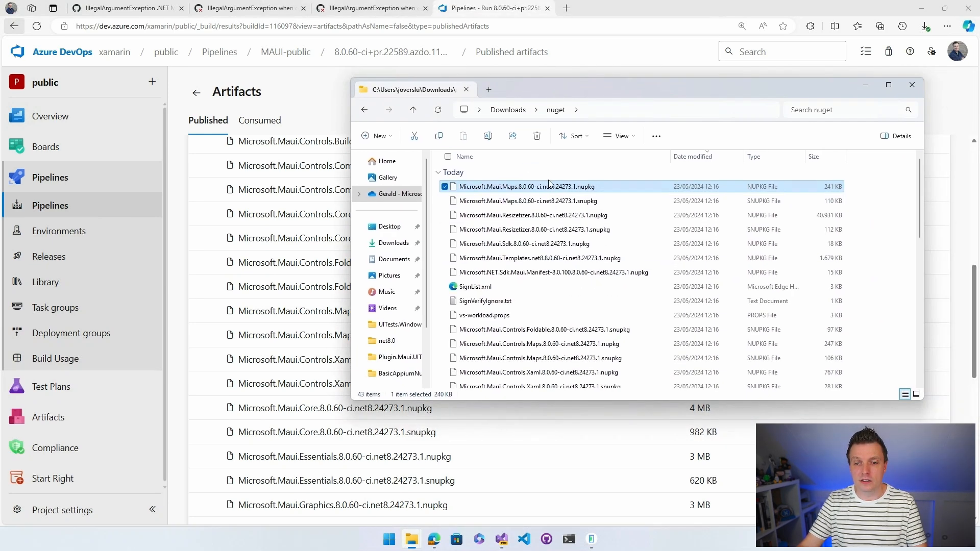
{"action": "mouse_move", "coordinate": [534, 191]}
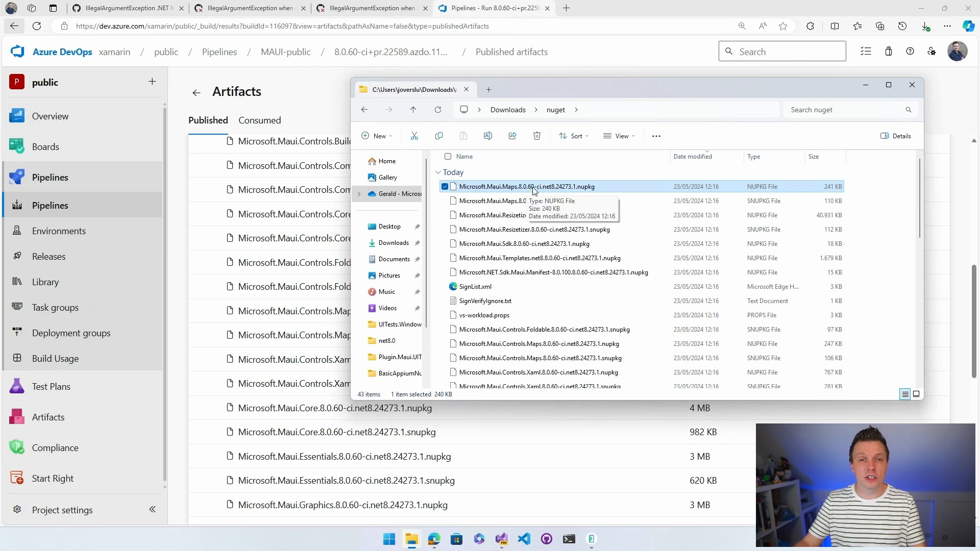
{"action": "mouse_move", "coordinate": [559, 191]}
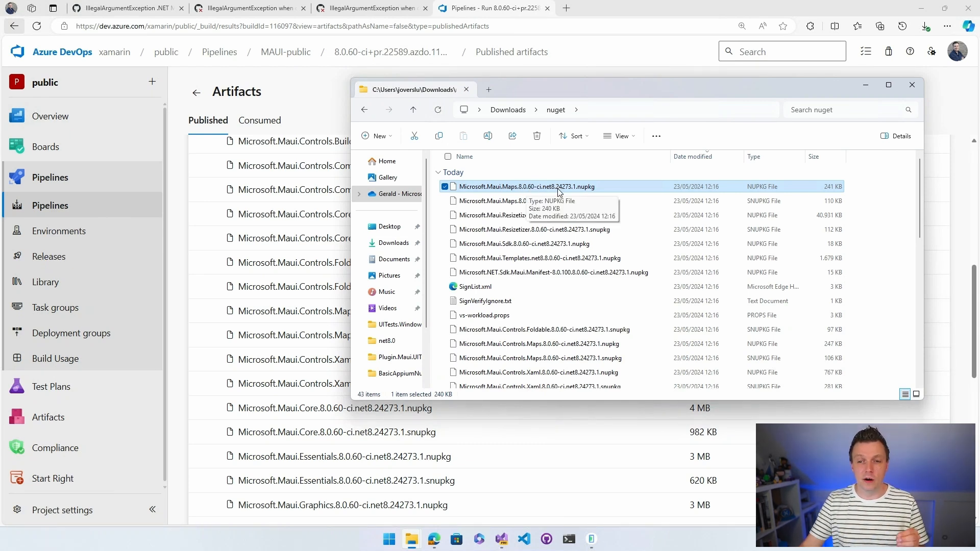
{"action": "mouse_move", "coordinate": [600, 201]}
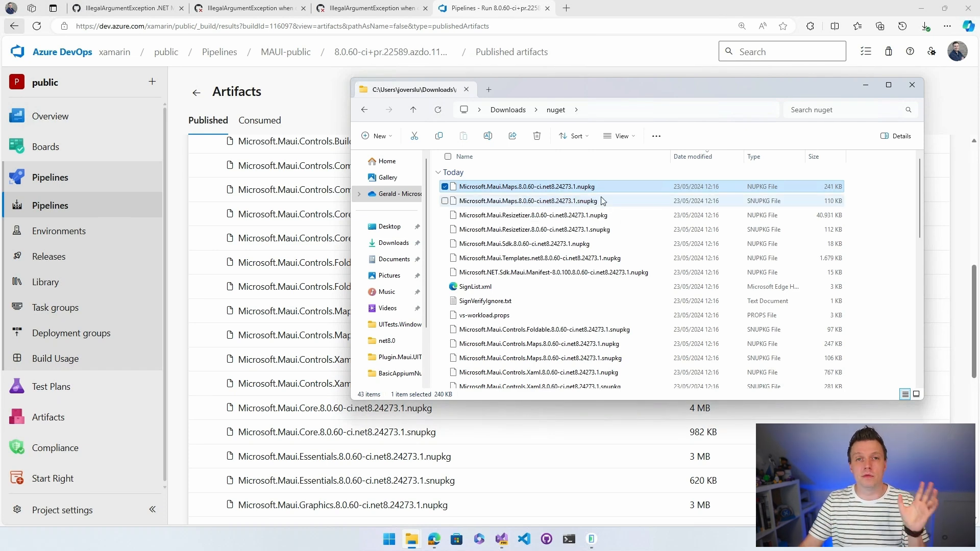
{"action": "mouse_move", "coordinate": [611, 216]}
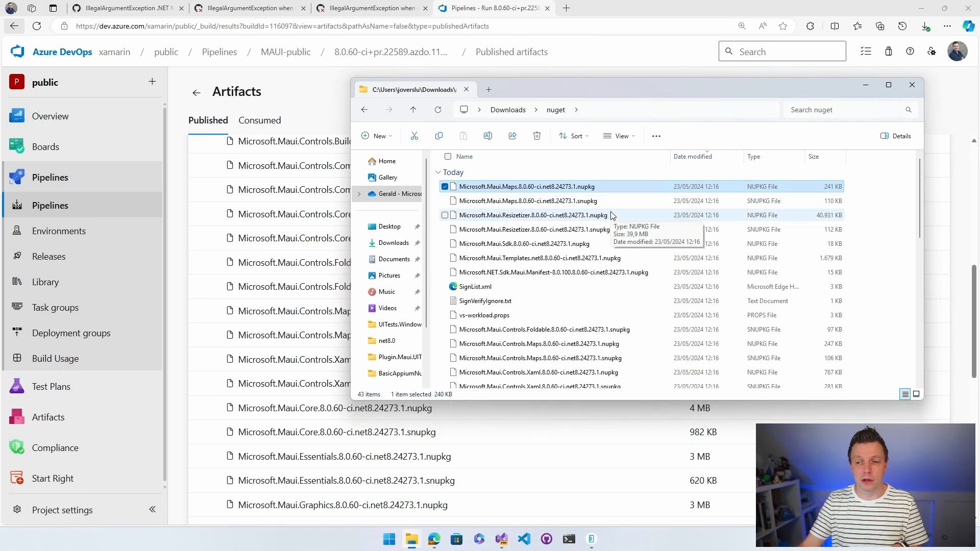
{"action": "mouse_move", "coordinate": [610, 197]}
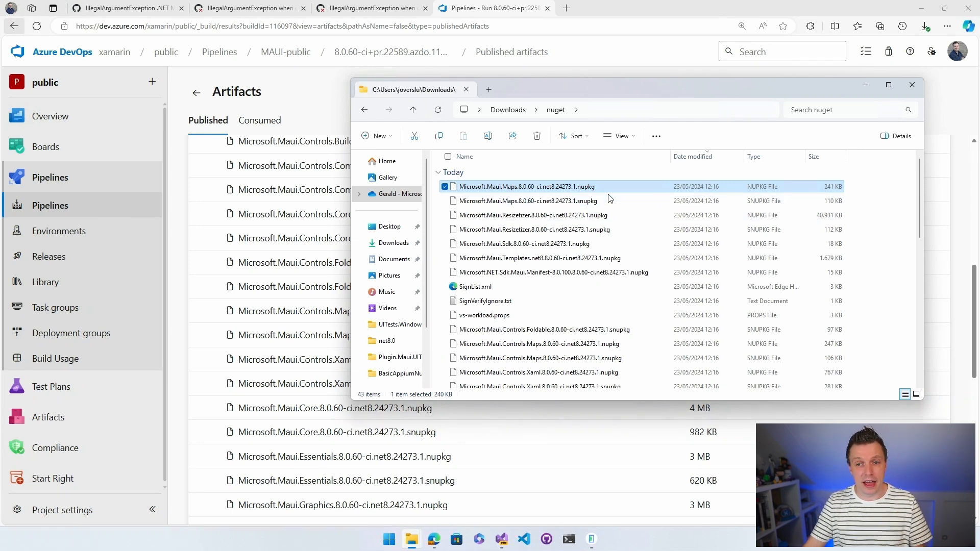
{"action": "mouse_move", "coordinate": [597, 215]}
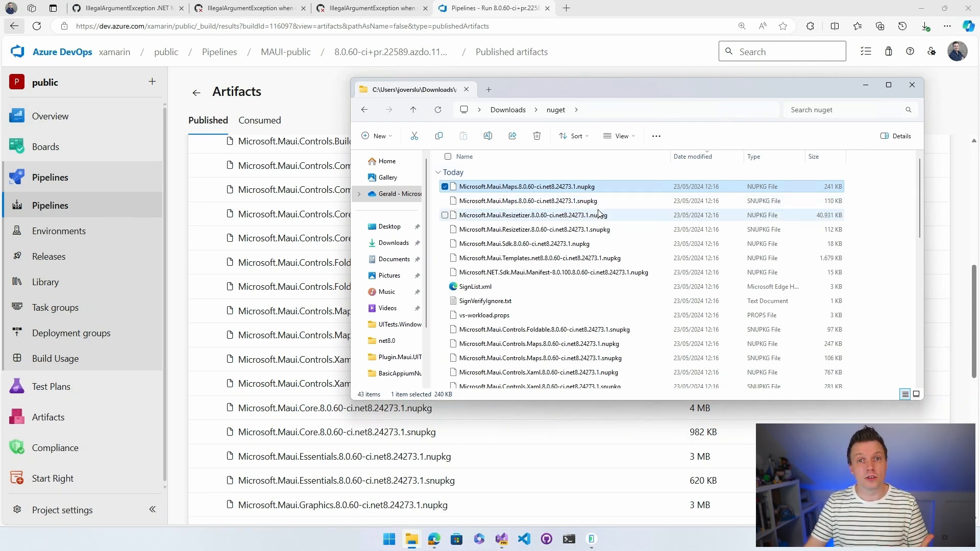
{"action": "mouse_move", "coordinate": [603, 216]}
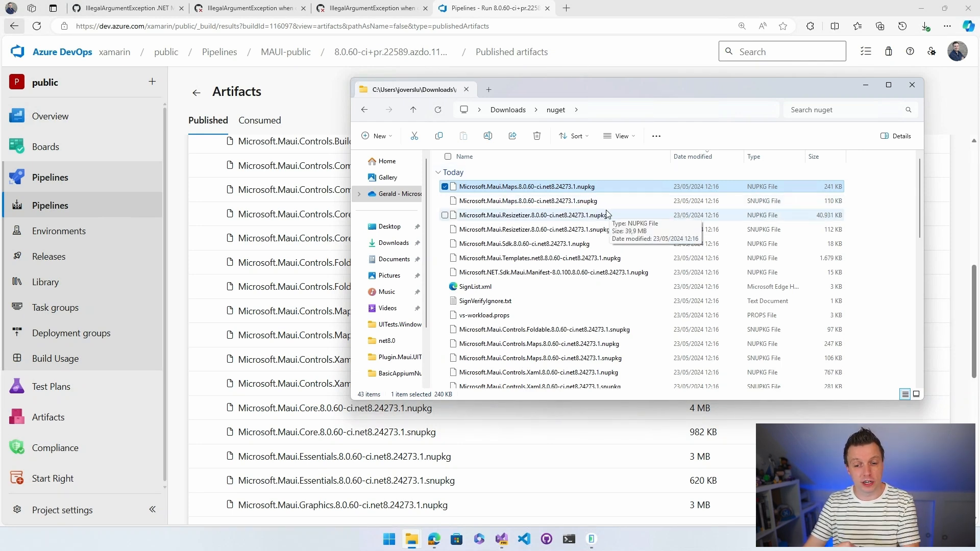
{"action": "mouse_move", "coordinate": [554, 464]}
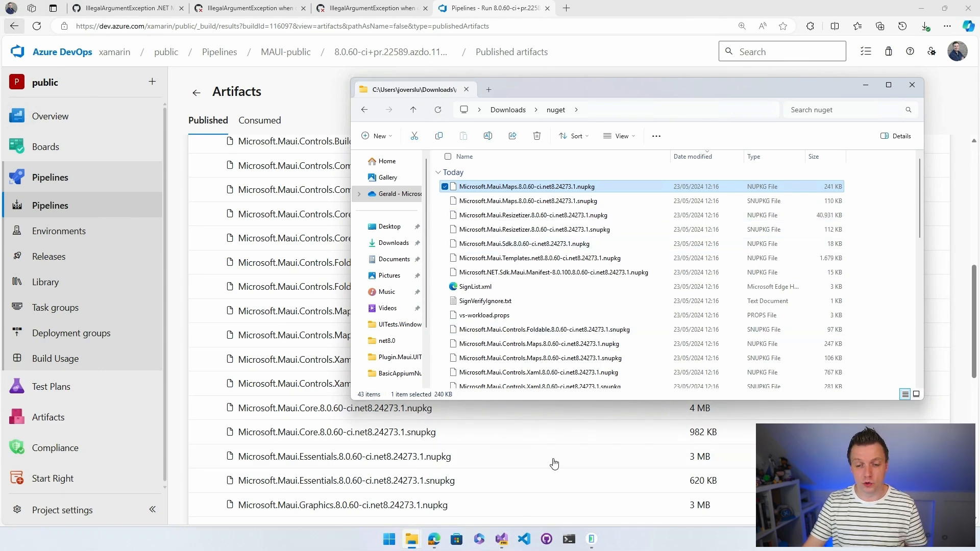
Back in Visual Studio, use Edit Project File on the TabbarTest project in Solution Explorer
{"action": "left_click", "coordinate": [501, 539]}
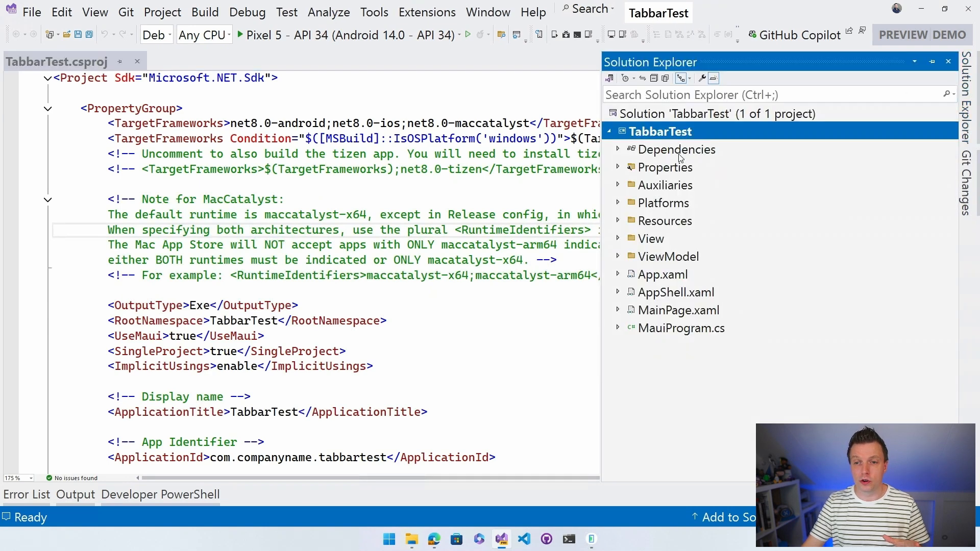
{"action": "mouse_move", "coordinate": [671, 132]}
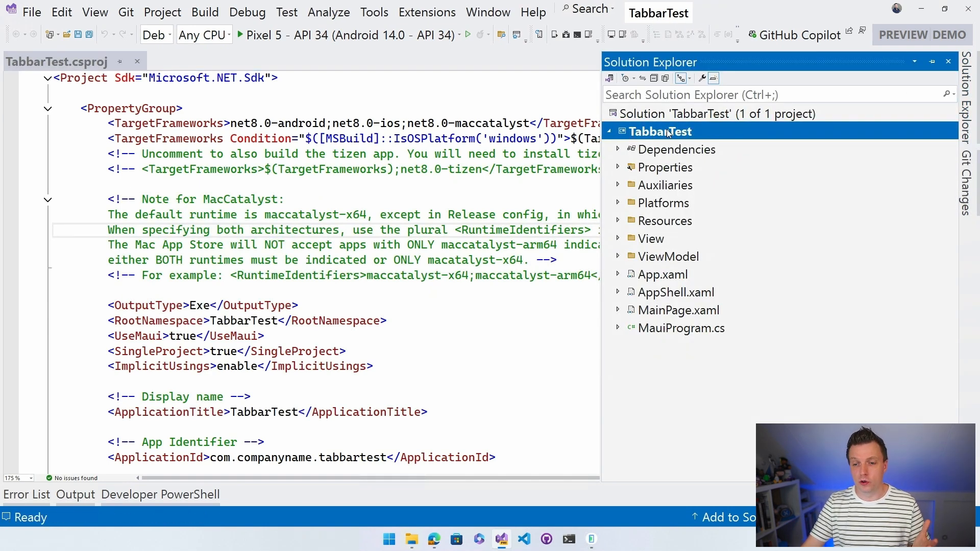
{"action": "right_click", "coordinate": [659, 132]}
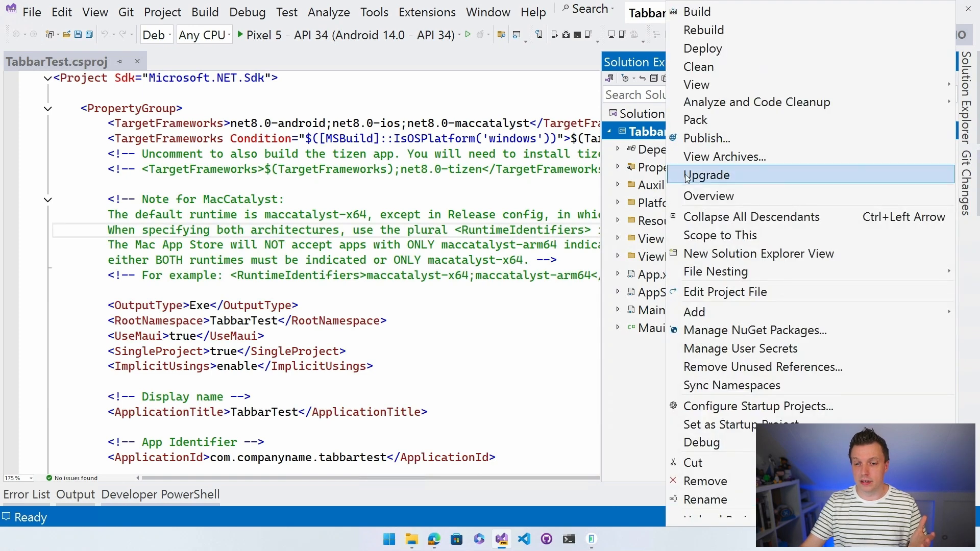
{"action": "mouse_move", "coordinate": [725, 203]}
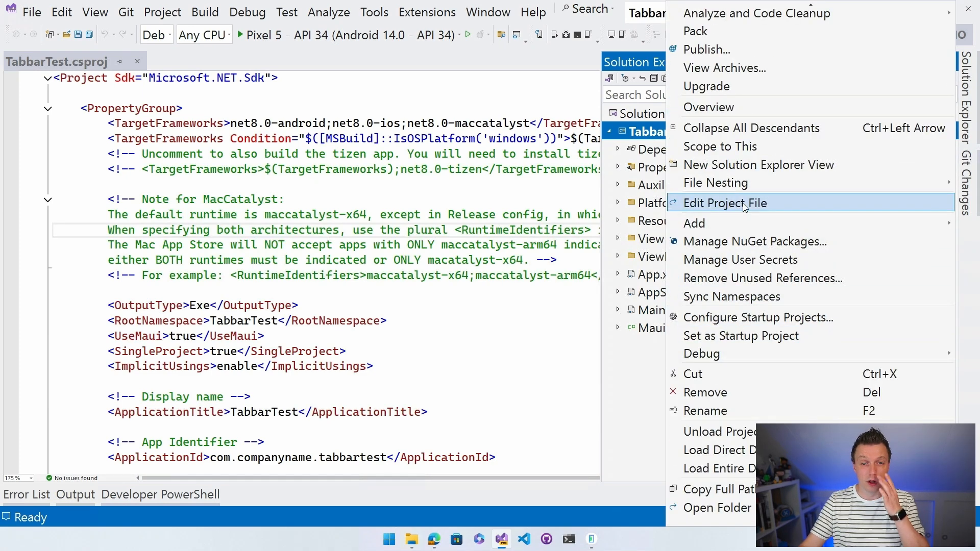
{"action": "left_click", "coordinate": [726, 202]}
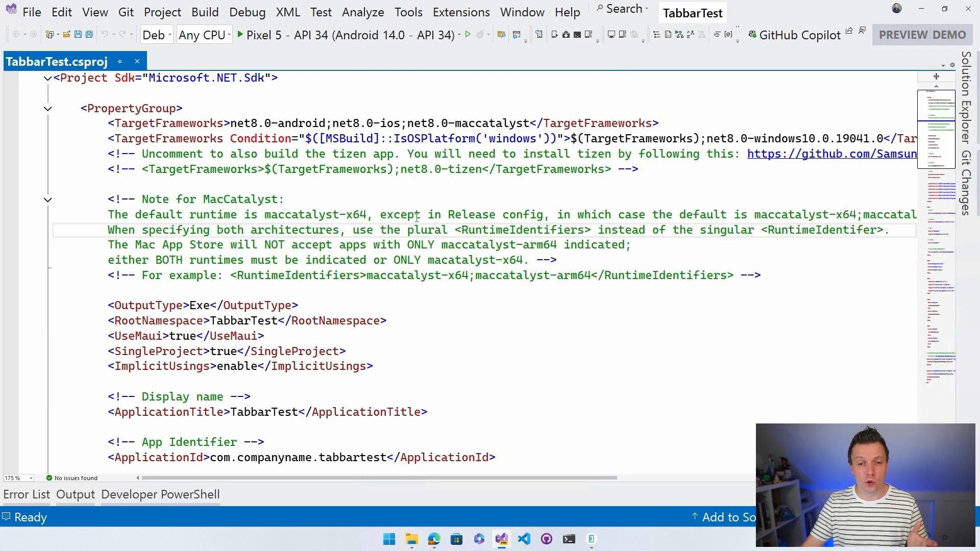
Scroll the .csproj to the PackageReference group and select Microsoft.Maui.Controls' $(MauiVersion) value
{"action": "scroll", "scroll_direction": "down", "scroll_amount": 3}
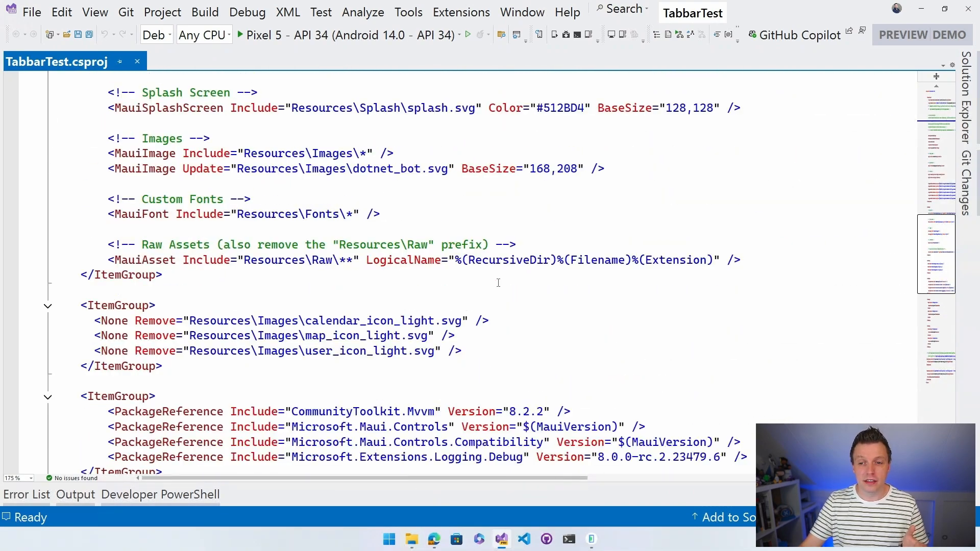
{"action": "scroll", "scroll_direction": "down", "scroll_amount": 3}
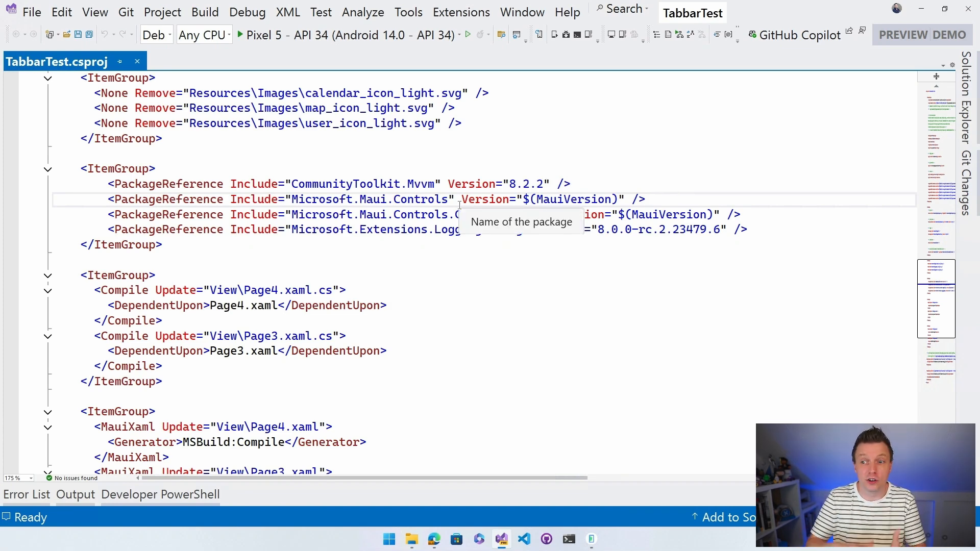
{"action": "left_click", "coordinate": [648, 199]}
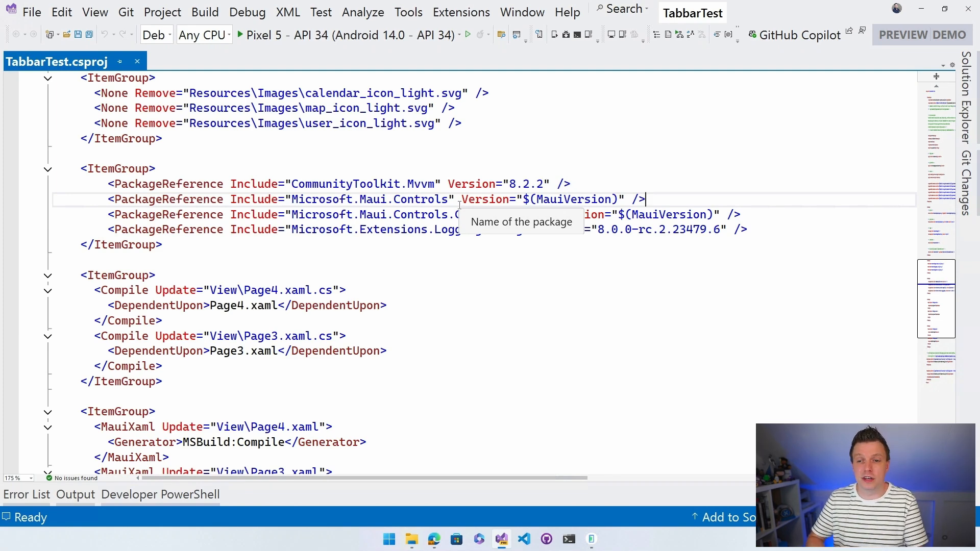
{"action": "mouse_move", "coordinate": [327, 199]}
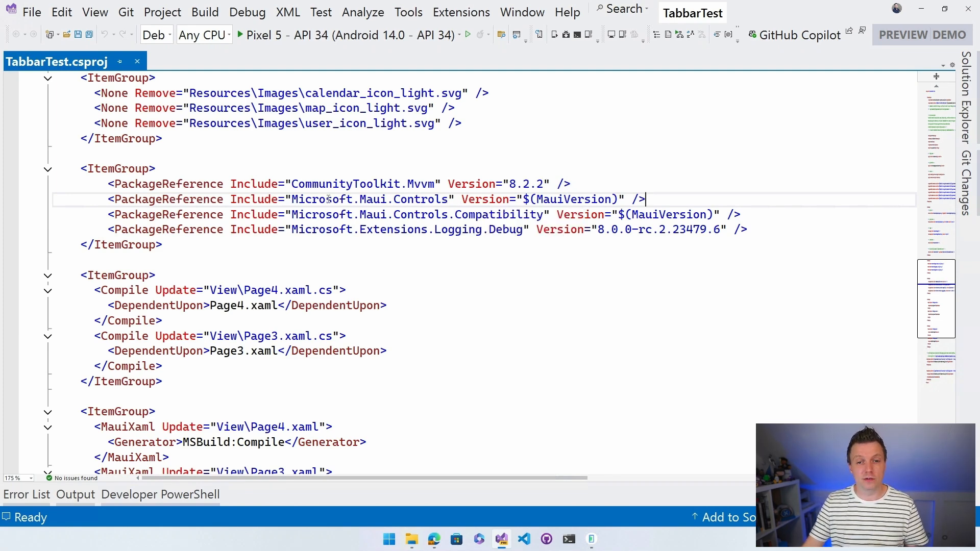
{"action": "double_click", "coordinate": [370, 199]}
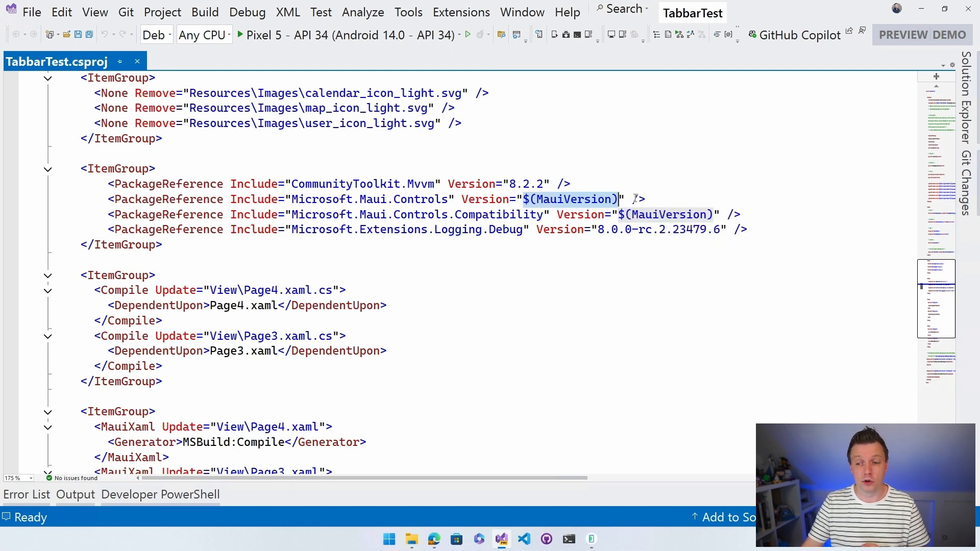
{"action": "mouse_move", "coordinate": [702, 176]}
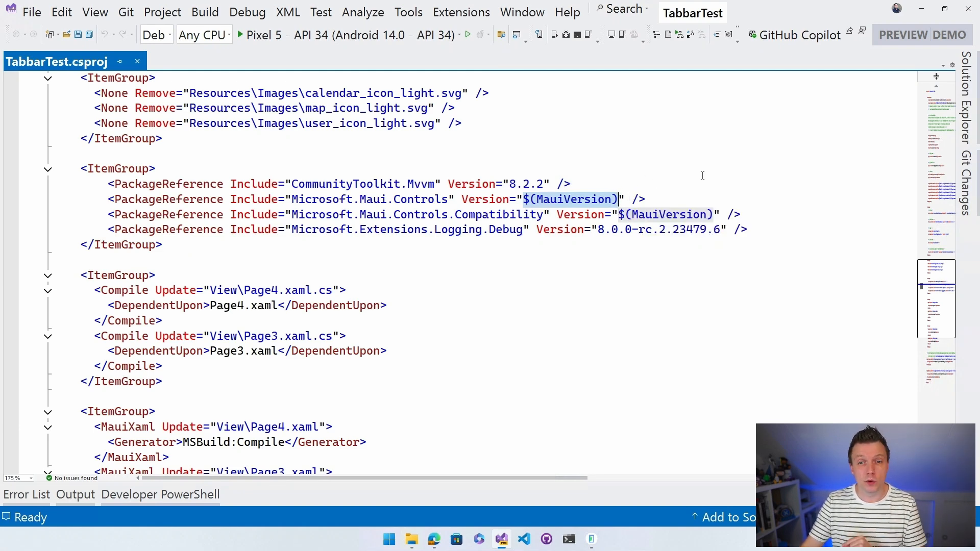
{"action": "mouse_move", "coordinate": [652, 173]}
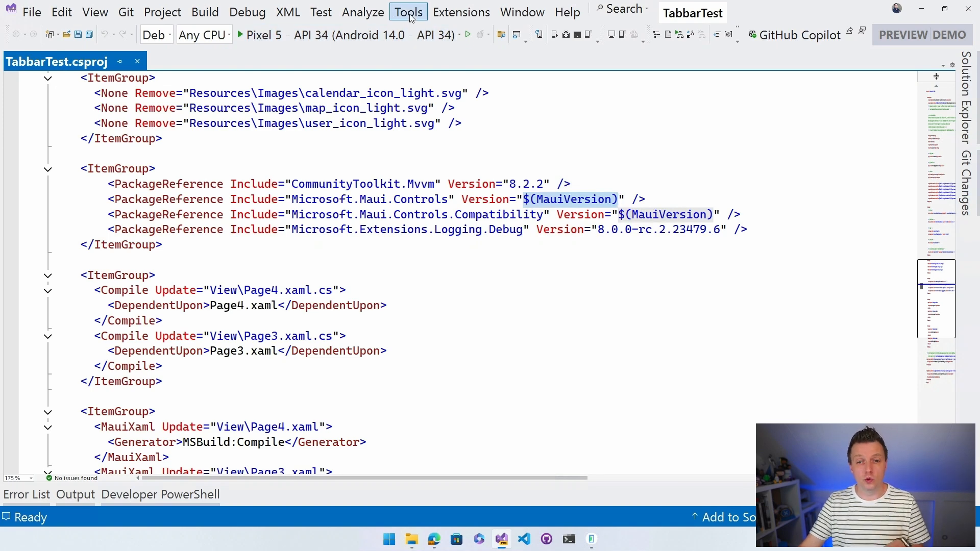
Inspect the Local folder package source path (Downloads nuget folder), browsing then cancelling the folder picker
{"action": "left_click", "coordinate": [409, 12]}
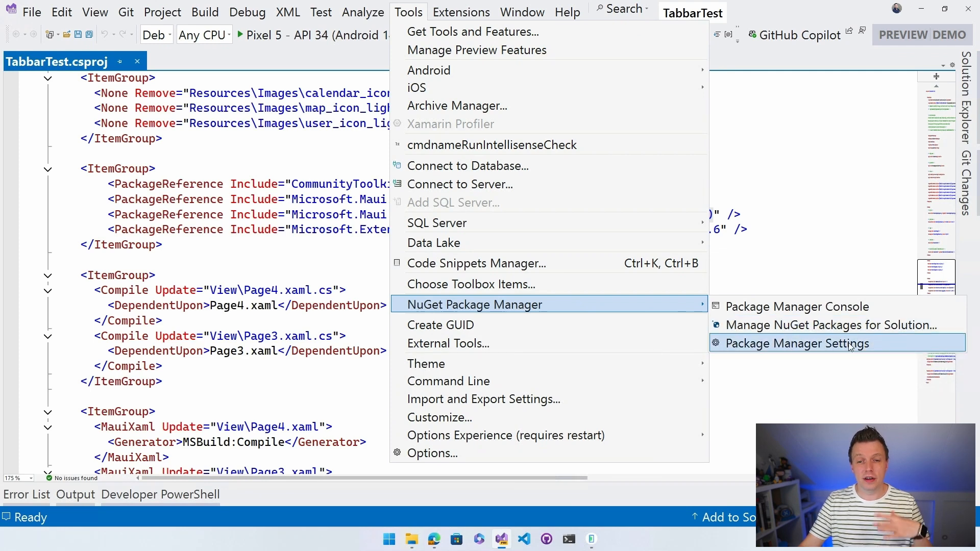
{"action": "left_click", "coordinate": [795, 343]}
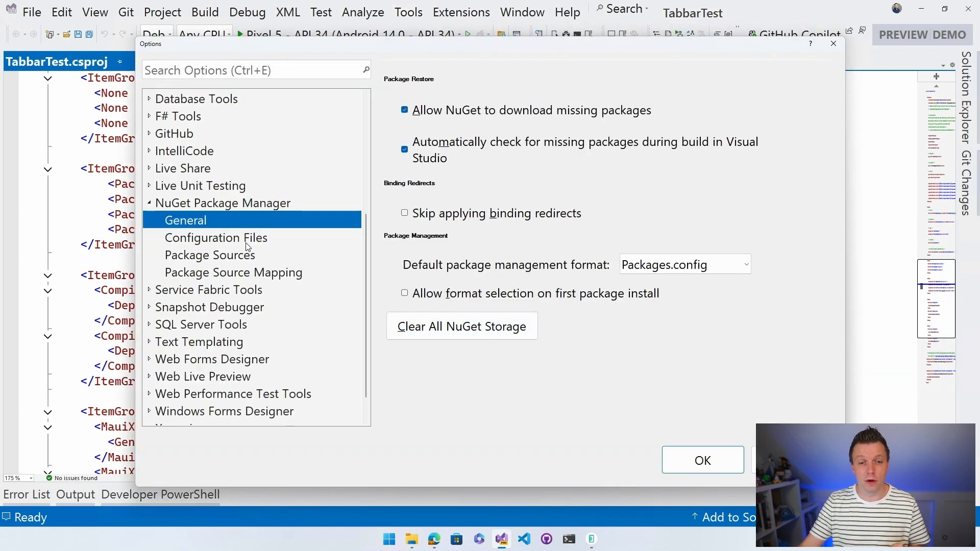
{"action": "mouse_move", "coordinate": [188, 260]}
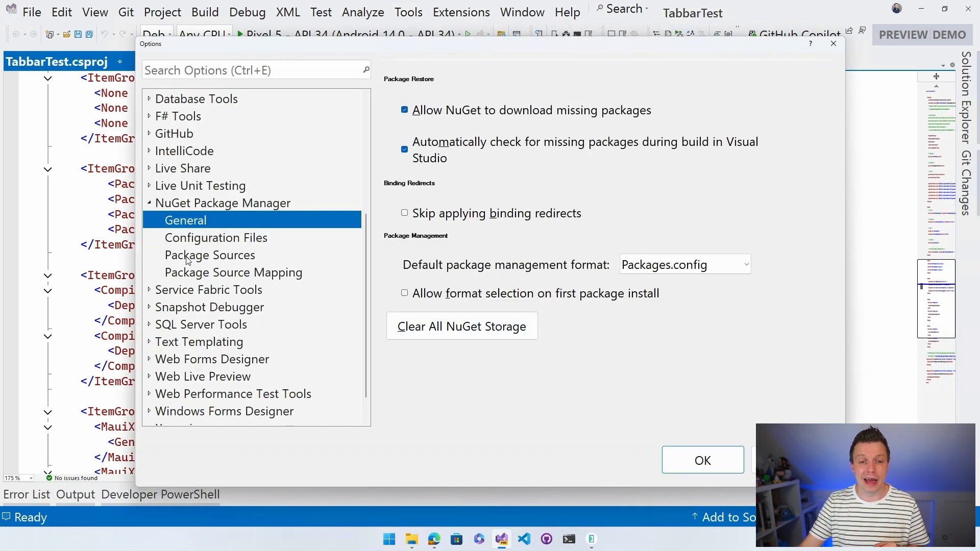
{"action": "left_click", "coordinate": [209, 254]}
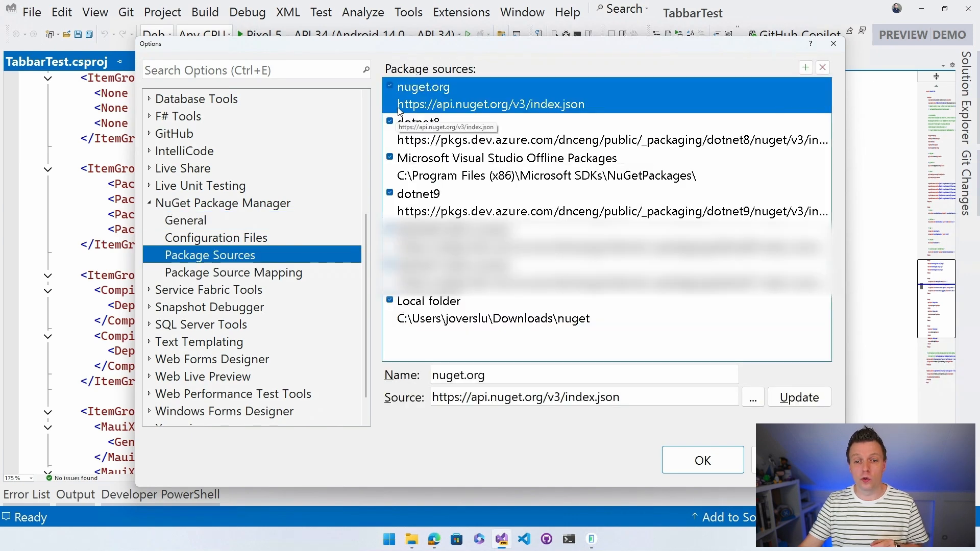
{"action": "mouse_move", "coordinate": [497, 213]}
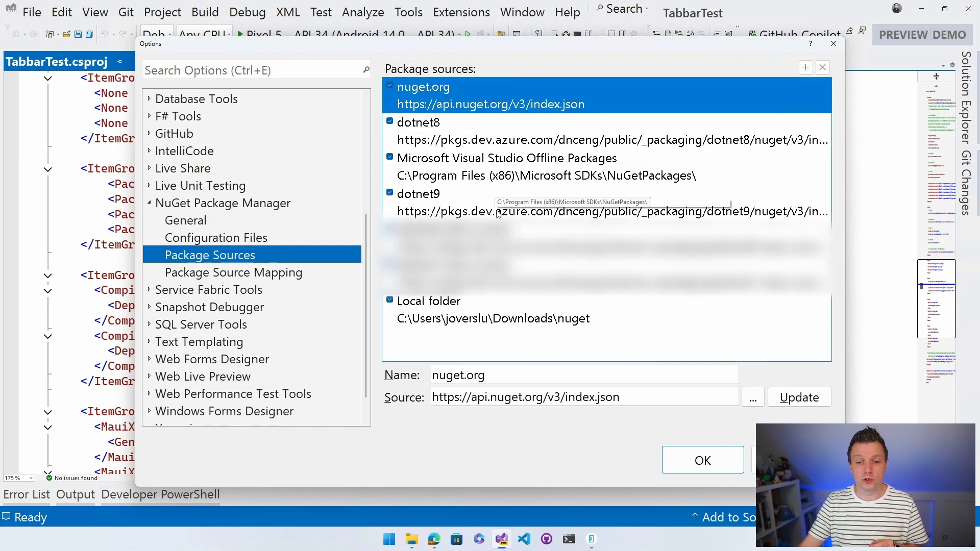
{"action": "left_click", "coordinate": [429, 300]}
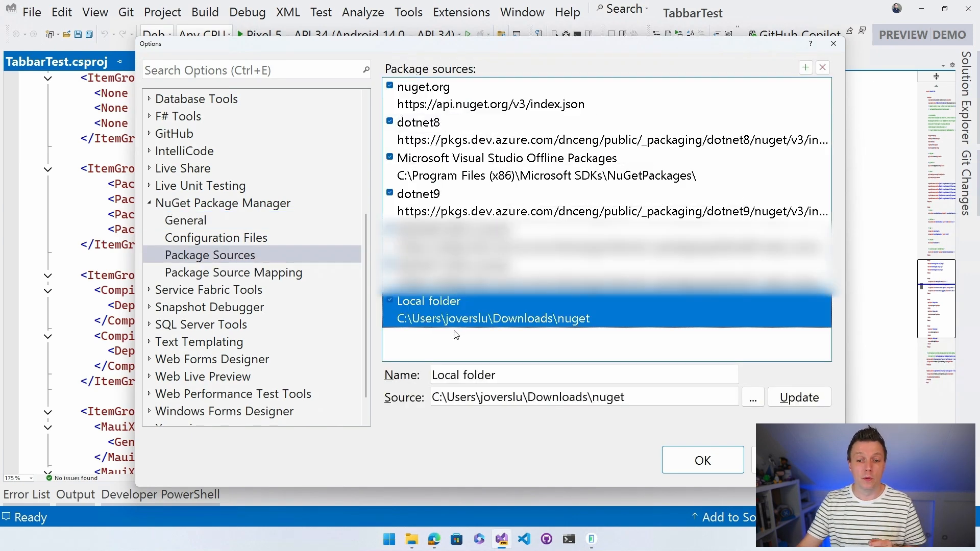
{"action": "triple_click", "coordinate": [528, 396]}
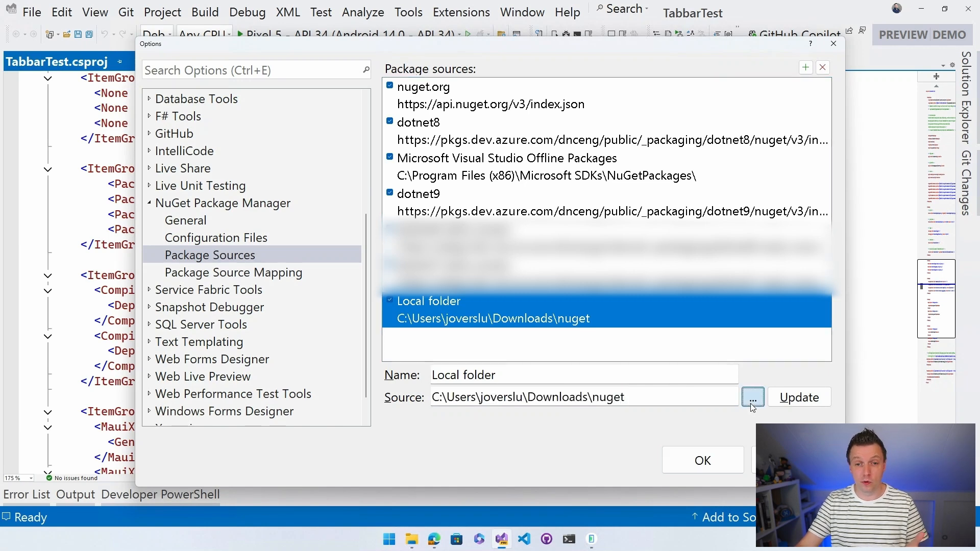
{"action": "left_click", "coordinate": [752, 397]}
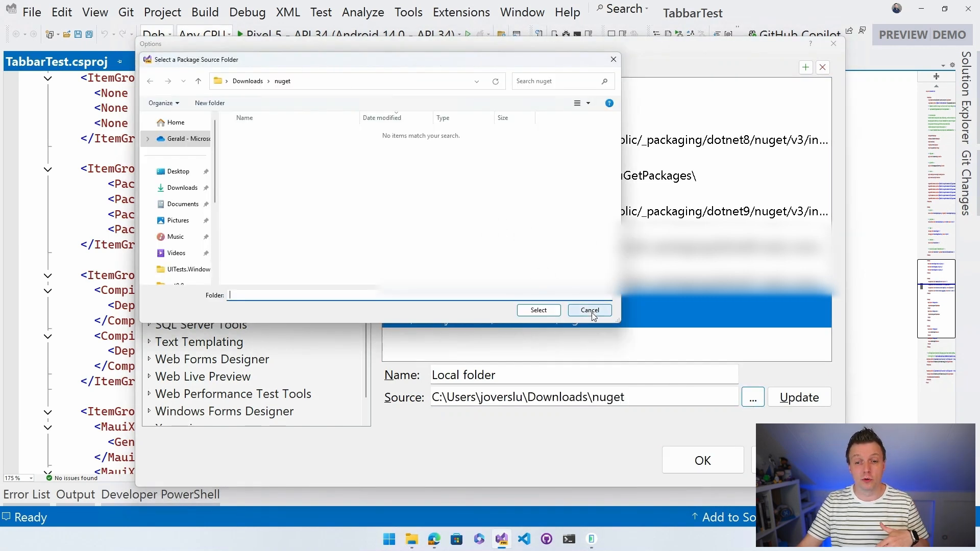
{"action": "left_click", "coordinate": [588, 310]}
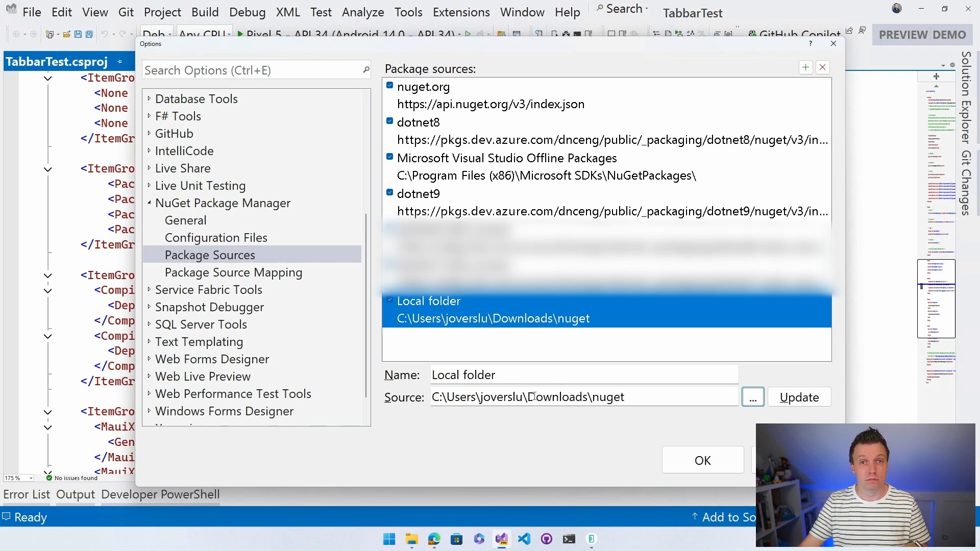
{"action": "mouse_move", "coordinate": [609, 410]}
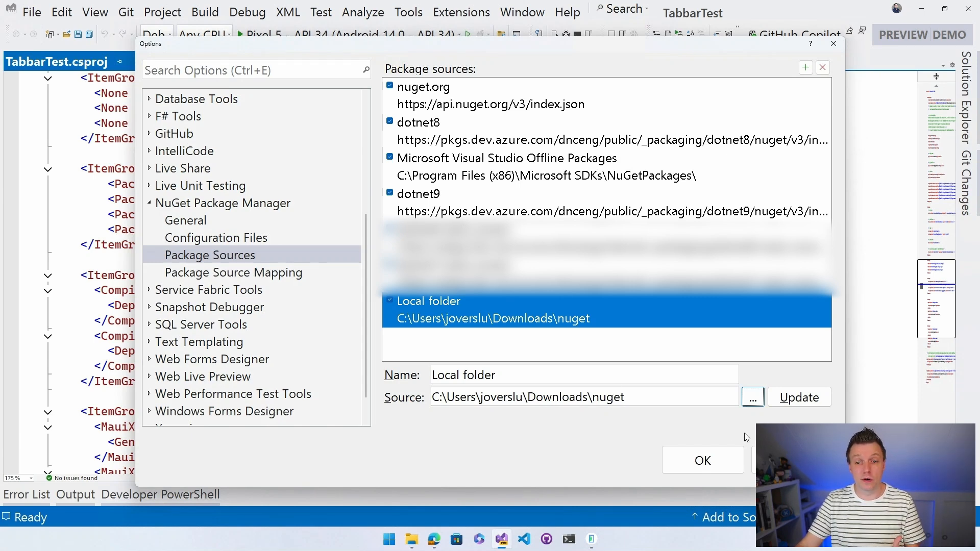
Accept the package source options and select the $(MauiVersion) value in TabbarTest.csproj
{"action": "left_click", "coordinate": [703, 460]}
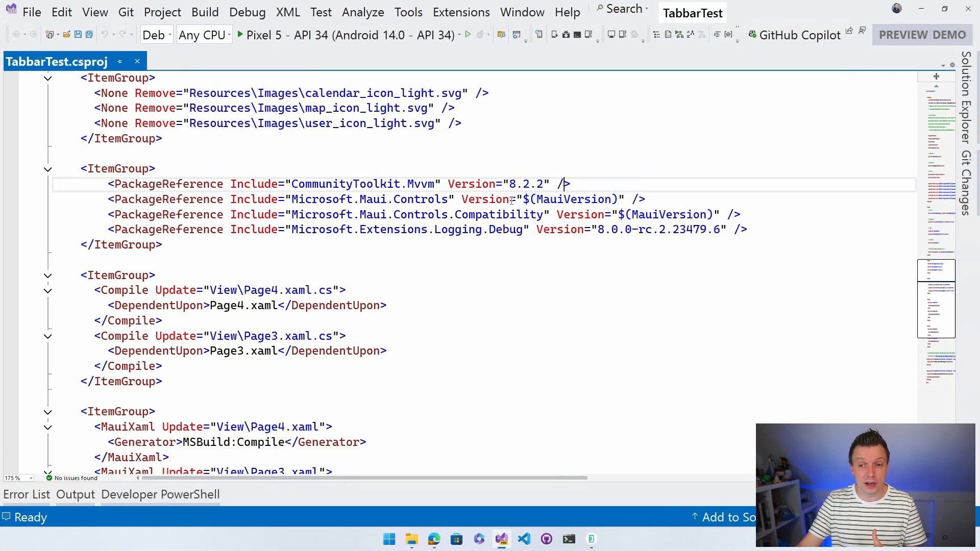
{"action": "double_click", "coordinate": [569, 199]}
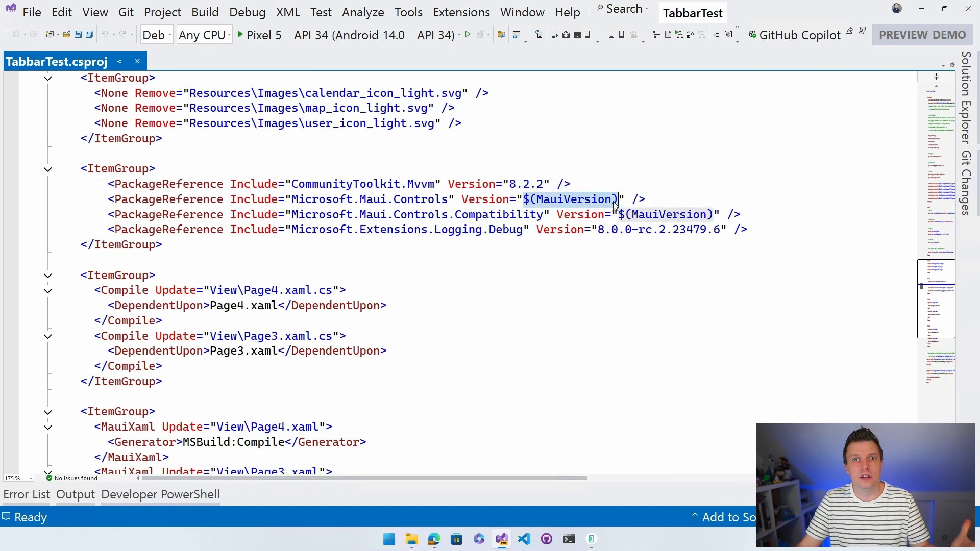
{"action": "mouse_move", "coordinate": [953, 73]}
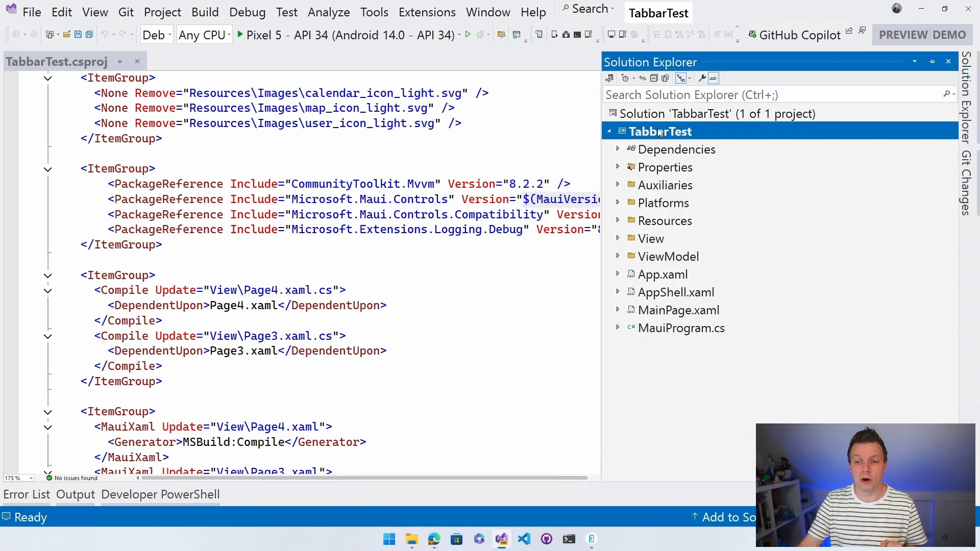
Manage NuGet packages for TabbarTest with the Local folder source, listing both MAUI packages at 8.0.60-ci.net8.24273.1
{"action": "right_click", "coordinate": [660, 132]}
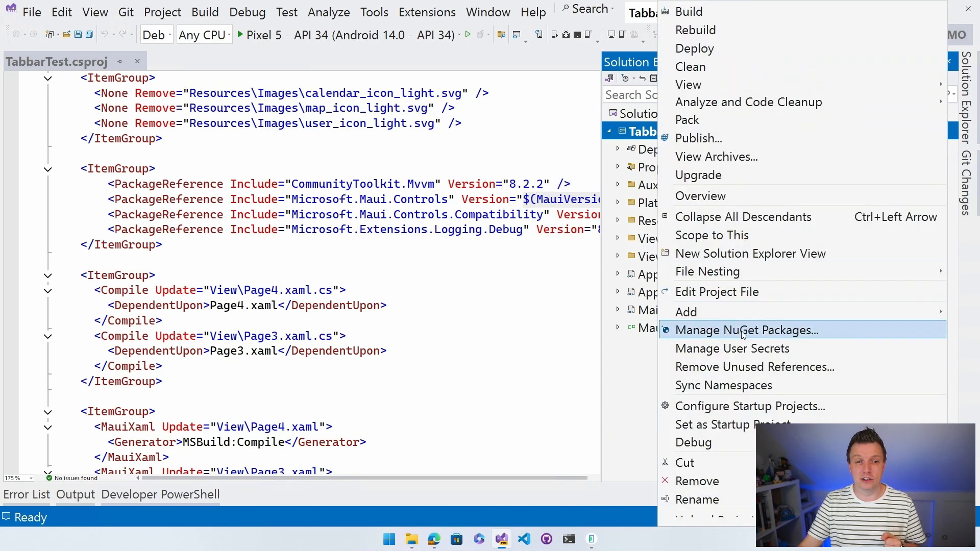
{"action": "left_click", "coordinate": [745, 330]}
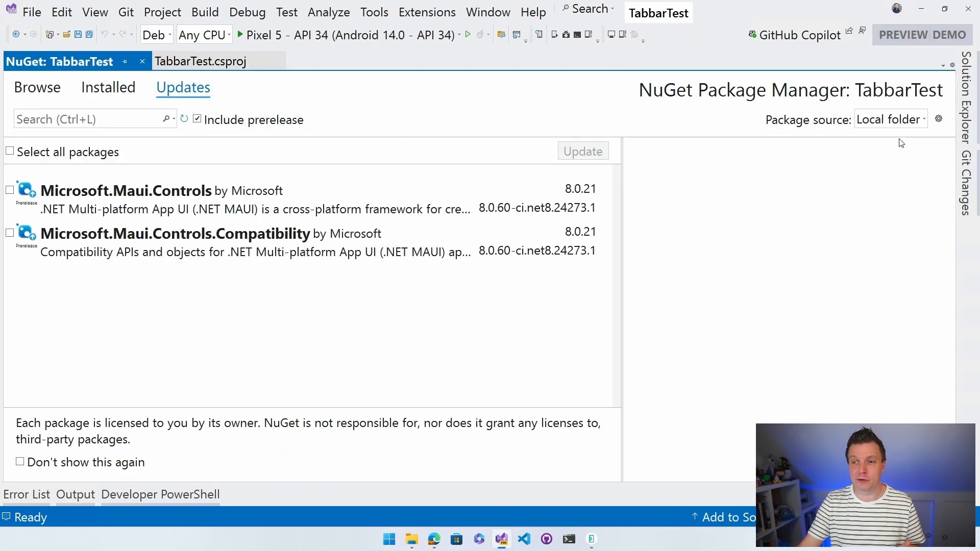
{"action": "left_click", "coordinate": [924, 120]}
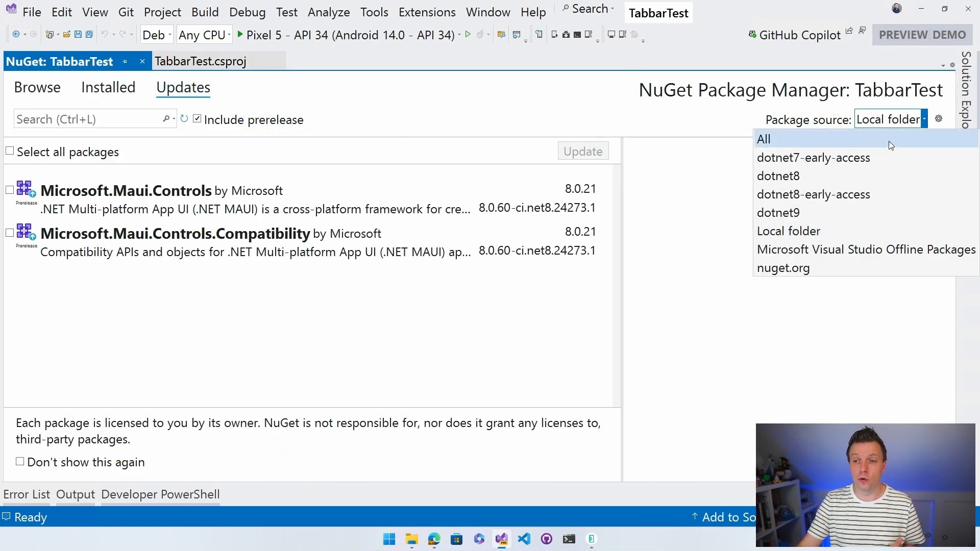
{"action": "mouse_move", "coordinate": [803, 130]}
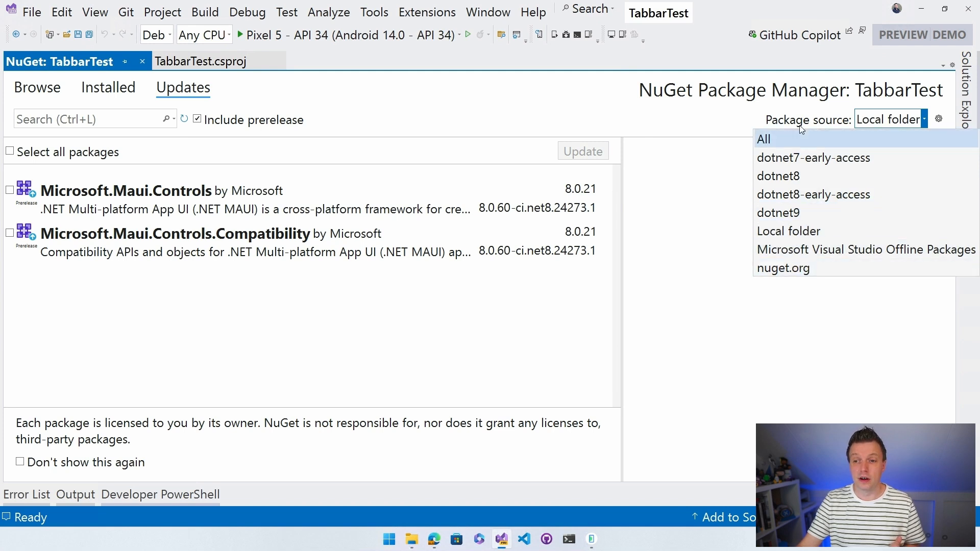
{"action": "mouse_move", "coordinate": [789, 231]}
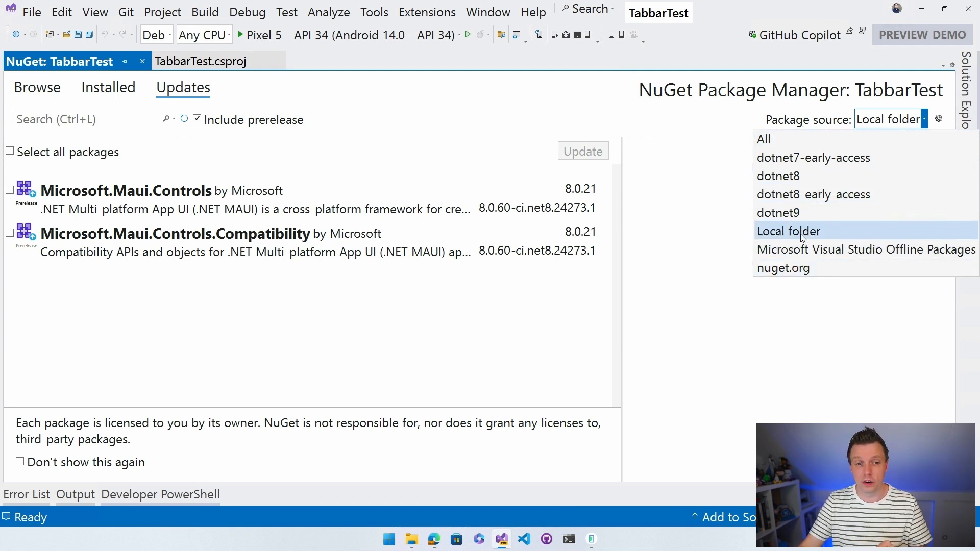
{"action": "left_click", "coordinate": [788, 231]}
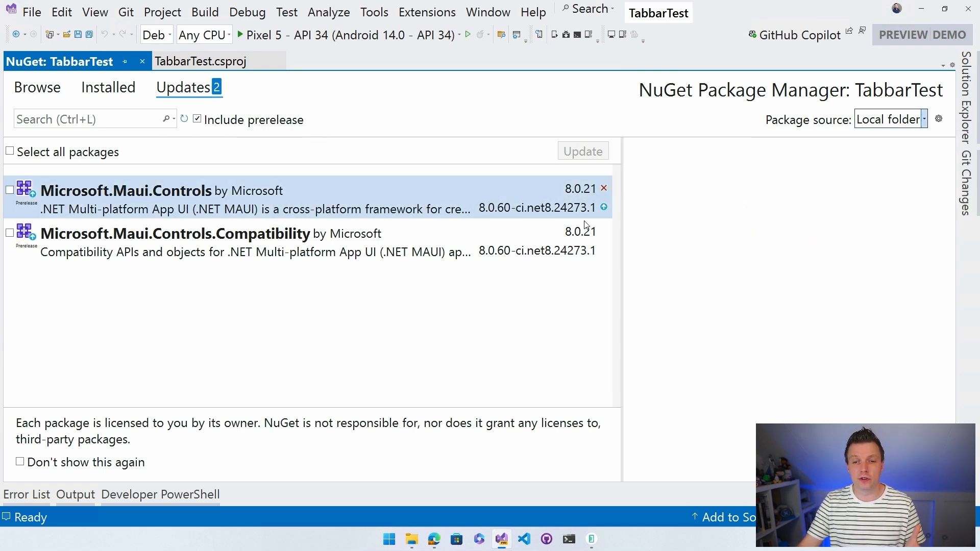
{"action": "mouse_move", "coordinate": [500, 219]}
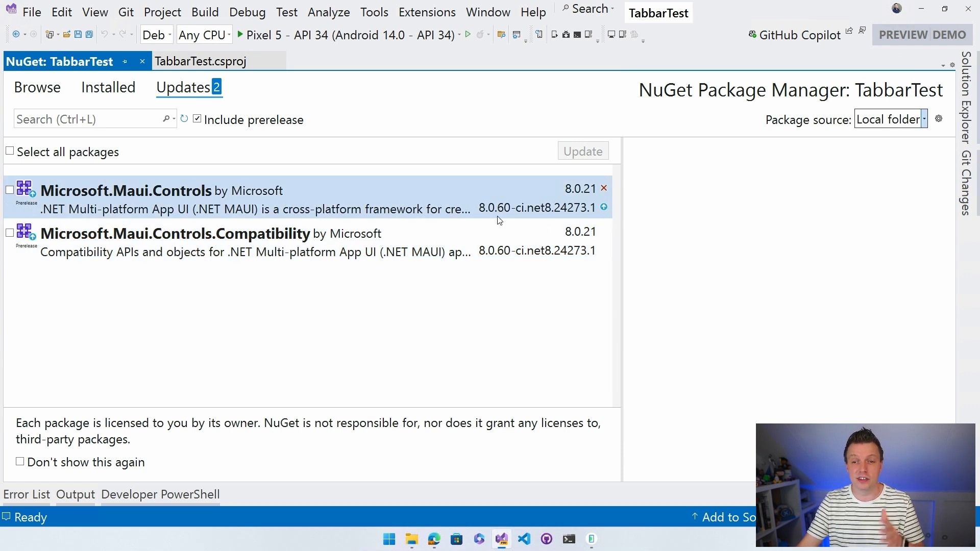
{"action": "mouse_move", "coordinate": [503, 218]}
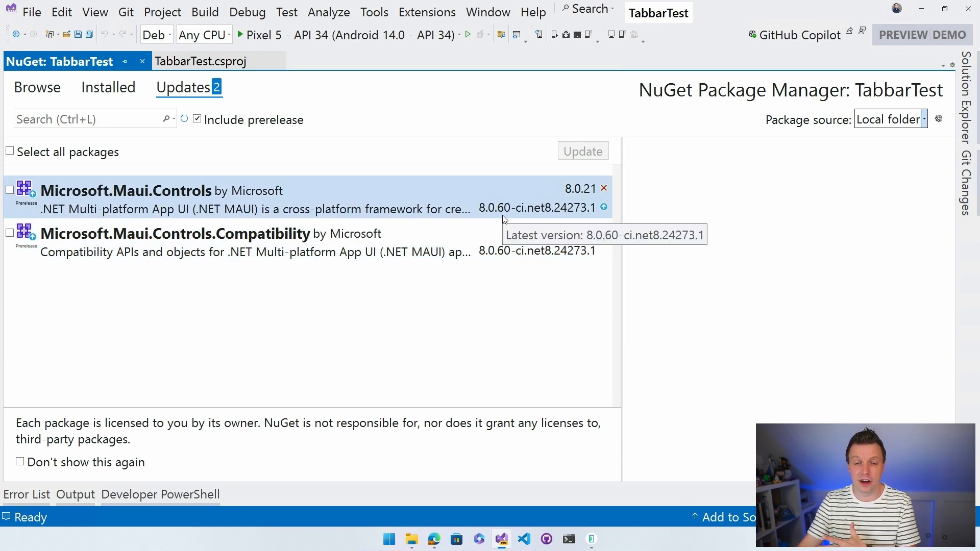
{"action": "mouse_move", "coordinate": [508, 218]}
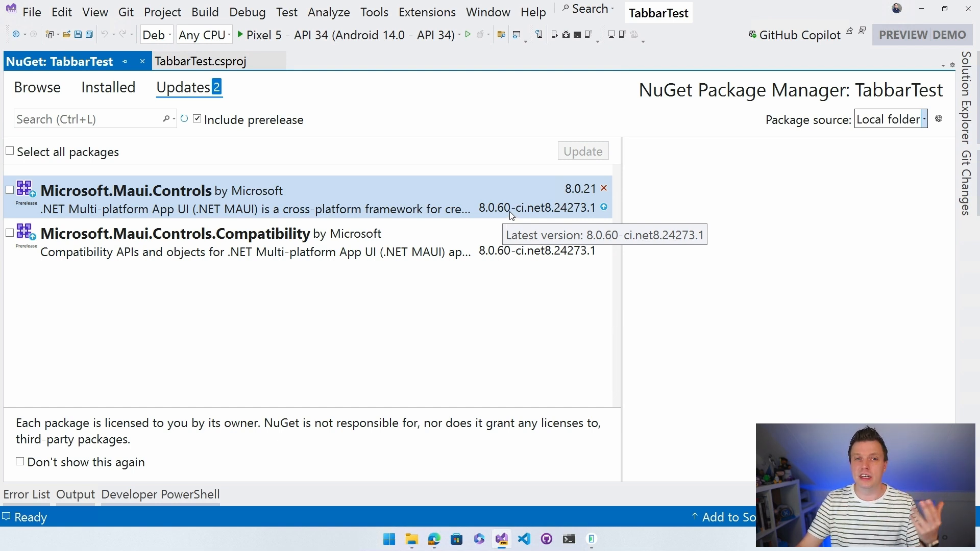
{"action": "mouse_move", "coordinate": [333, 130]}
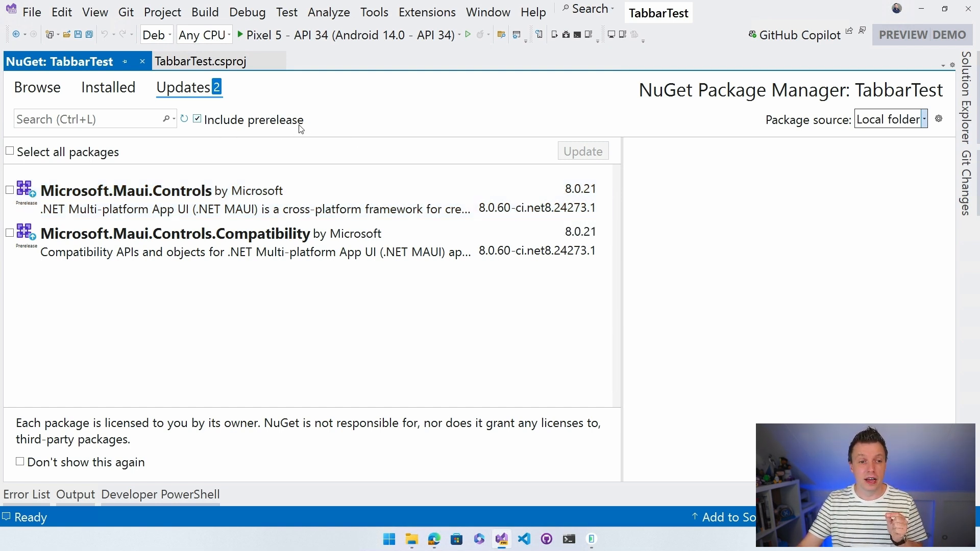
Select all packages for update and view Maui.Controls' version choices (8.0.21, 8.0.60-ci)
{"action": "left_click", "coordinate": [10, 151]}
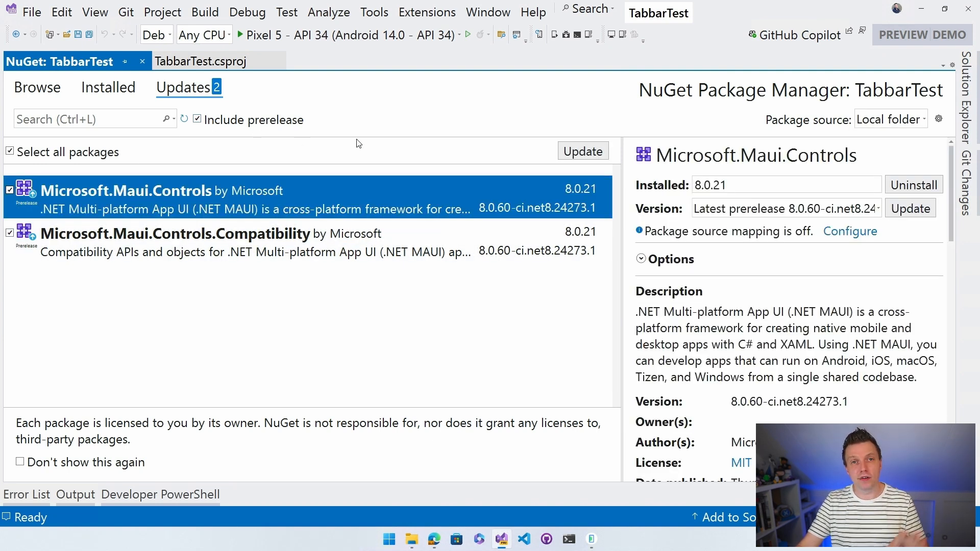
{"action": "mouse_move", "coordinate": [438, 155]}
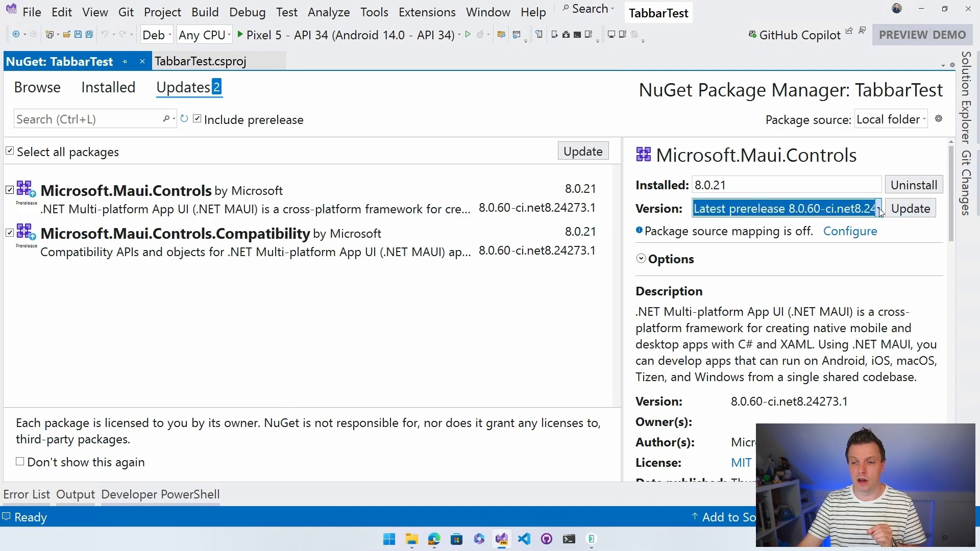
{"action": "left_click", "coordinate": [875, 208]}
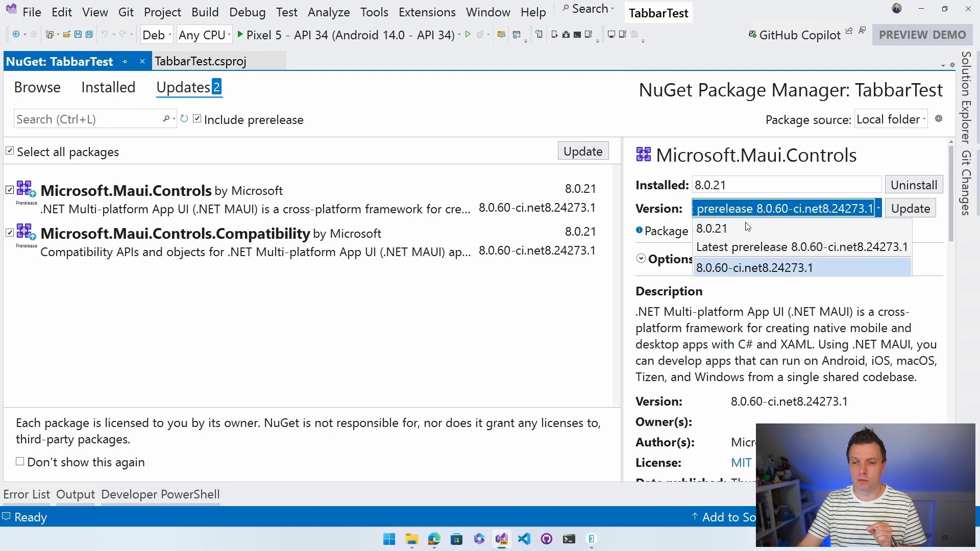
{"action": "mouse_move", "coordinate": [756, 247]}
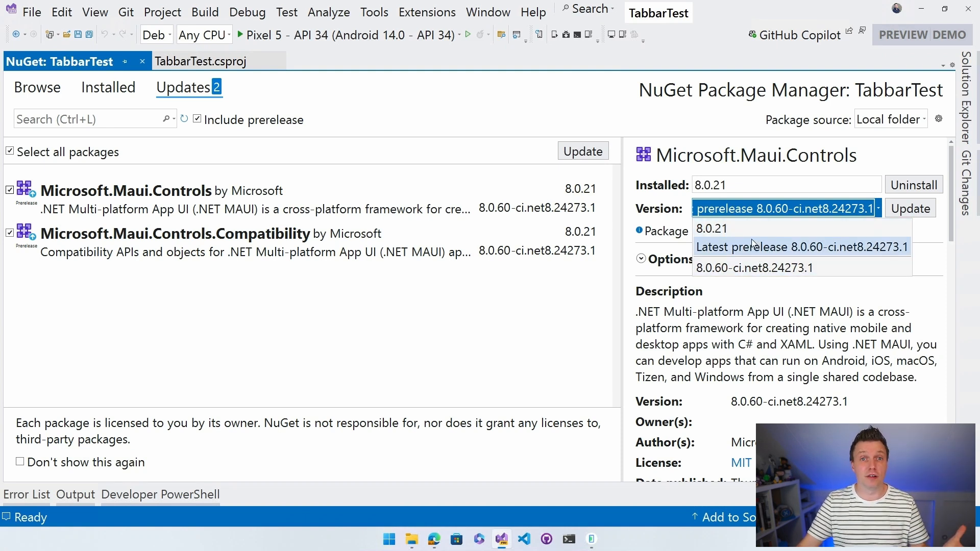
{"action": "mouse_move", "coordinate": [711, 229]}
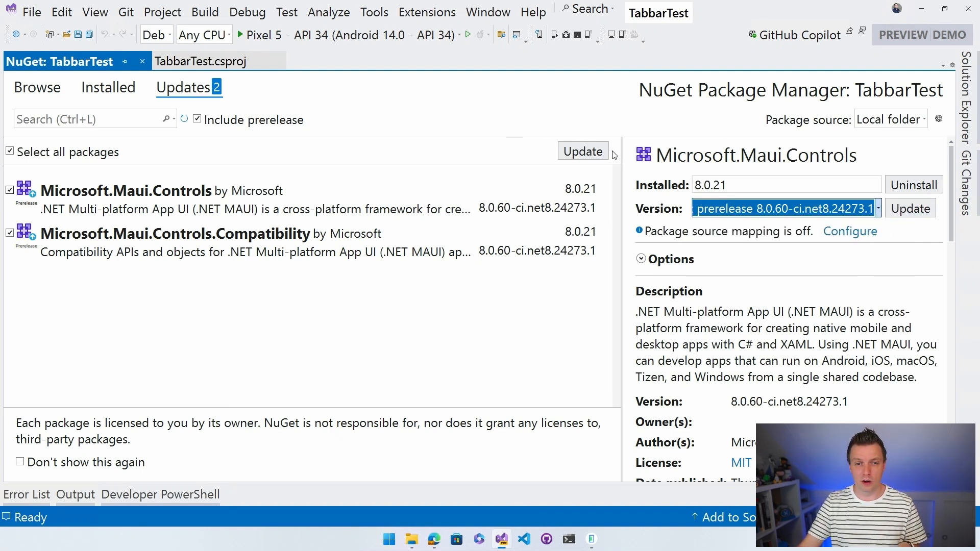
Update both MAUI packages to 8.0.60-ci.net8.24273.1, accepting the preview and license prompts
{"action": "left_click", "coordinate": [581, 152]}
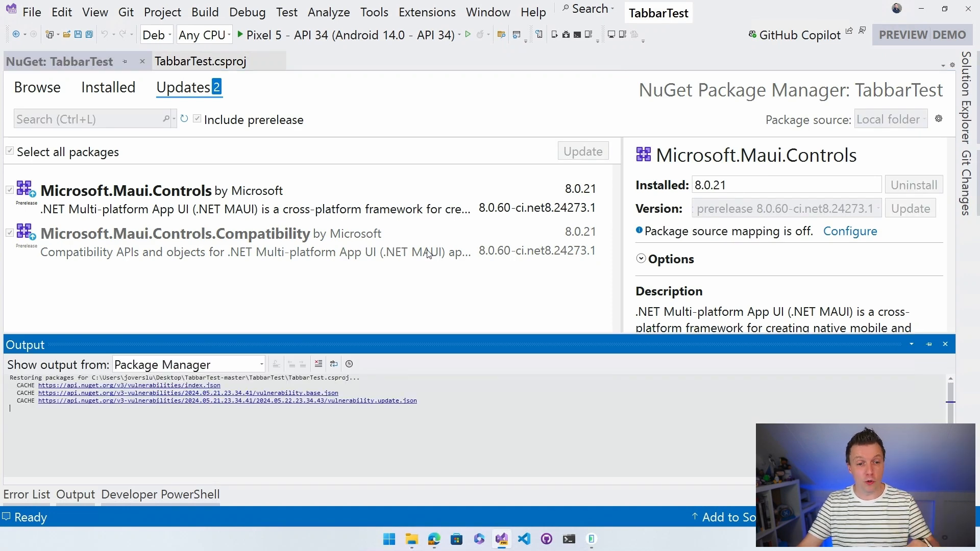
{"action": "mouse_move", "coordinate": [533, 374]}
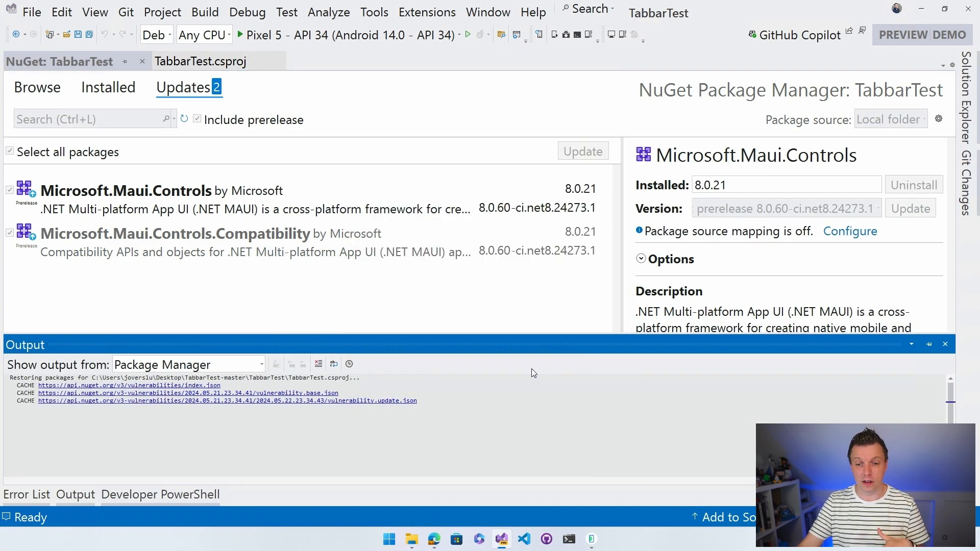
{"action": "left_click", "coordinate": [580, 151]}
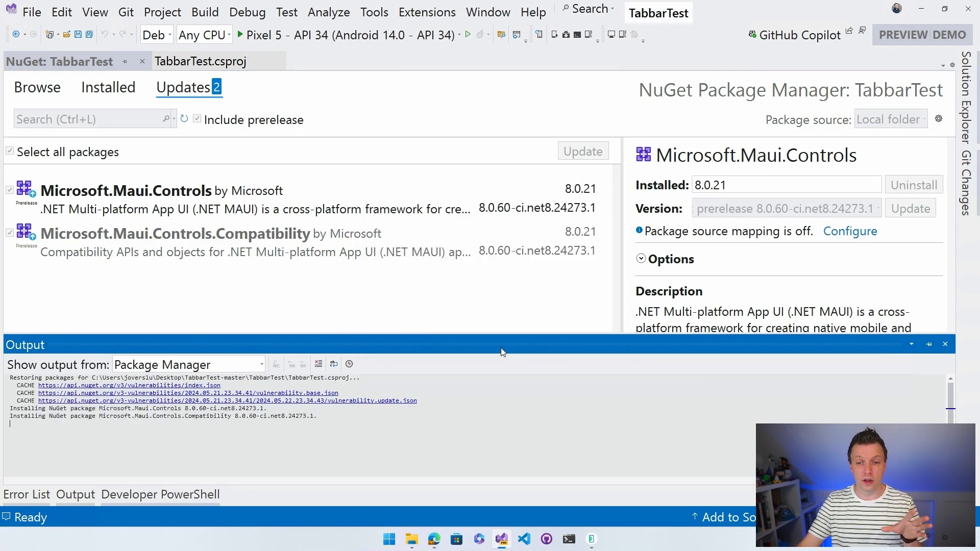
{"action": "left_click", "coordinate": [581, 151]}
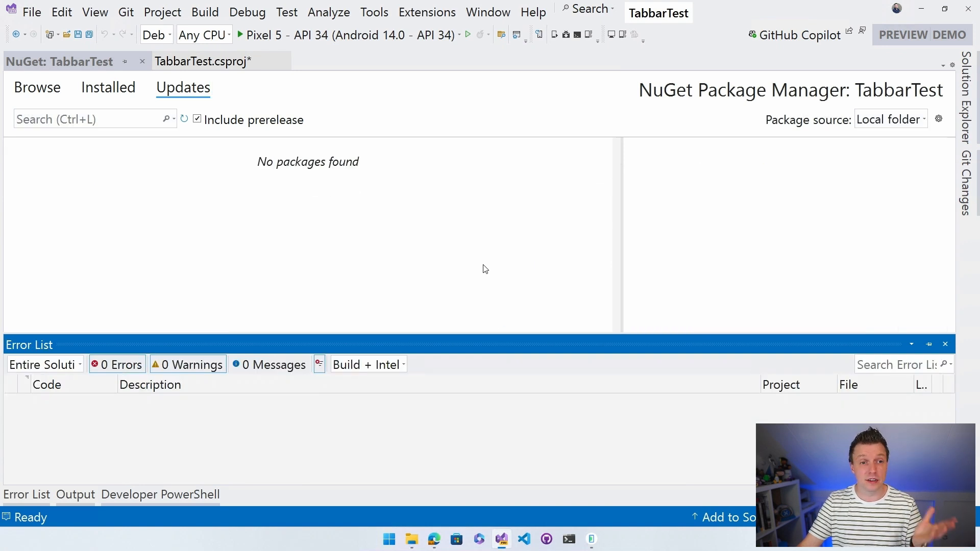
{"action": "mouse_move", "coordinate": [403, 243]}
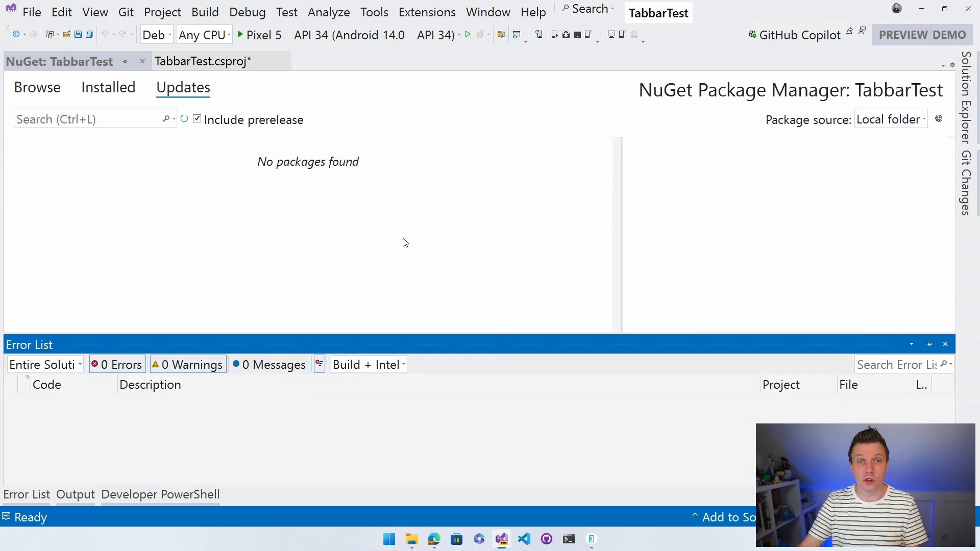
{"action": "mouse_move", "coordinate": [24, 92]}
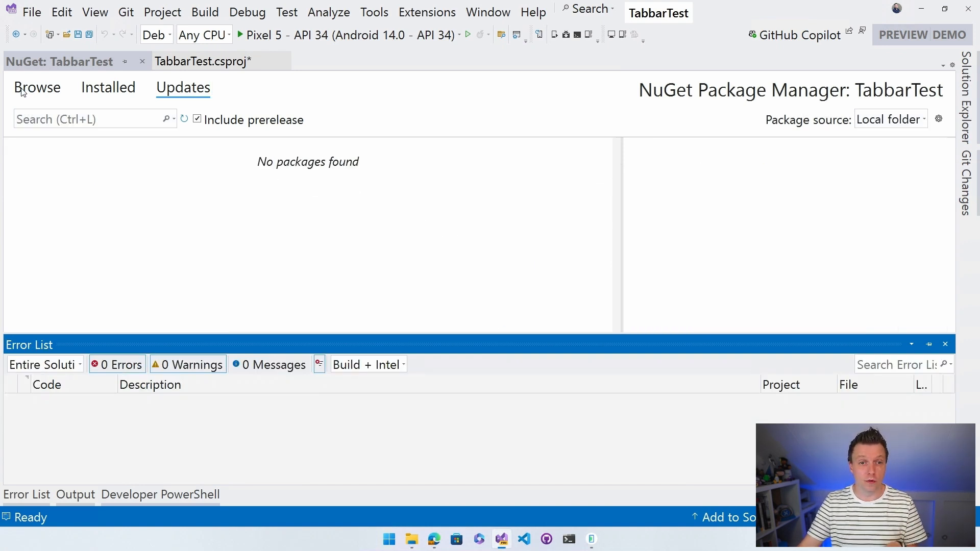
Save TabbarTest.csproj with both packages at 8.0.60-ci.net8.24273.1 and start debugging on the Pixel 5 emulator
{"action": "left_click", "coordinate": [200, 62]}
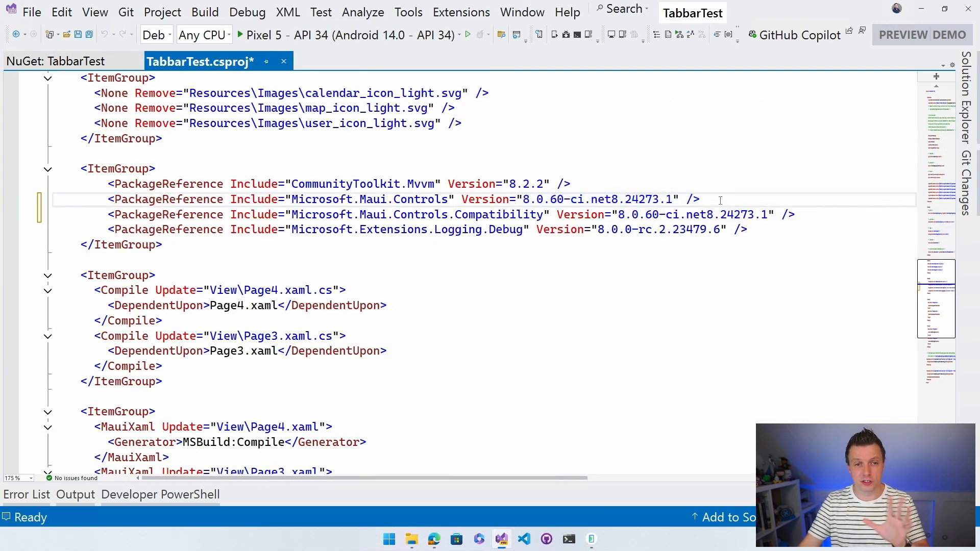
{"action": "key", "text": "ctrl+s"}
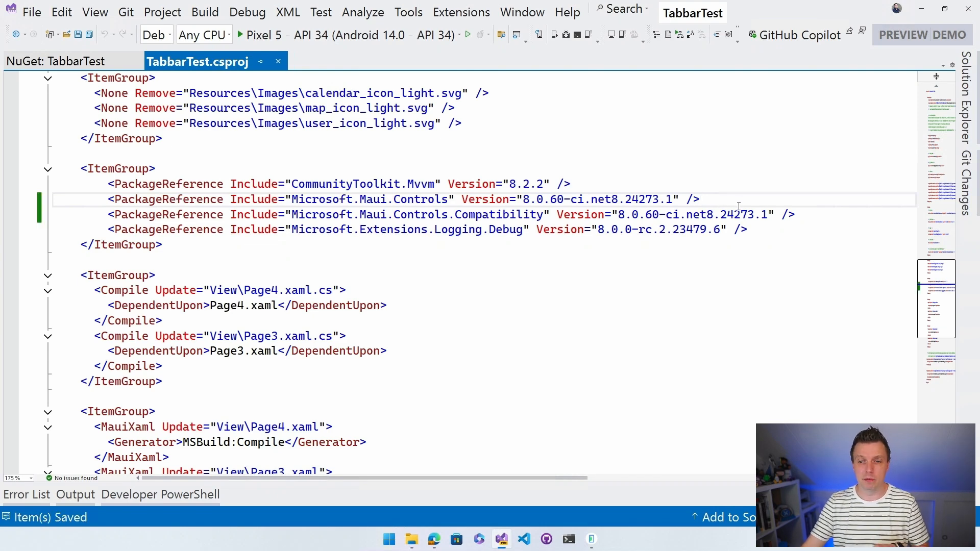
{"action": "mouse_move", "coordinate": [720, 185]}
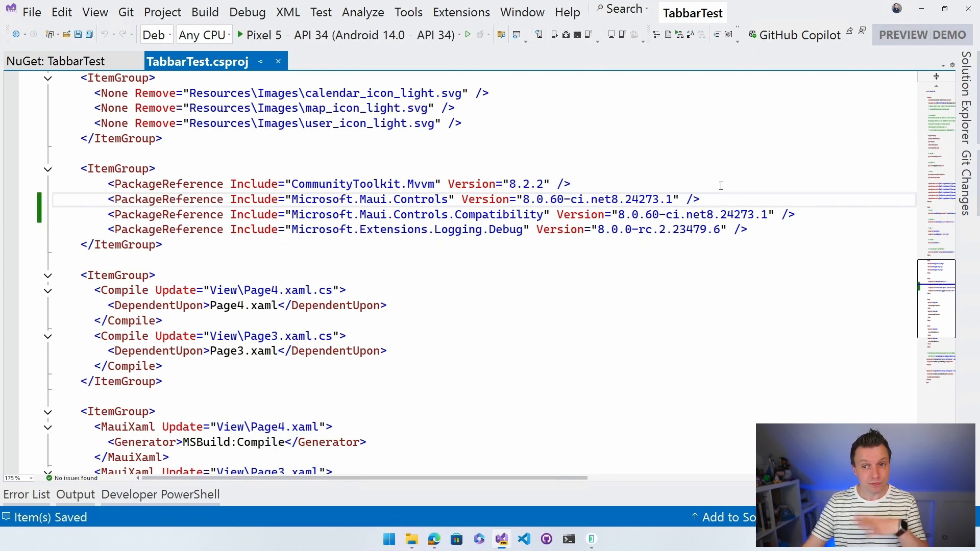
{"action": "left_click", "coordinate": [702, 199]}
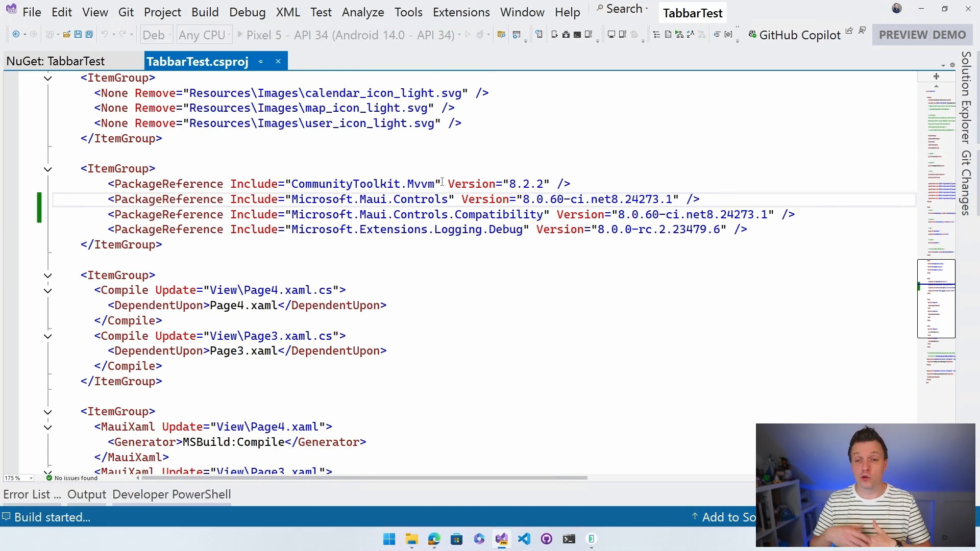
Launch the build and deployment so the Android emulator comes up beside Visual Studio
{"action": "left_click", "coordinate": [700, 199]}
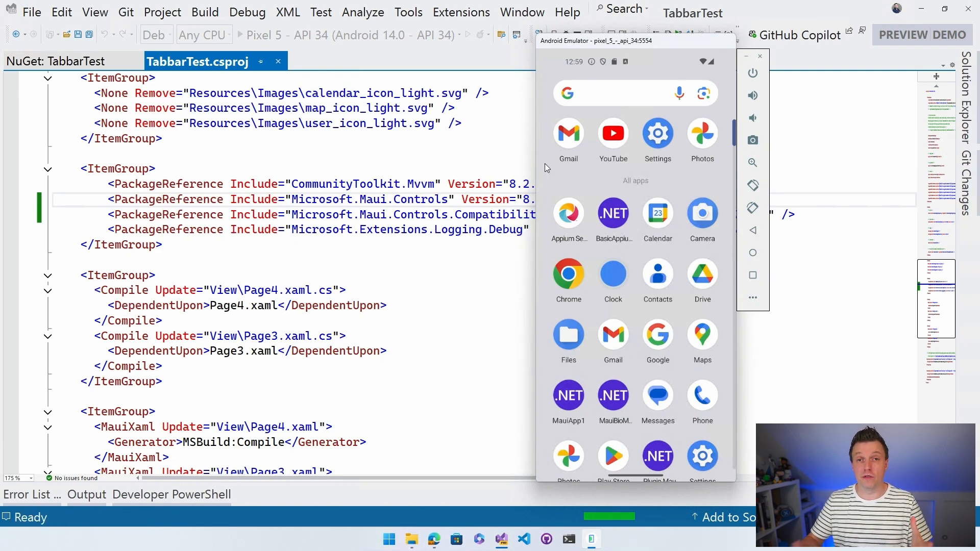
{"action": "mouse_move", "coordinate": [564, 187]}
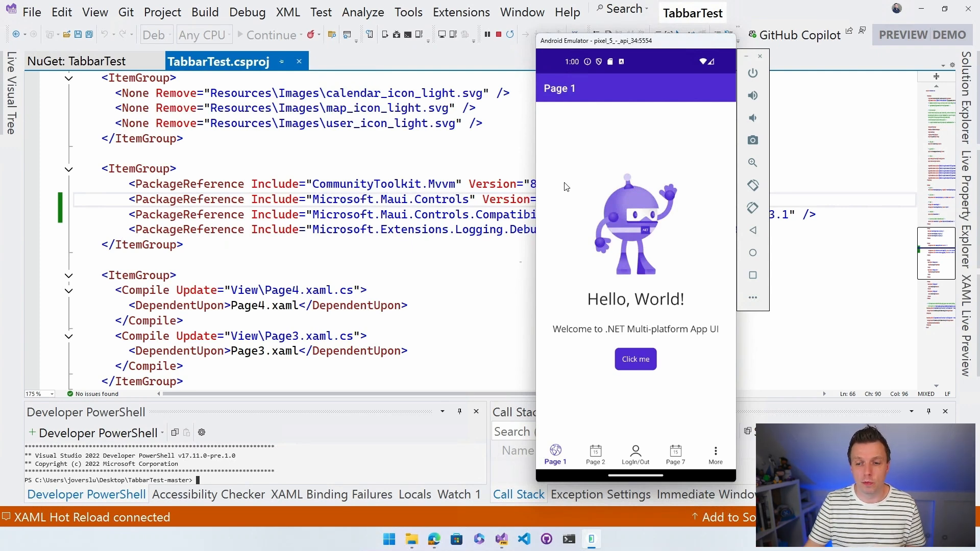
{"action": "mouse_move", "coordinate": [649, 444]}
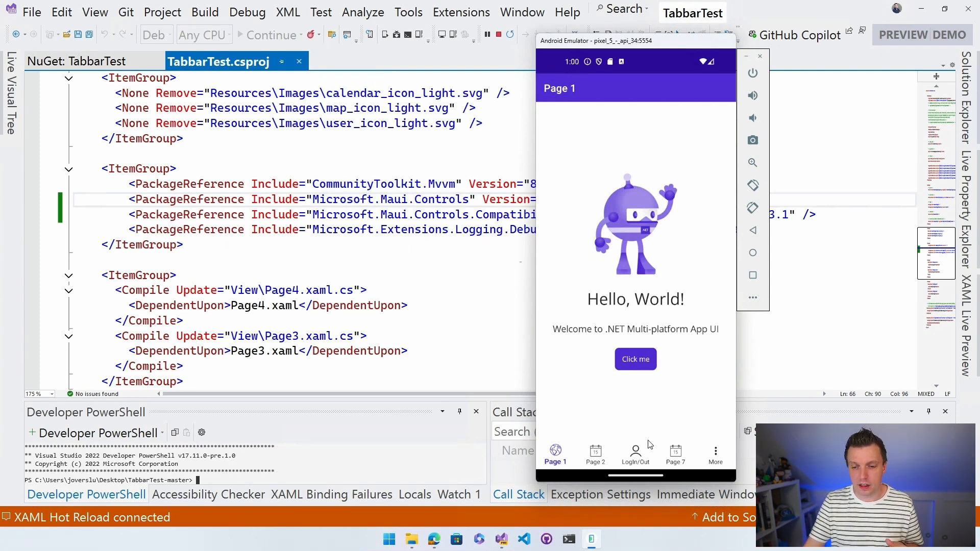
Toggle login in the running app so the tabs become Page 1, Login/Out, Page 5 and Page 6
{"action": "left_click", "coordinate": [635, 453]}
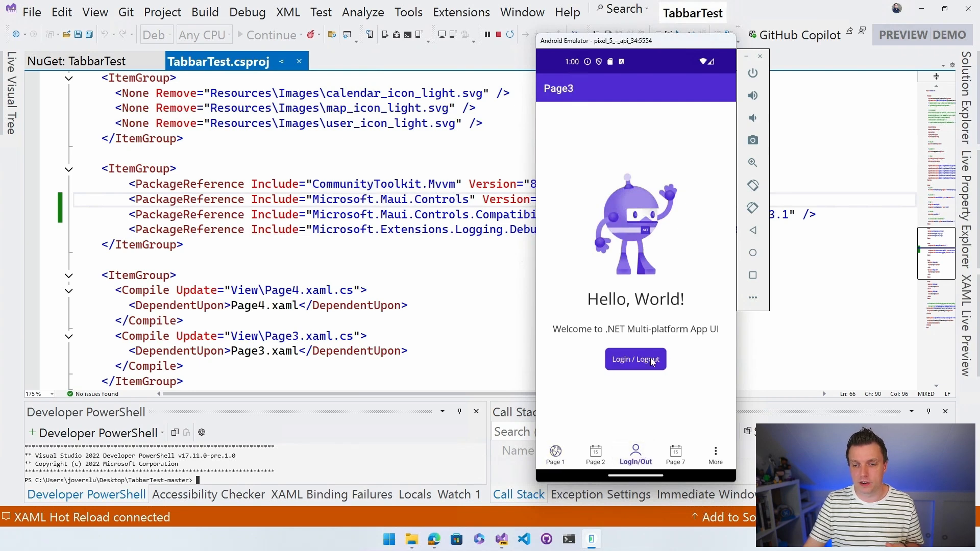
{"action": "left_click", "coordinate": [635, 360]}
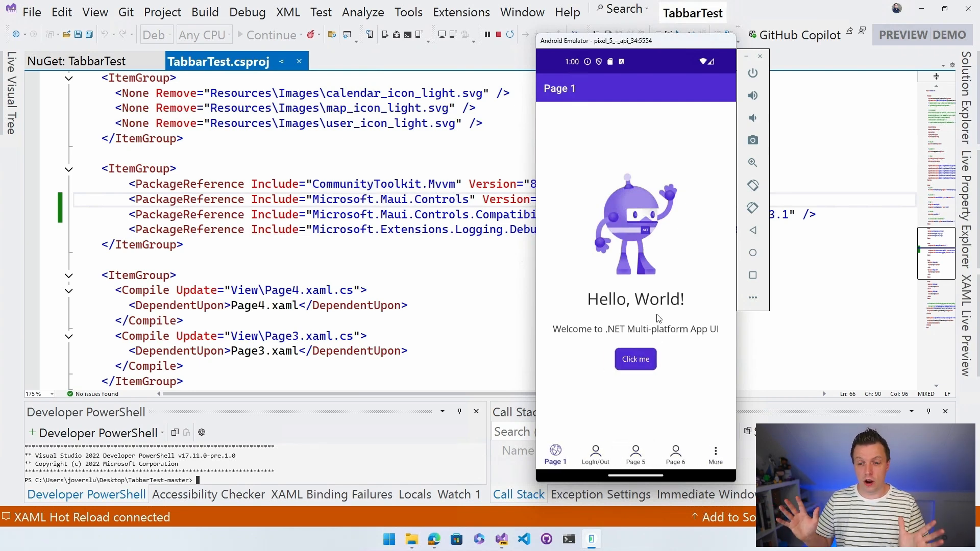